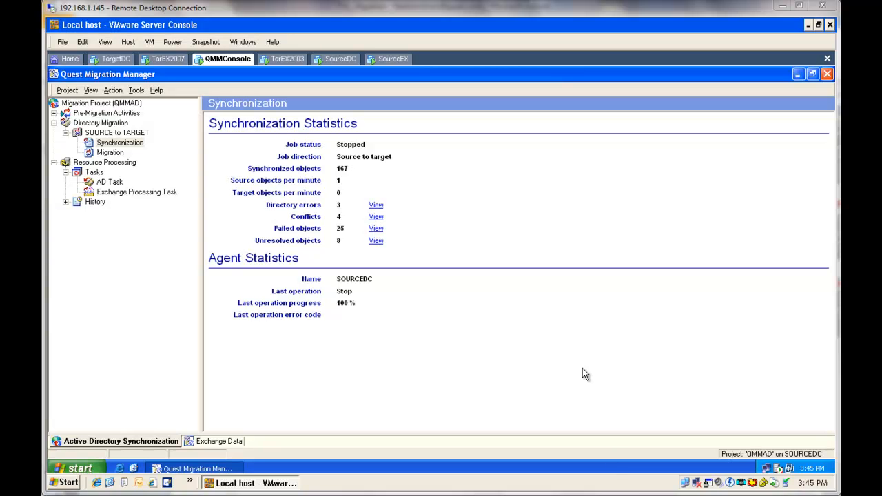
mouse_move(209, 171)
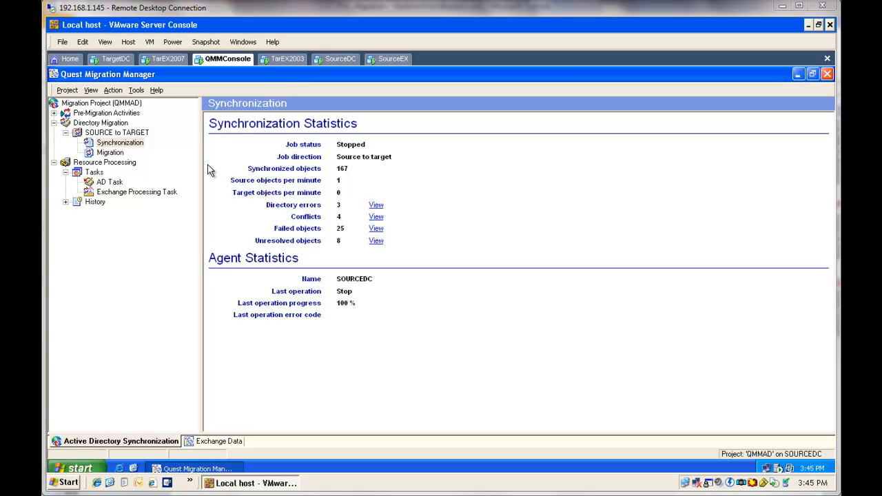
mouse_move(370, 156)
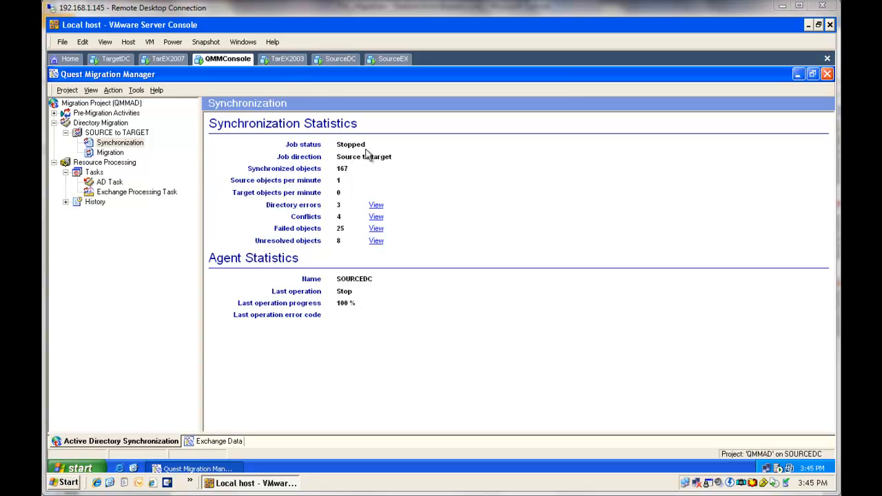
mouse_move(344, 168)
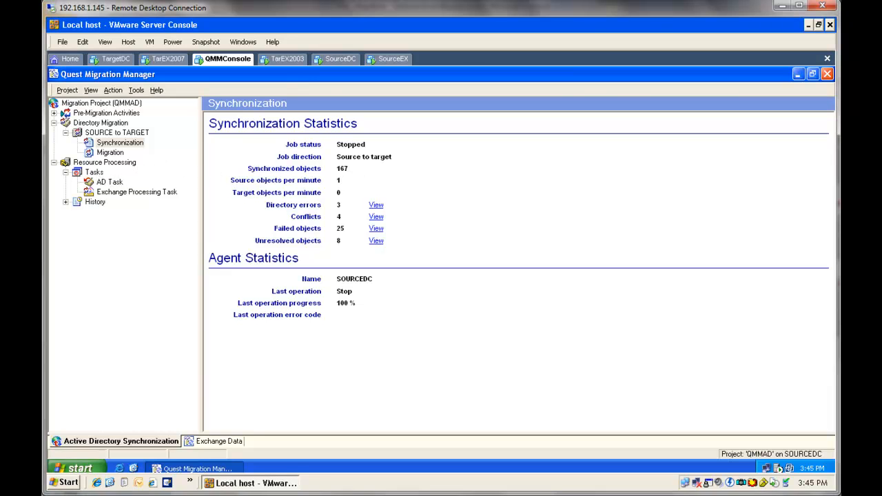
- Launch Resource Updating Manager from Resource Processing Tasks and select the IT department collection
left_click(93, 171)
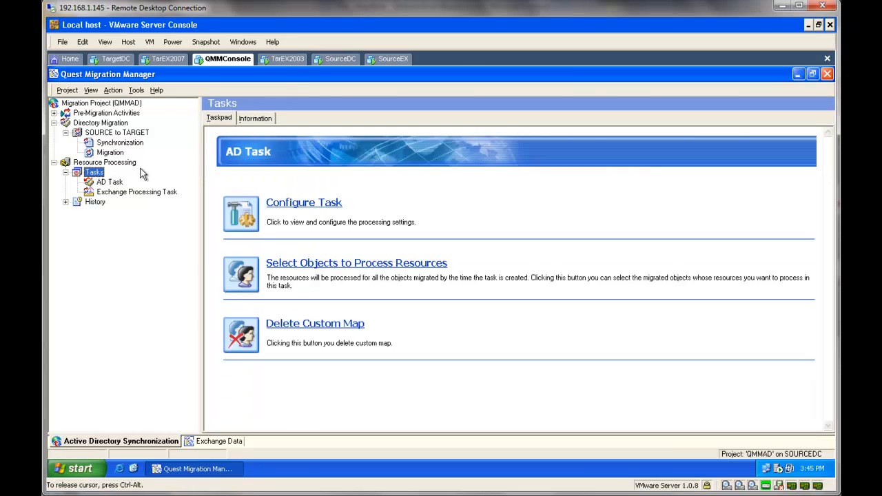
left_click(94, 171)
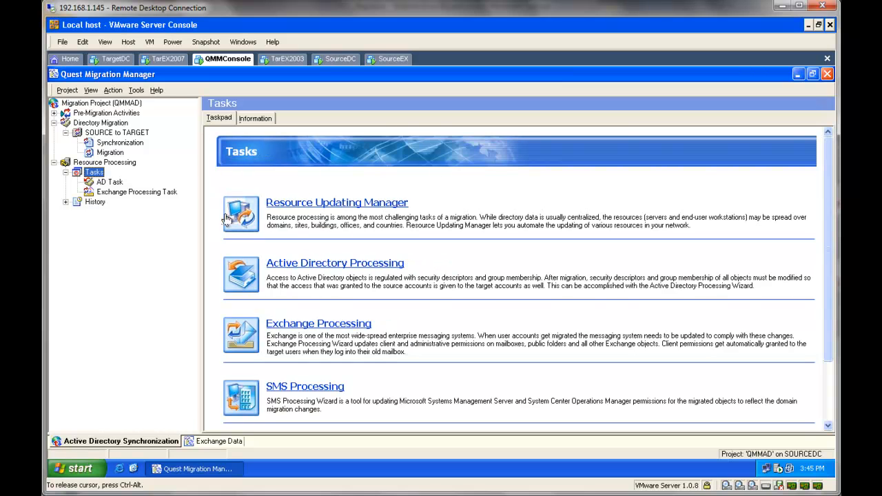
left_click(336, 201)
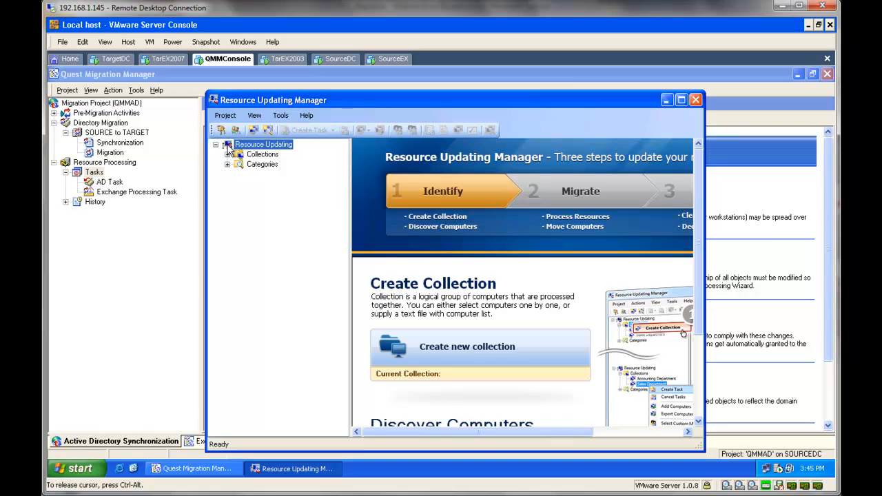
left_click(227, 155)
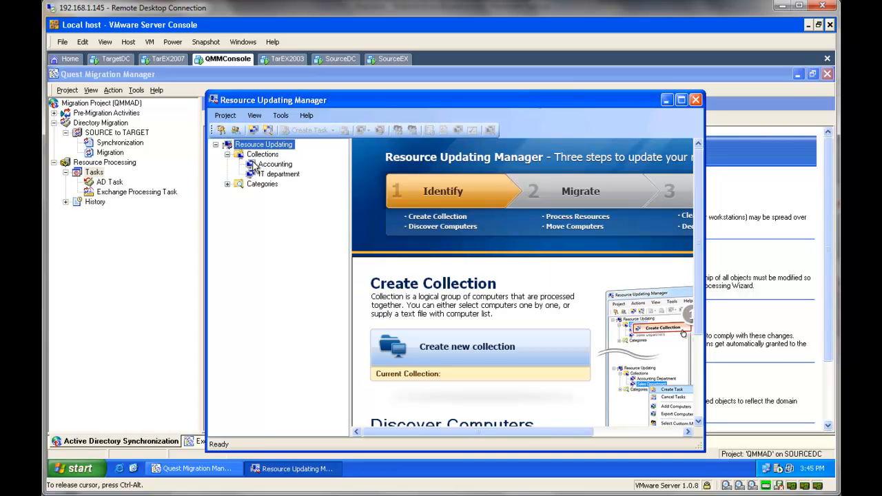
left_click(278, 174)
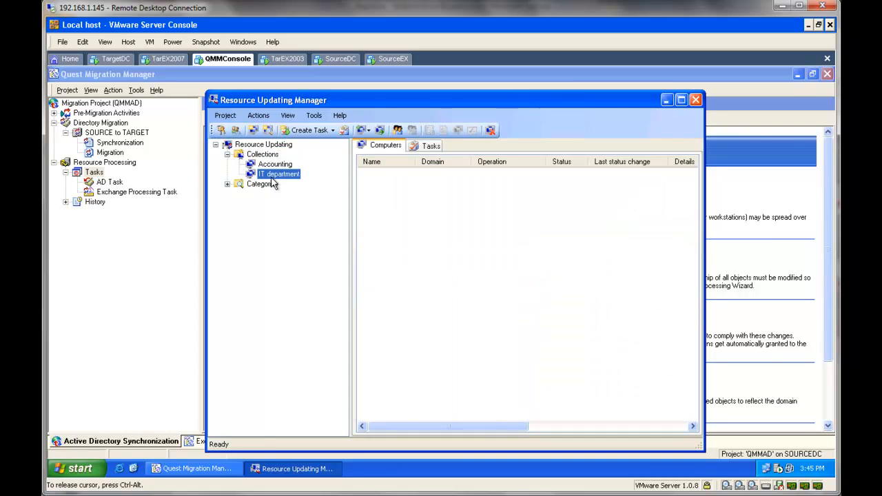
- Add single computer SOURCEDC in domain SOURCE to the IT department collection
right_click(406, 209)
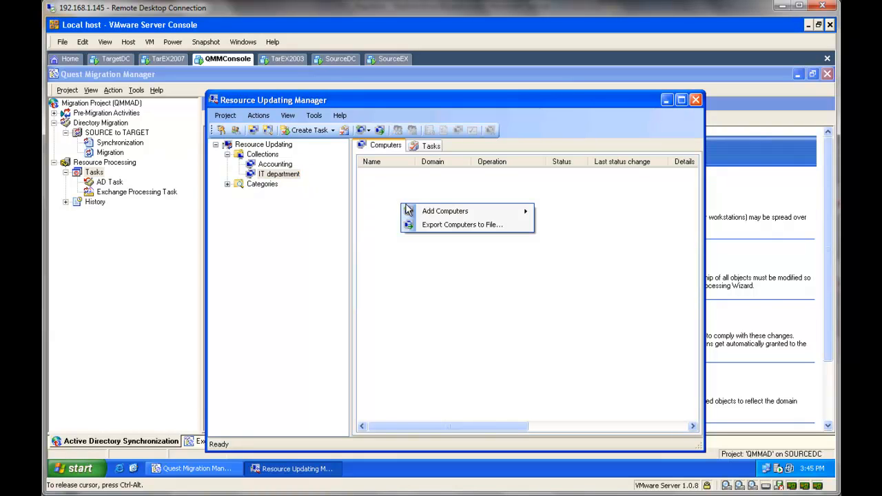
mouse_move(445, 211)
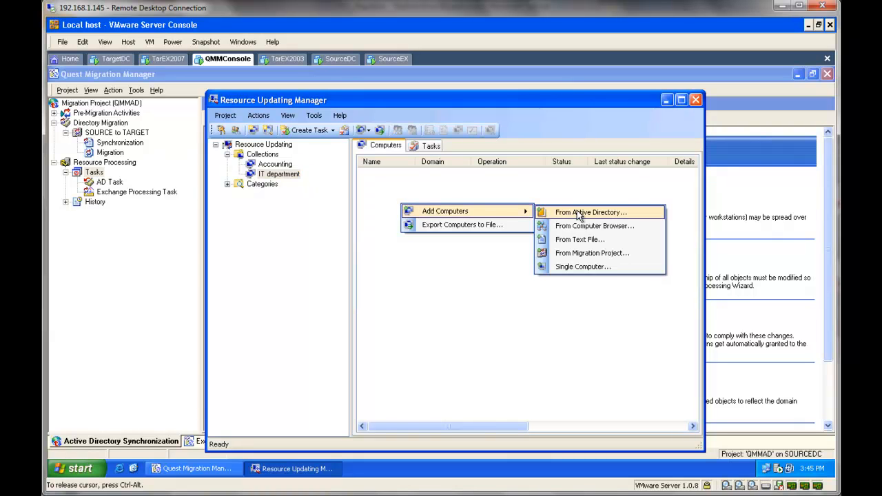
mouse_move(590, 268)
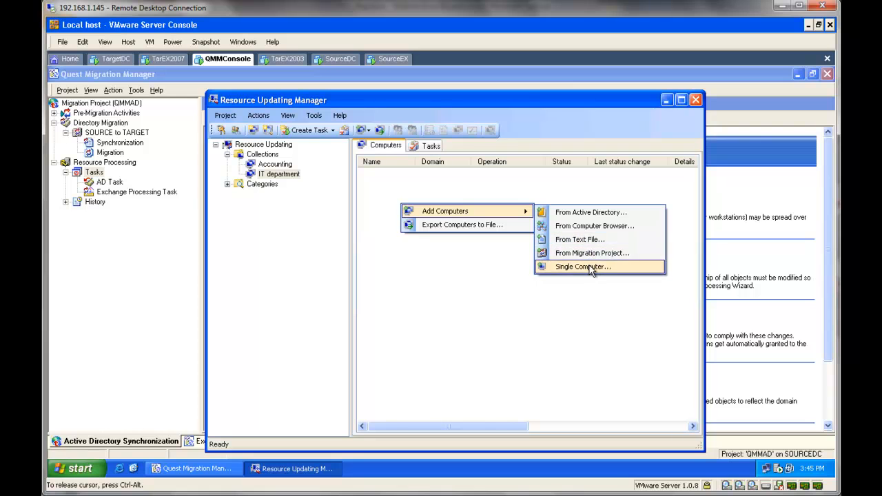
left_click(582, 266)
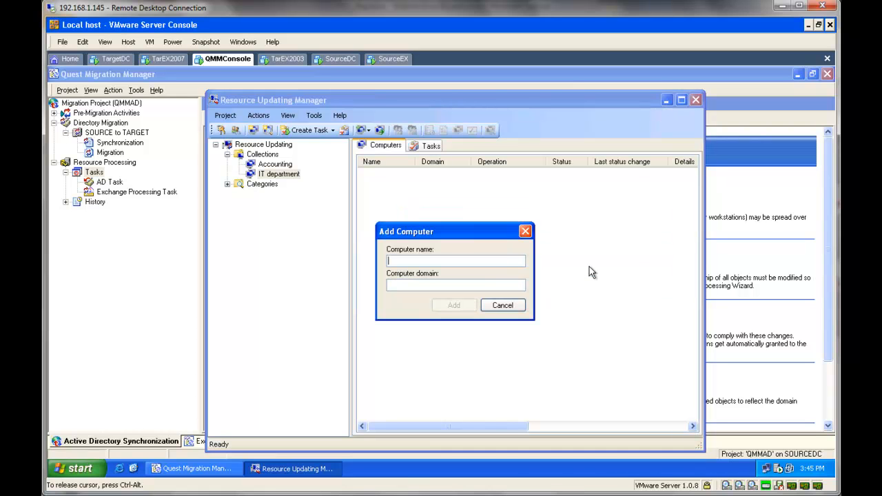
type("SOURCEDC")
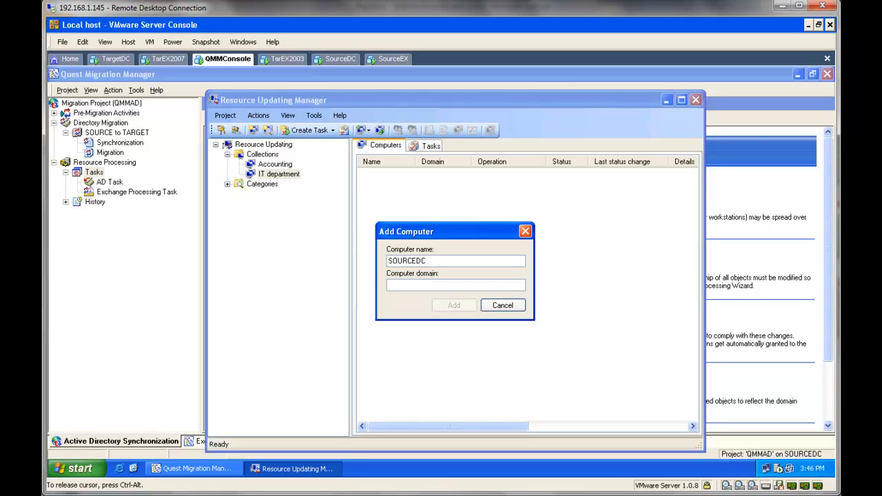
type("SOURCE")
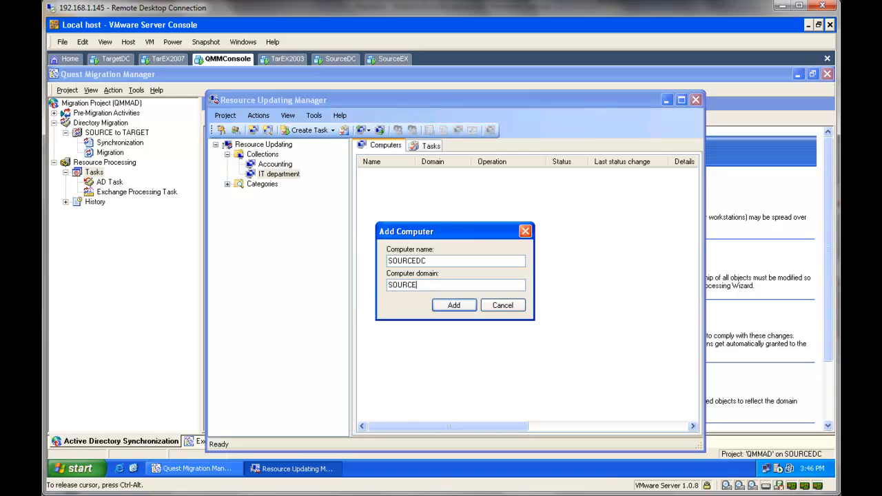
mouse_move(455, 305)
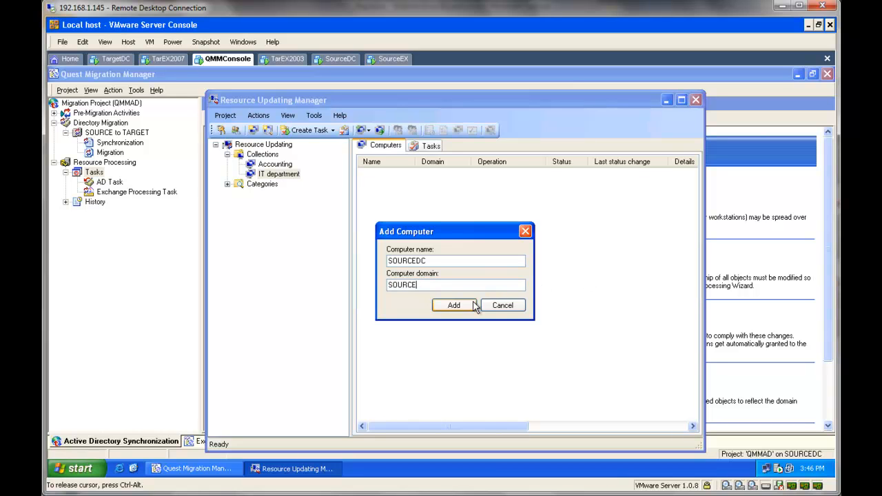
left_click(453, 306)
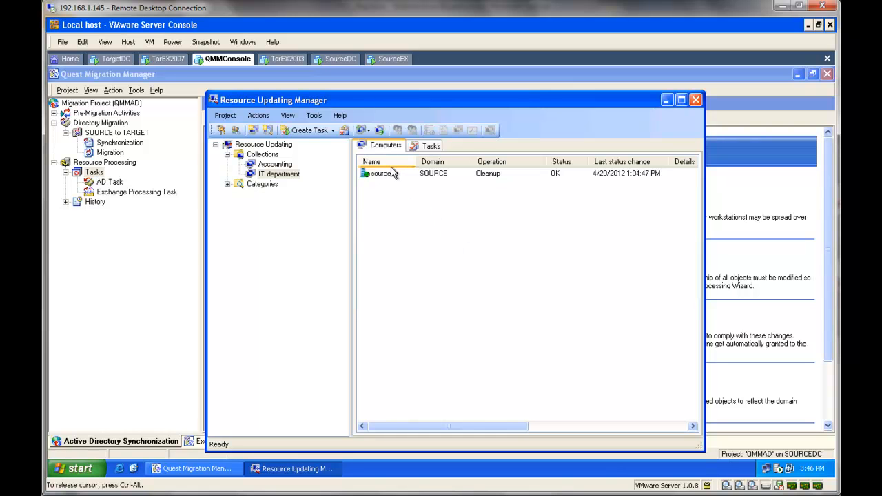
- Create a Discovery task on sourcedc that starts immediately
right_click(379, 174)
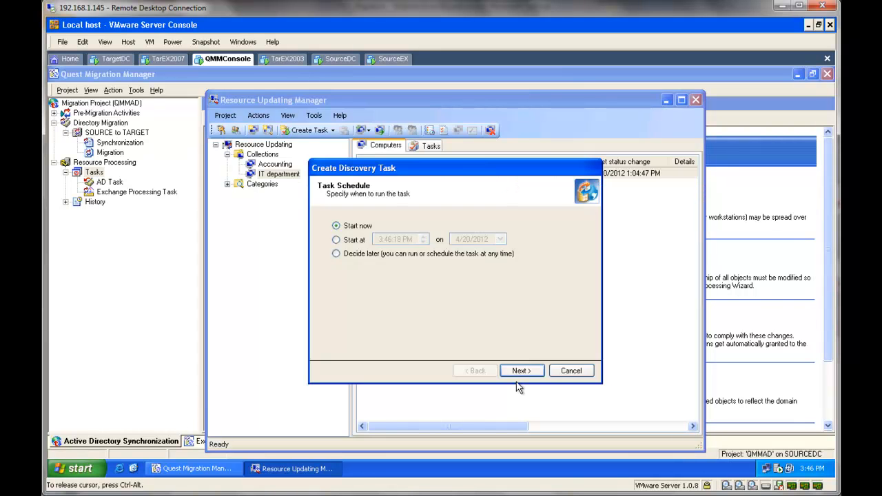
mouse_move(529, 383)
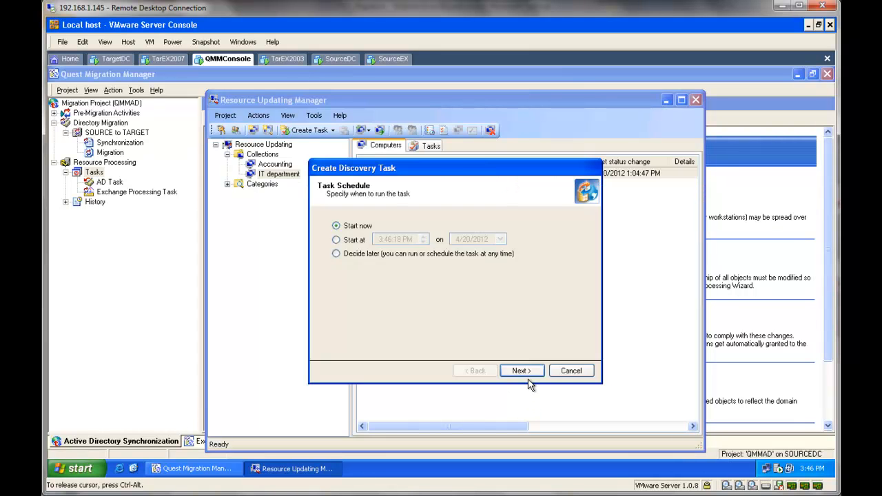
left_click(520, 370)
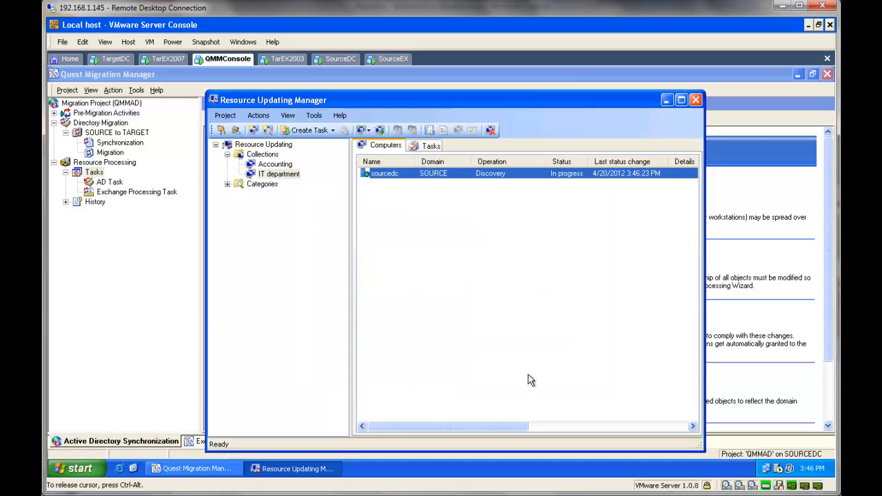
mouse_move(471, 380)
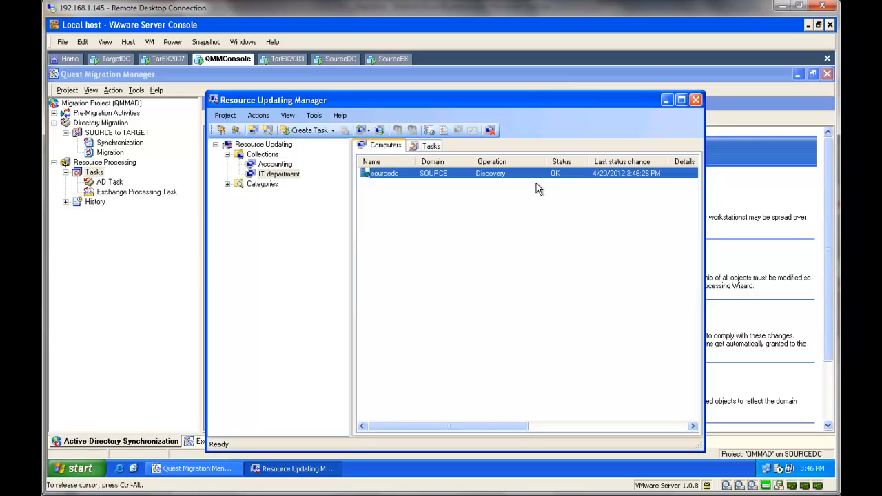
mouse_move(521, 181)
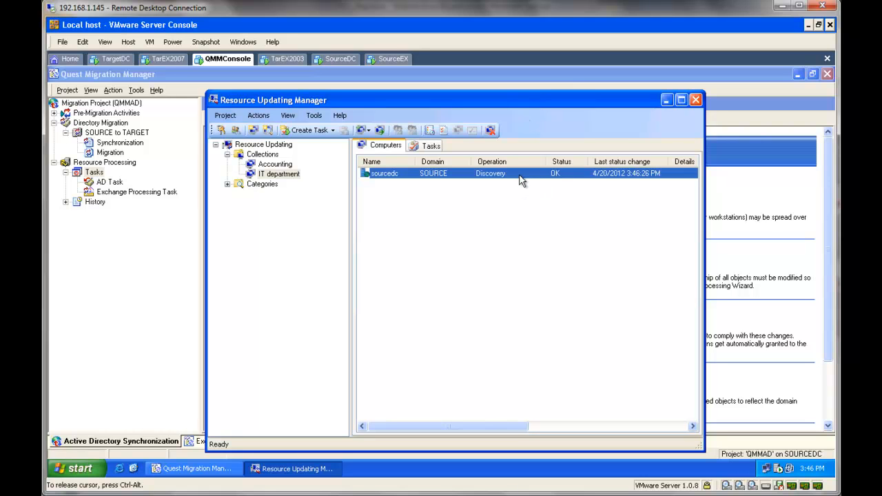
- On the source domain controller, browse to C:\WINDOWS\Quest Resource Updating Agent\x64
left_click(338, 57)
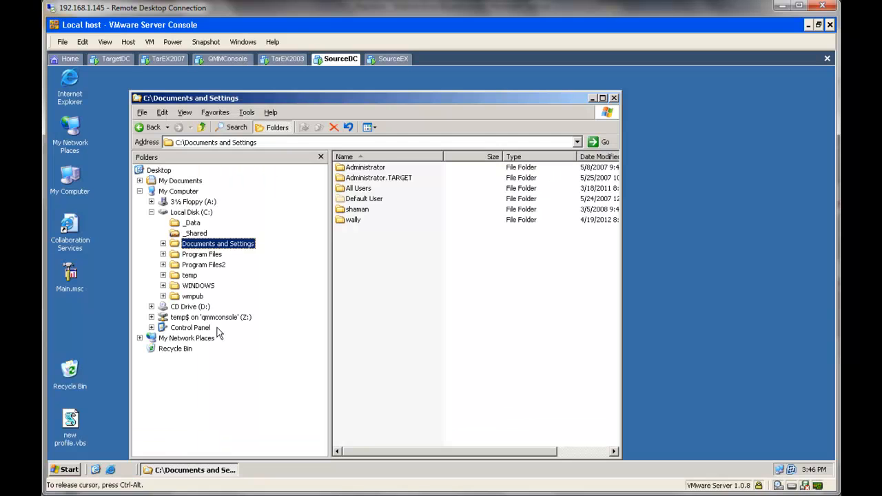
left_click(199, 285)
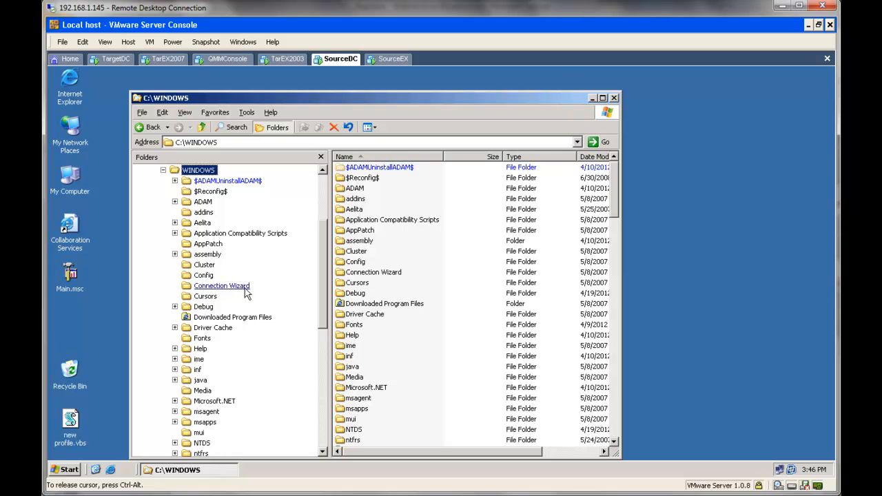
mouse_move(270, 275)
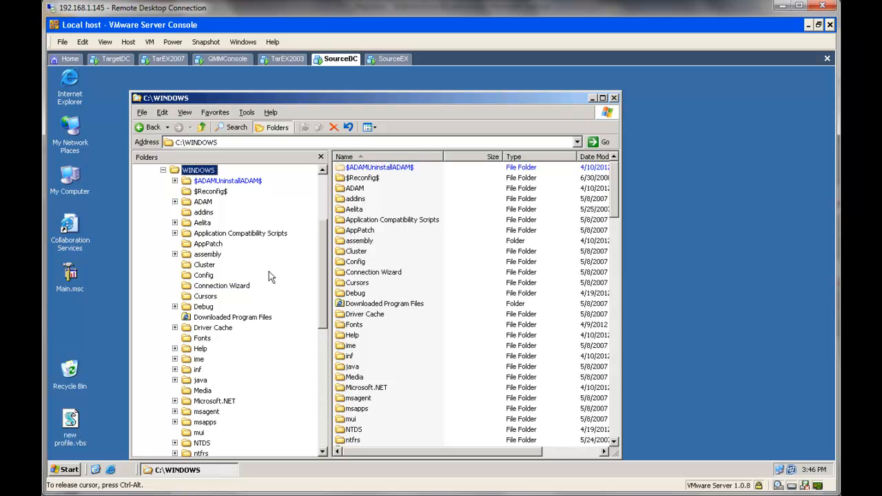
mouse_move(315, 277)
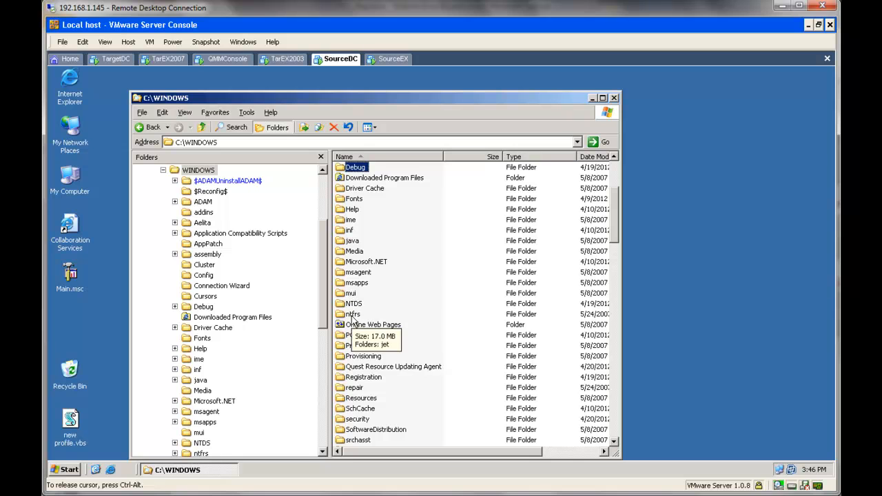
left_click(394, 366)
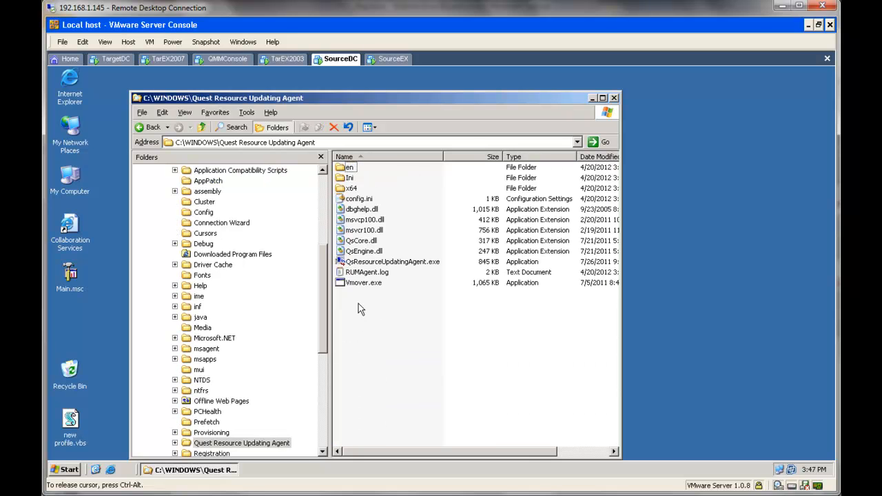
mouse_move(369, 283)
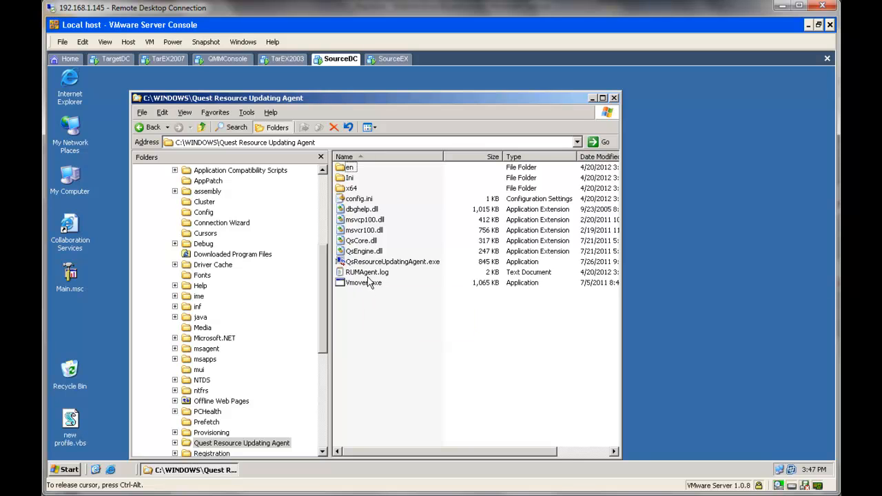
left_click(388, 262)
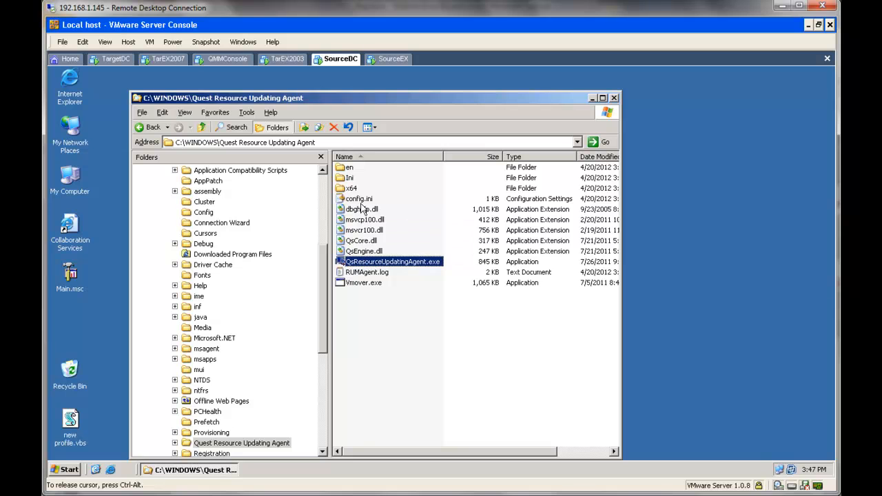
mouse_move(355, 190)
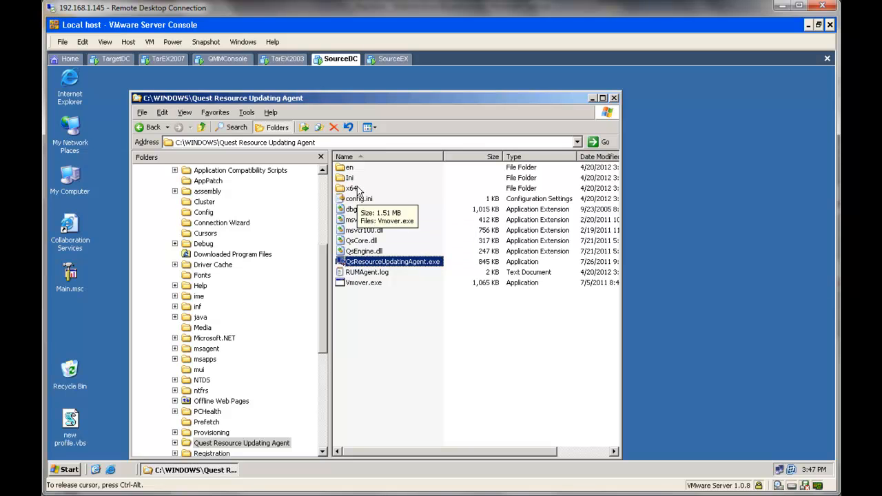
double_click(353, 187)
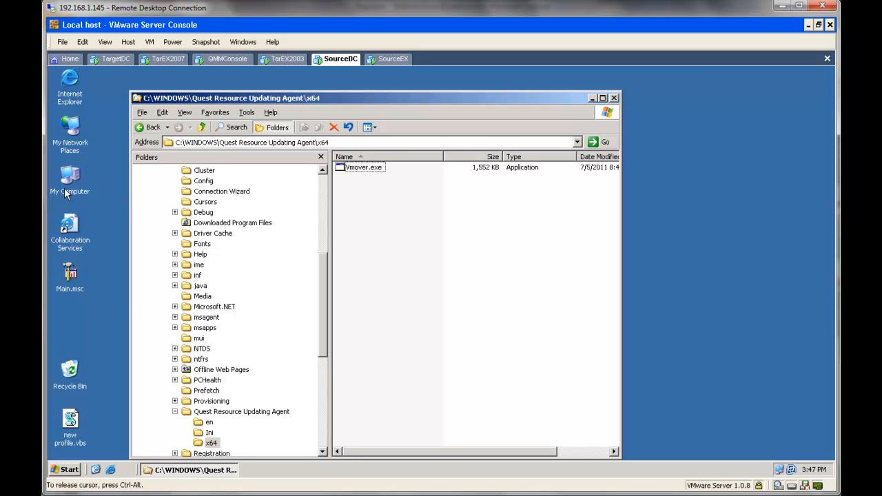
- Open Computer Management Services and select the Quest Migration Manager RUM Agent Service
right_click(67, 191)
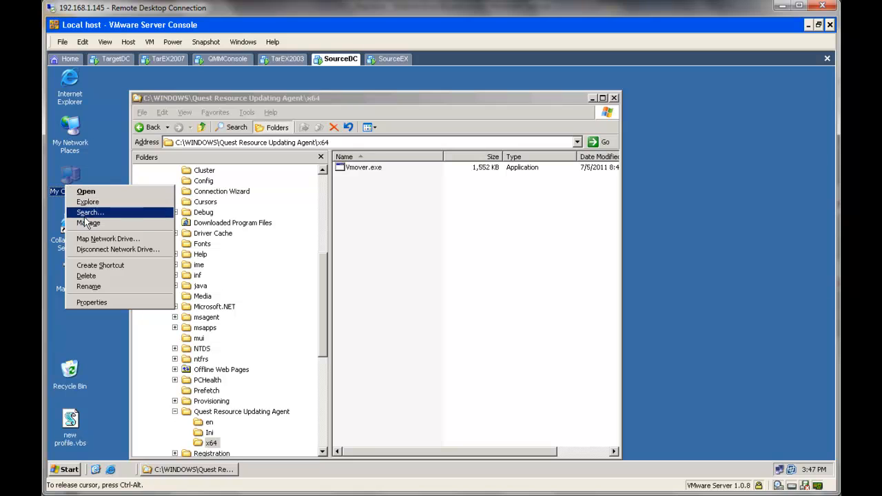
left_click(88, 223)
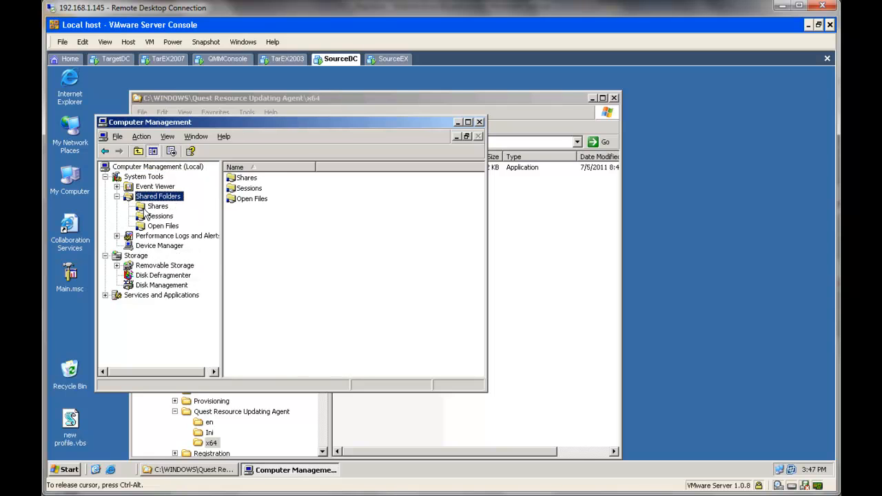
left_click(157, 207)
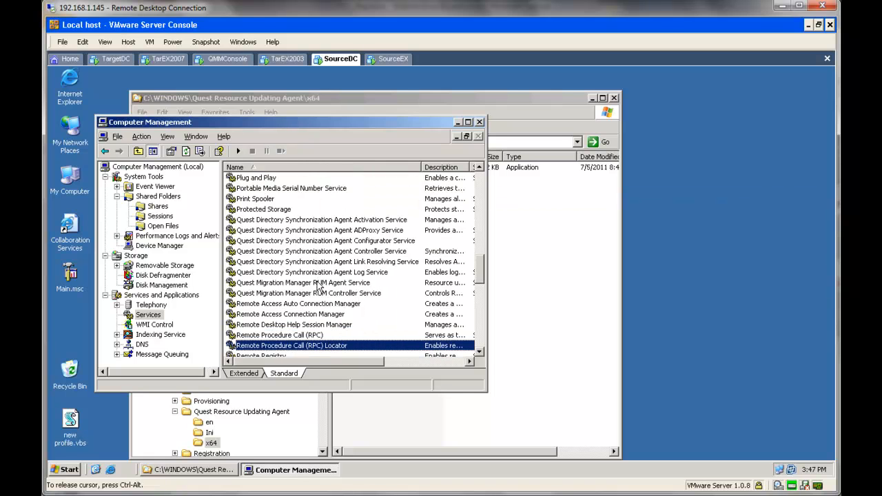
left_click(303, 281)
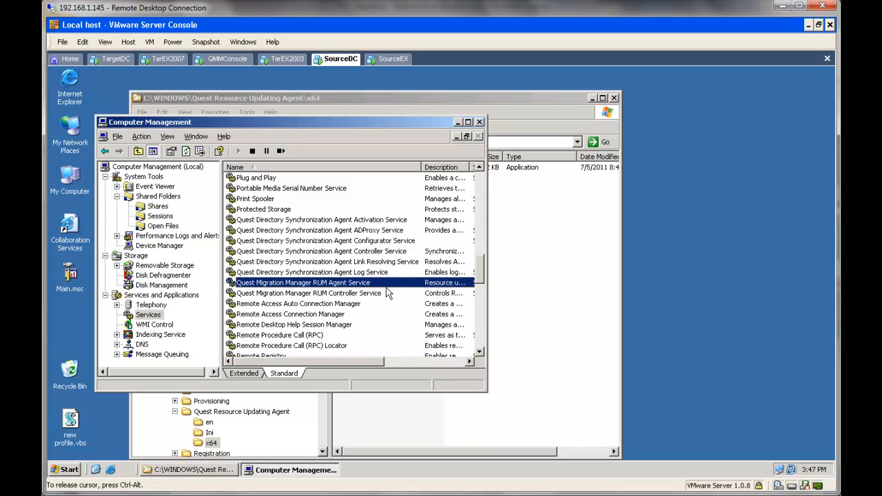
mouse_move(489, 288)
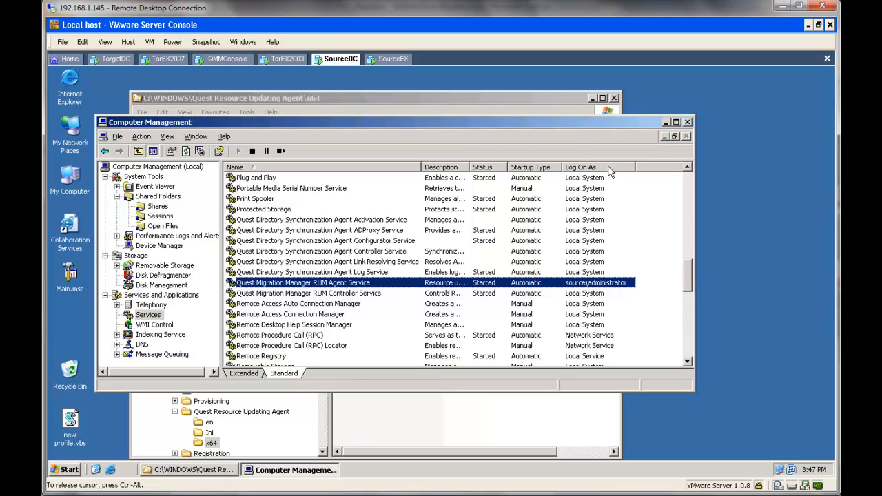
mouse_move(160, 62)
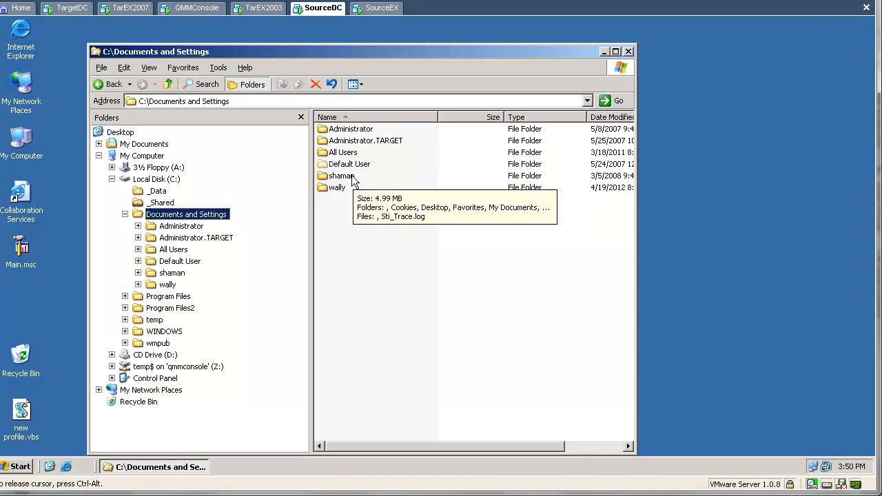
- View the newest profile folder's Security permissions and inspect the SYSTEM entry
left_click(333, 188)
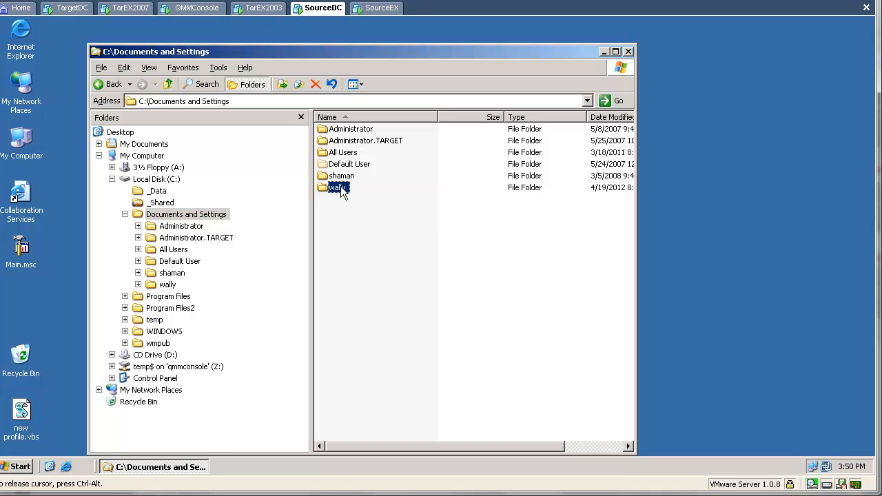
right_click(333, 188)
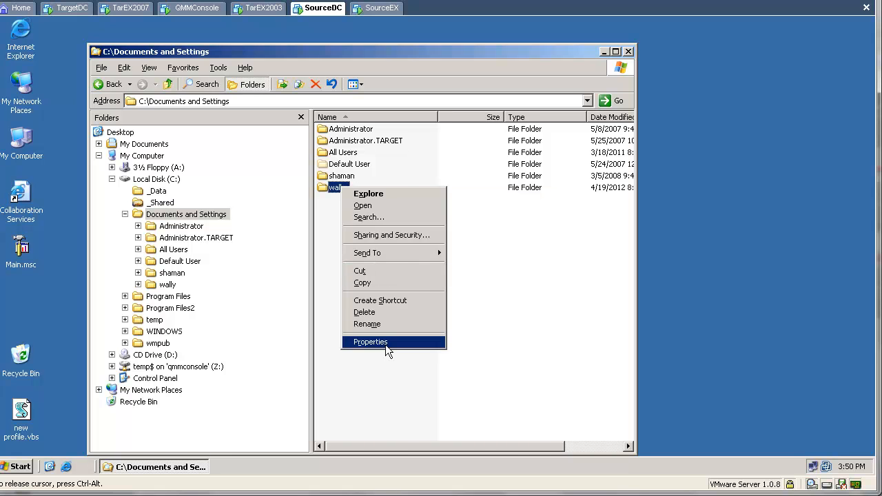
left_click(369, 341)
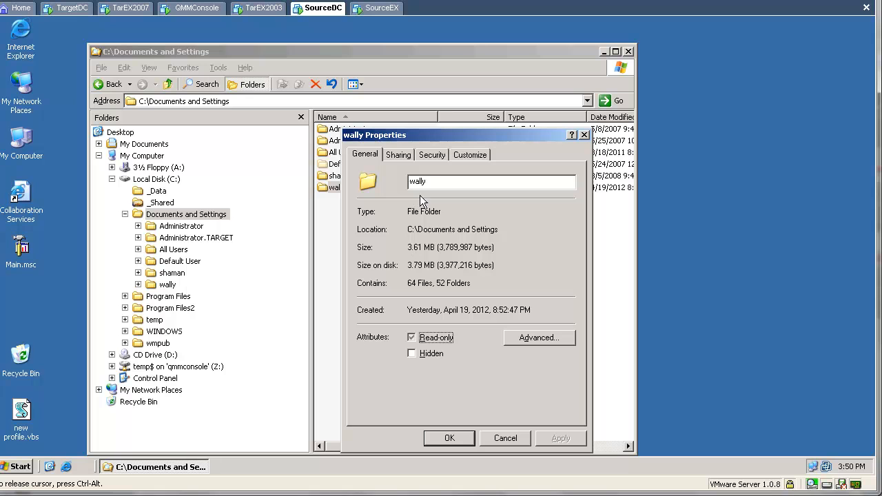
left_click(431, 155)
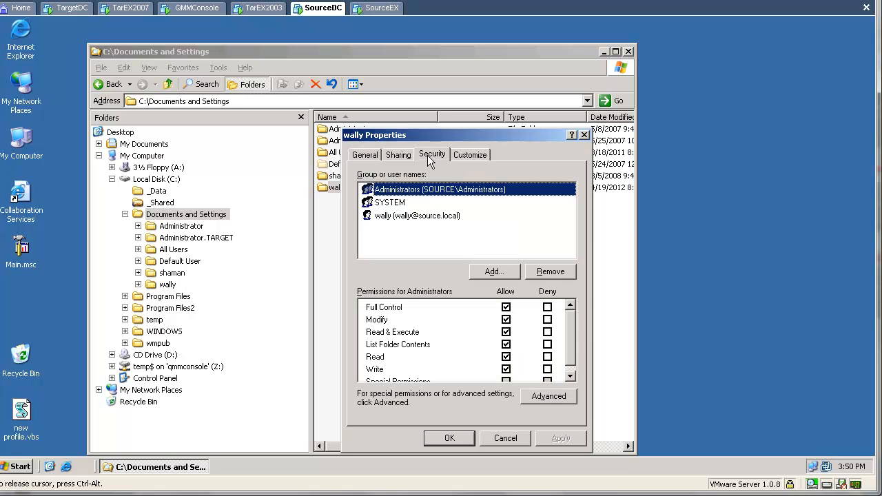
mouse_move(424, 206)
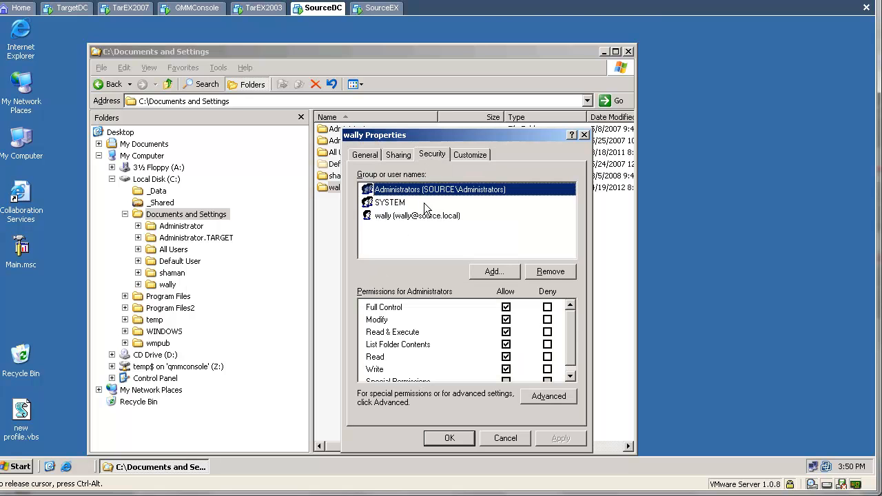
left_click(419, 214)
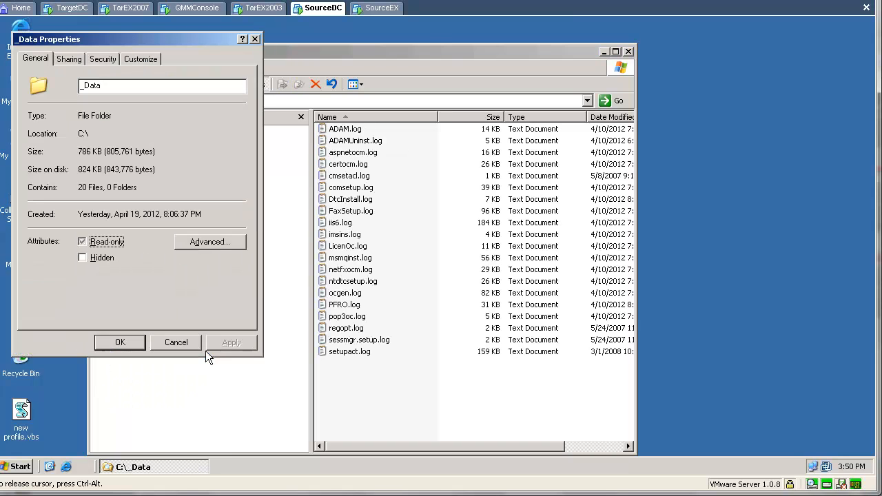
- Review the _Data folder's Security entries and close its properties
left_click(102, 58)
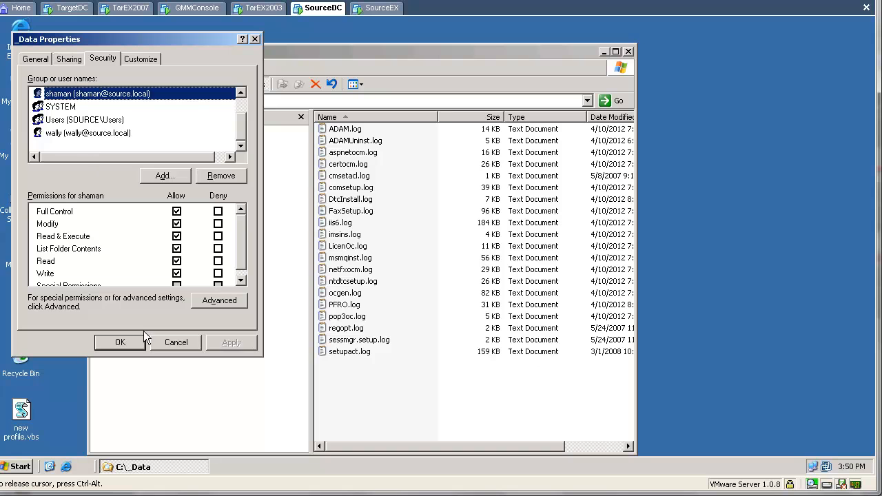
left_click(119, 342)
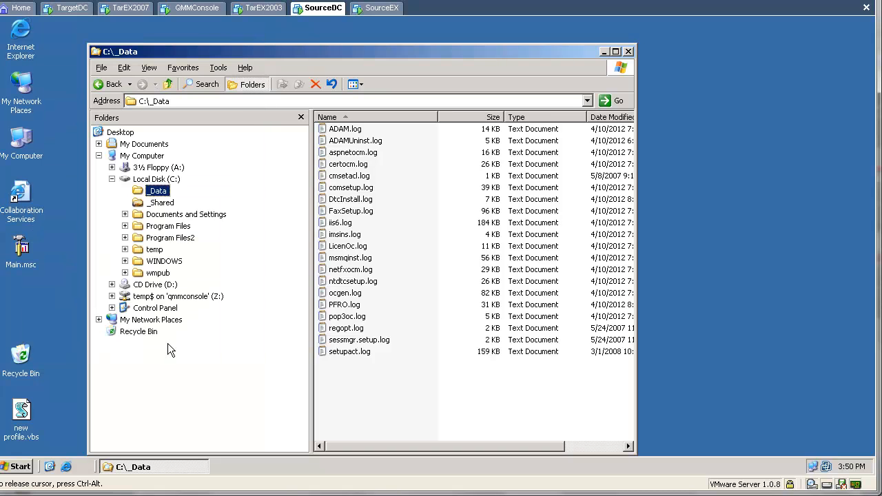
mouse_move(170, 34)
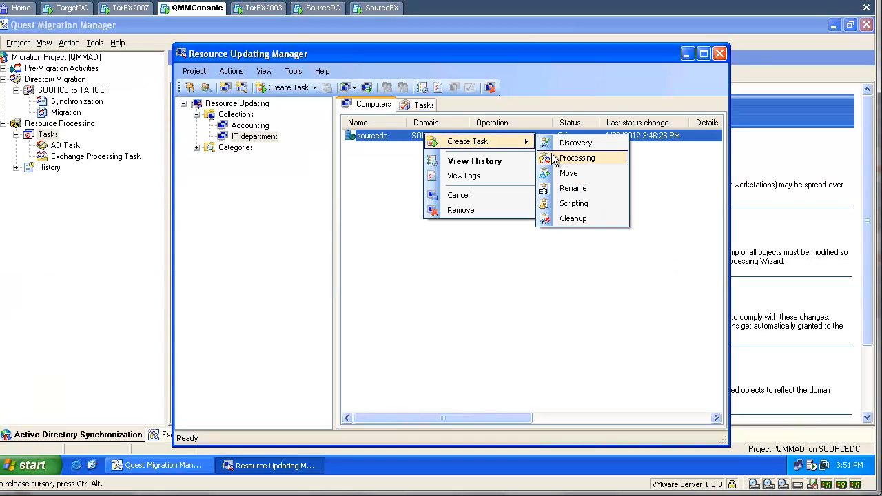
- Start a processing task for sourcedc that reassigns permissions, keeping source accounts' permissions
left_click(576, 157)
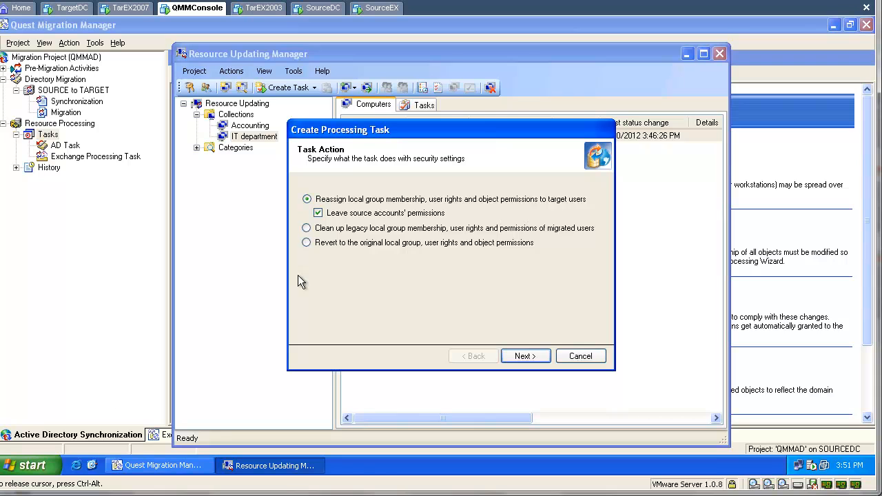
mouse_move(338, 209)
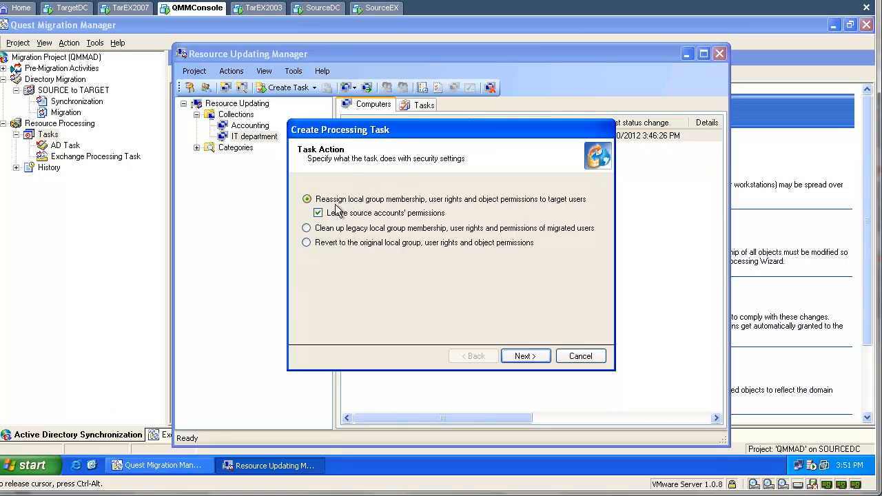
left_click(317, 212)
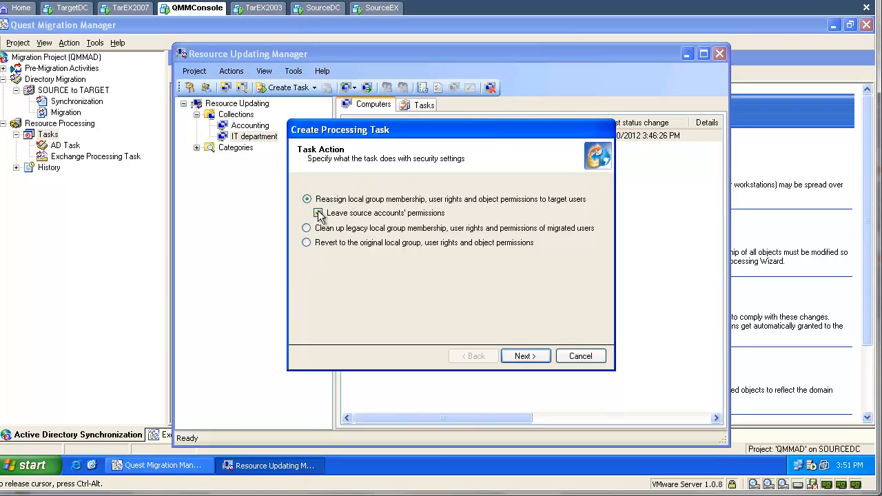
left_click(317, 212)
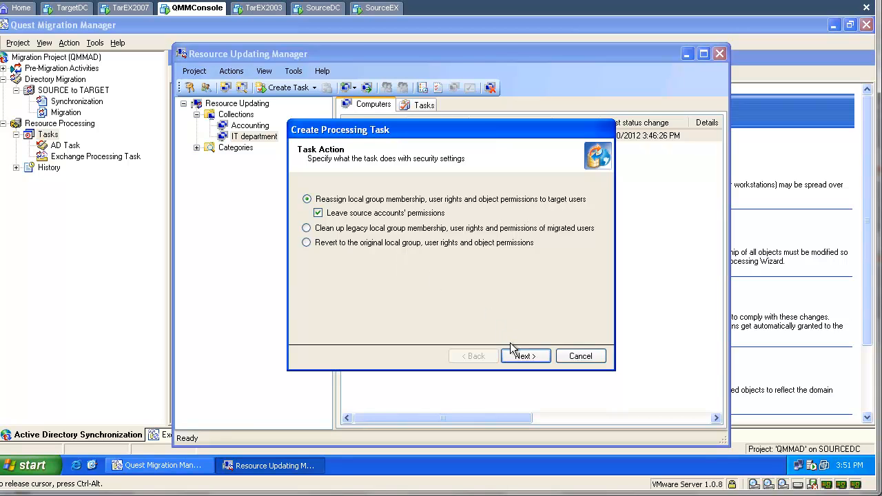
left_click(525, 356)
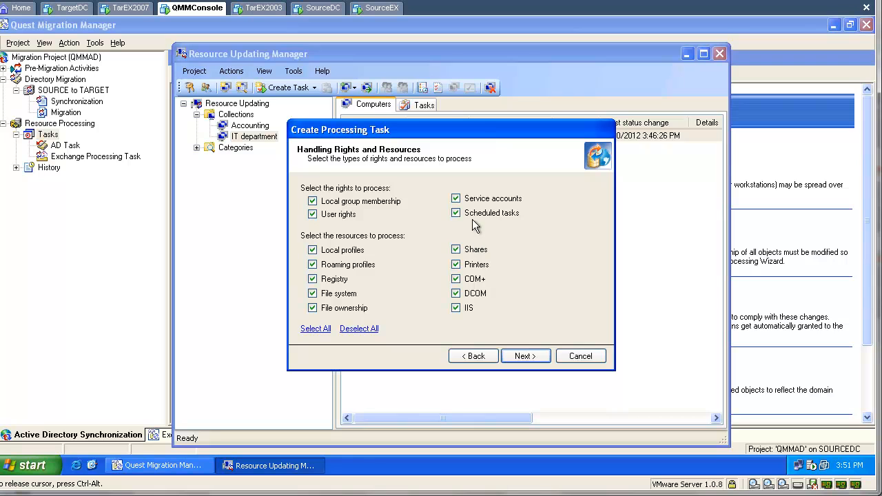
- Exclude service accounts and scheduled tasks, keep default options, and launch the task
left_click(454, 198)
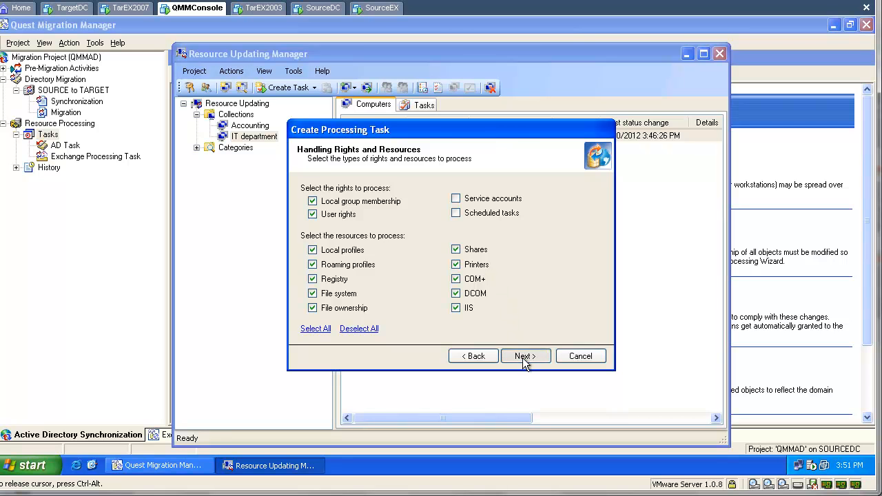
left_click(525, 356)
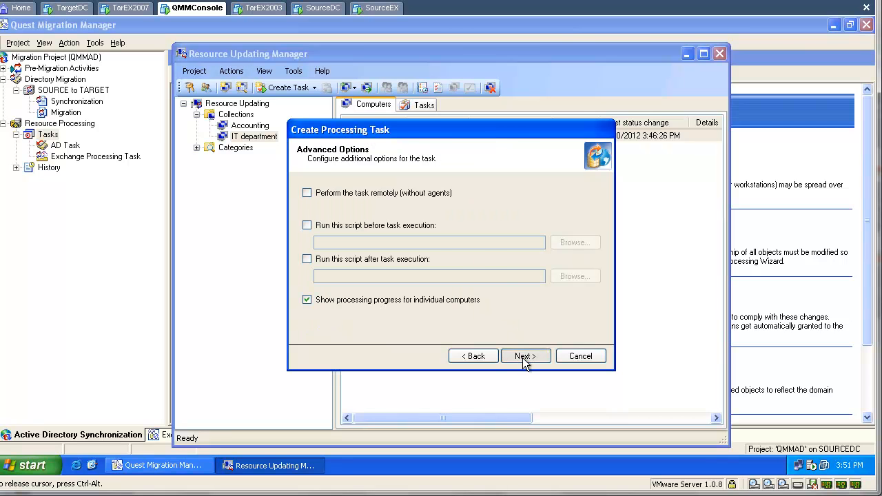
left_click(525, 355)
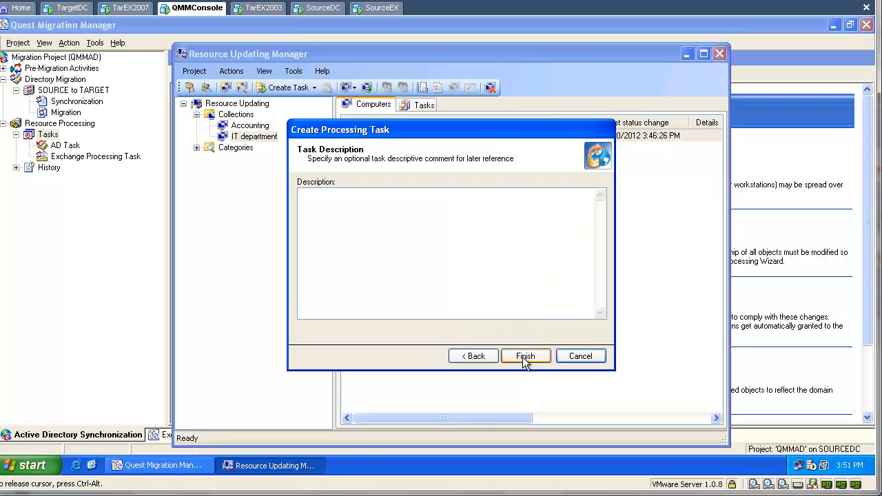
left_click(526, 356)
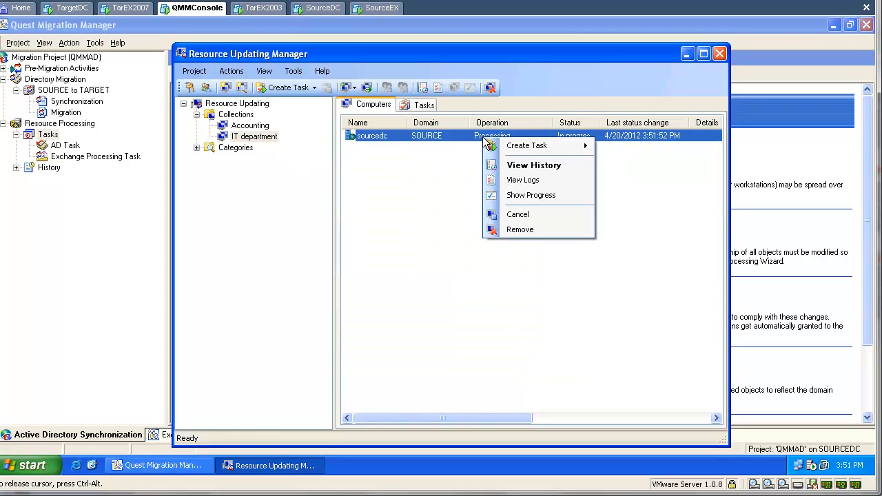
mouse_move(521, 179)
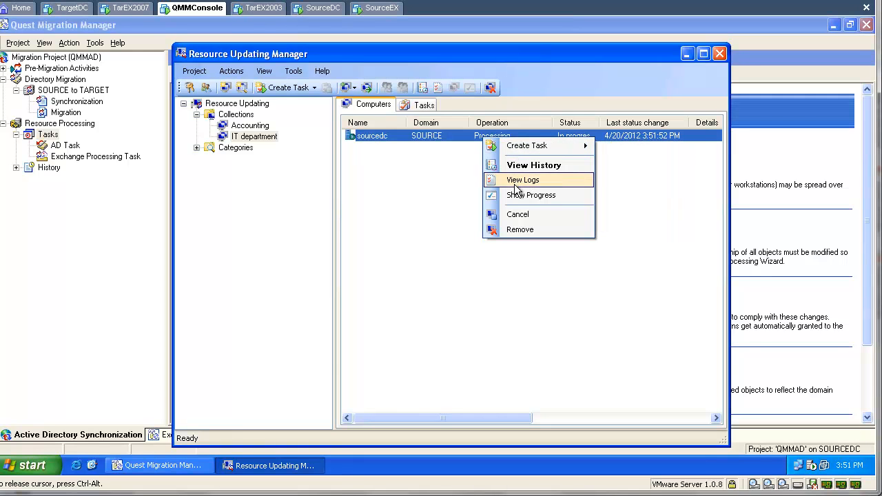
- Review the sourcedc Processing Details and close them to return to the computers list
left_click(531, 196)
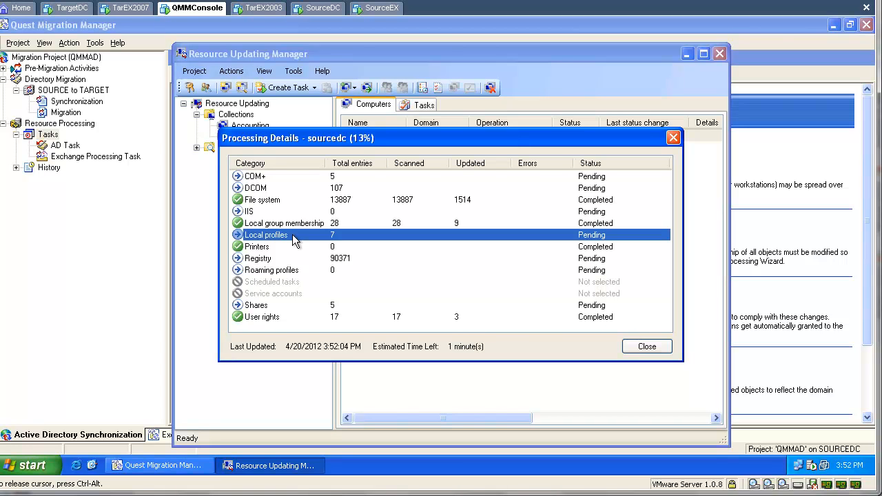
mouse_move(259, 247)
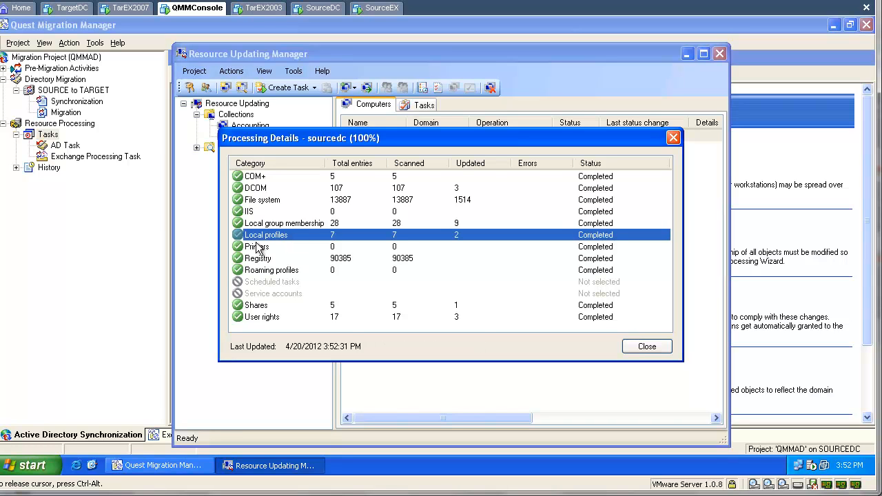
mouse_move(455, 237)
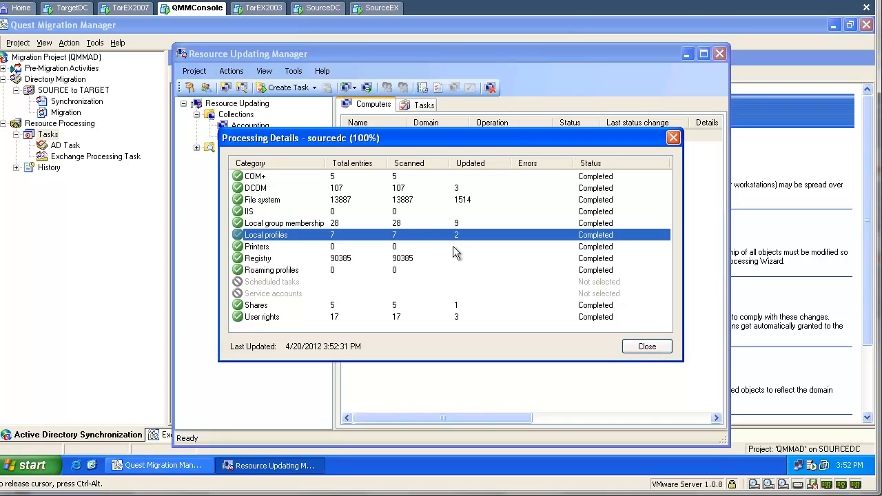
mouse_move(454, 264)
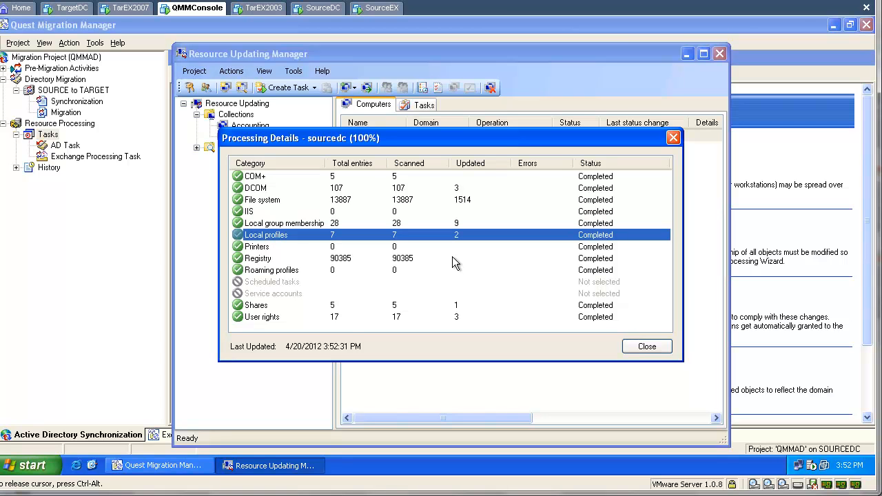
mouse_move(457, 301)
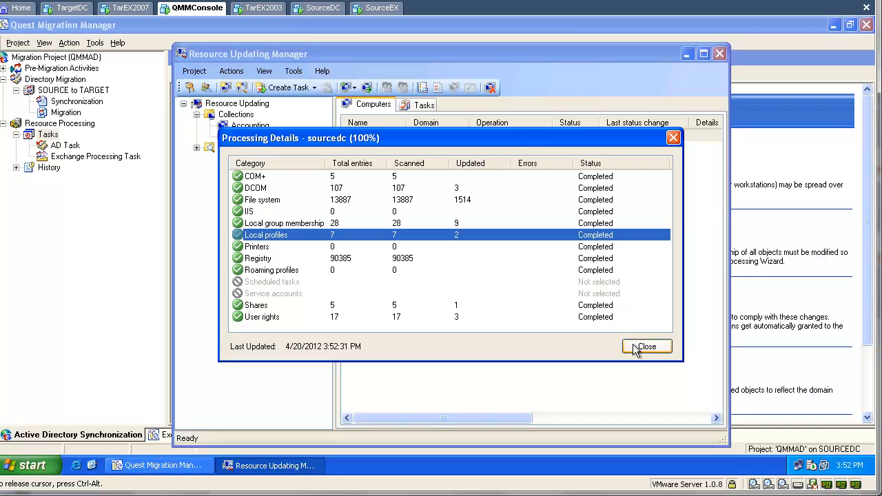
left_click(648, 347)
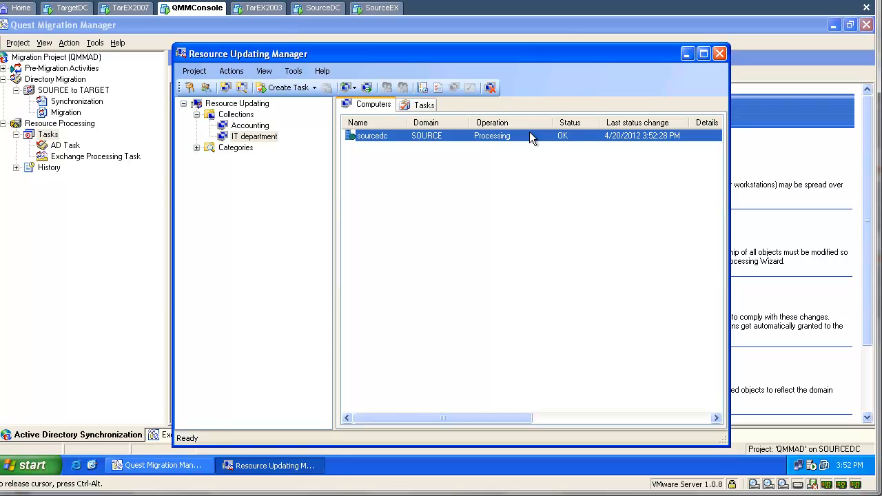
mouse_move(482, 153)
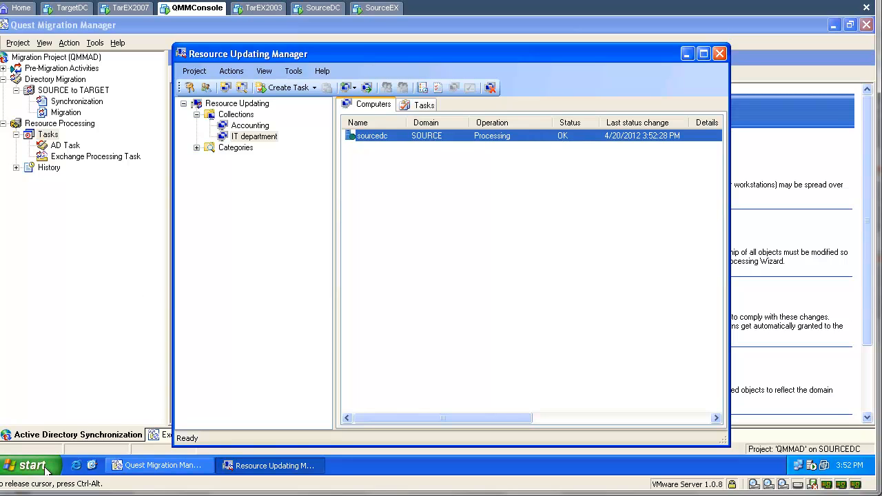
- Explore from Start and navigate the Address bar to \\sourcedc\c$
right_click(34, 463)
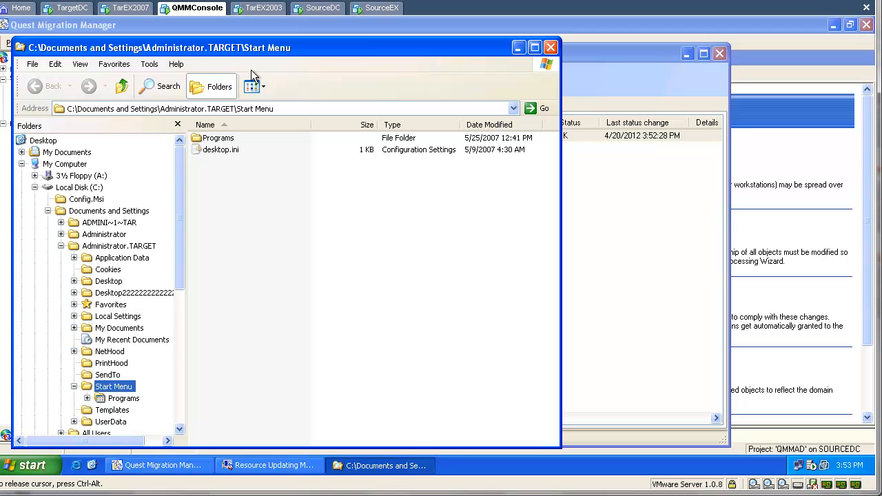
left_click(168, 108)
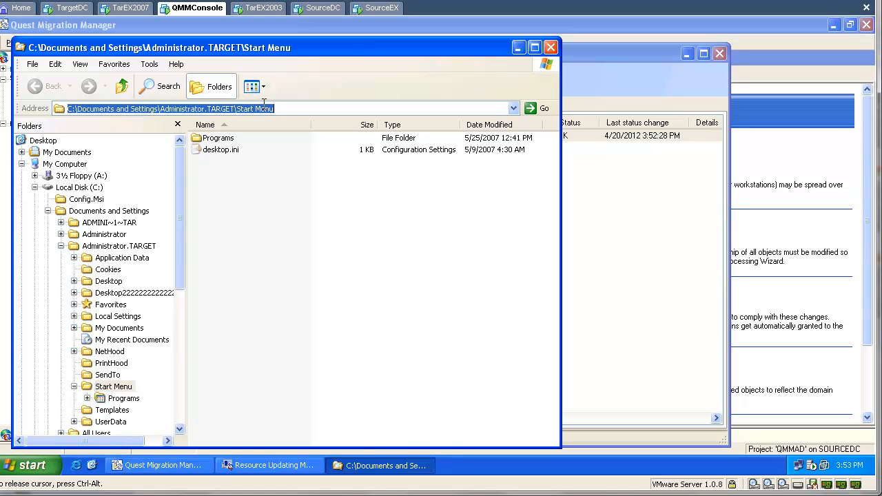
type("\\\\SOUR")
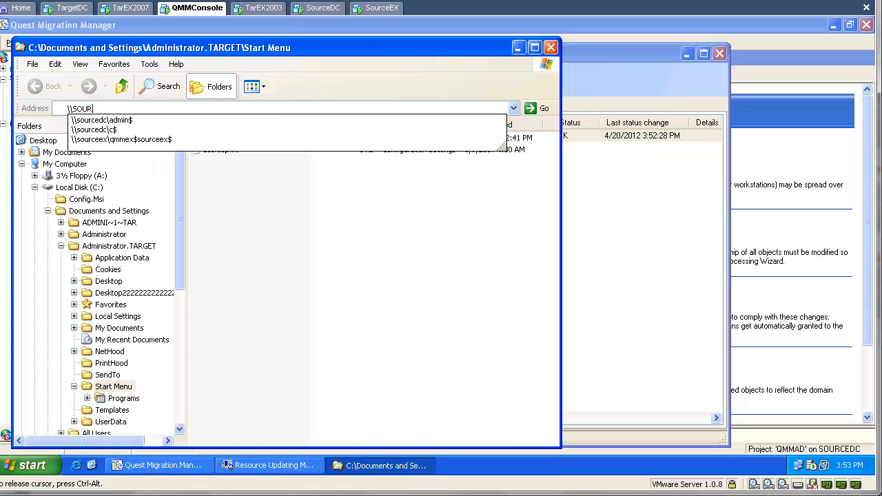
left_click(102, 120)
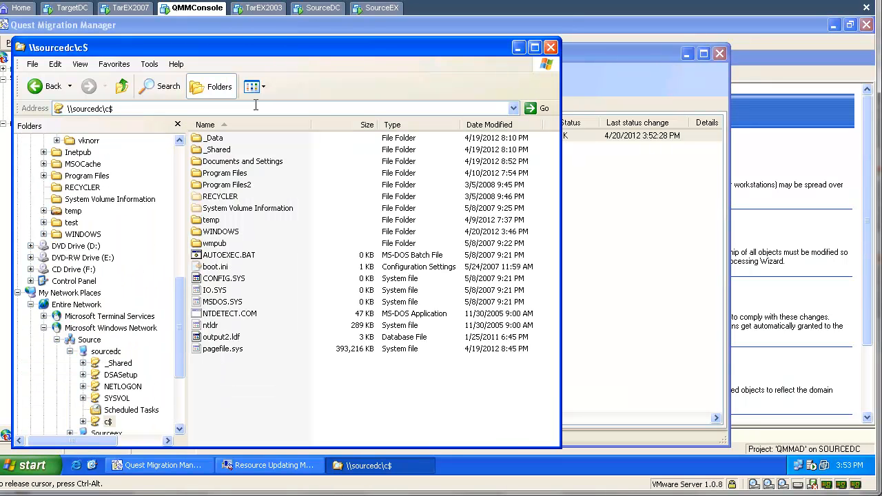
left_click(204, 124)
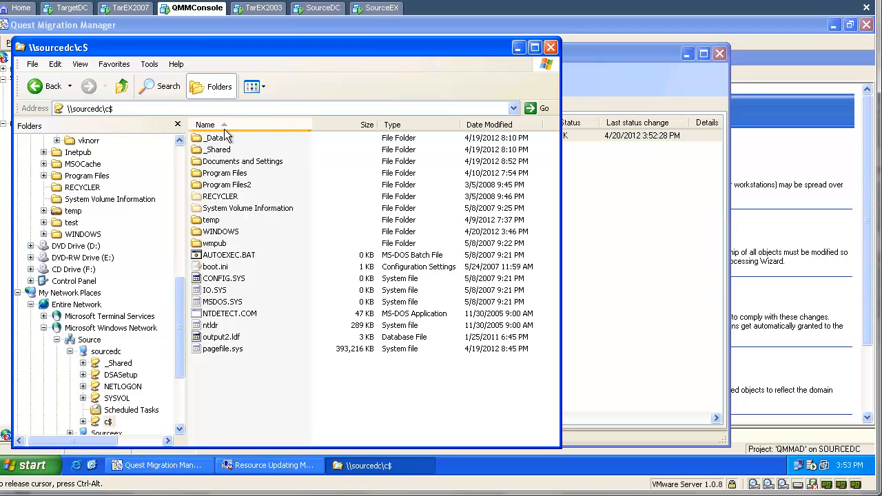
- Browse into Documents and Settings and view the security permissions of wally's profile folder
double_click(243, 159)
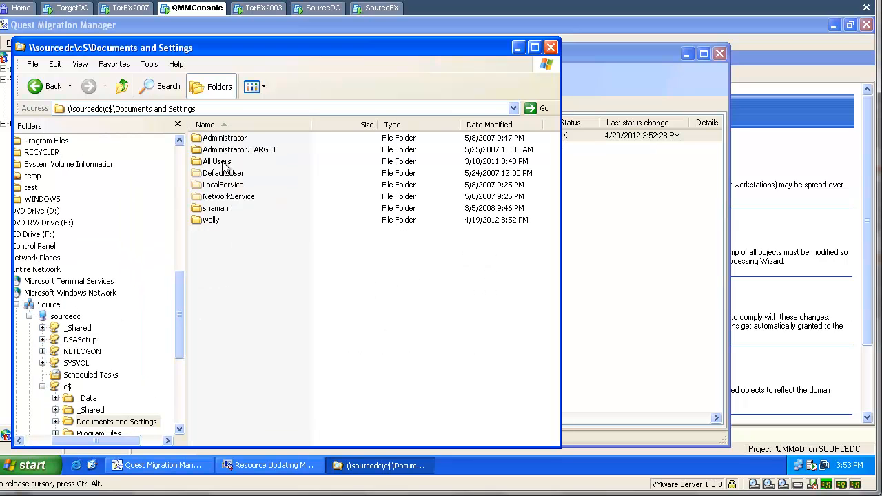
mouse_move(211, 219)
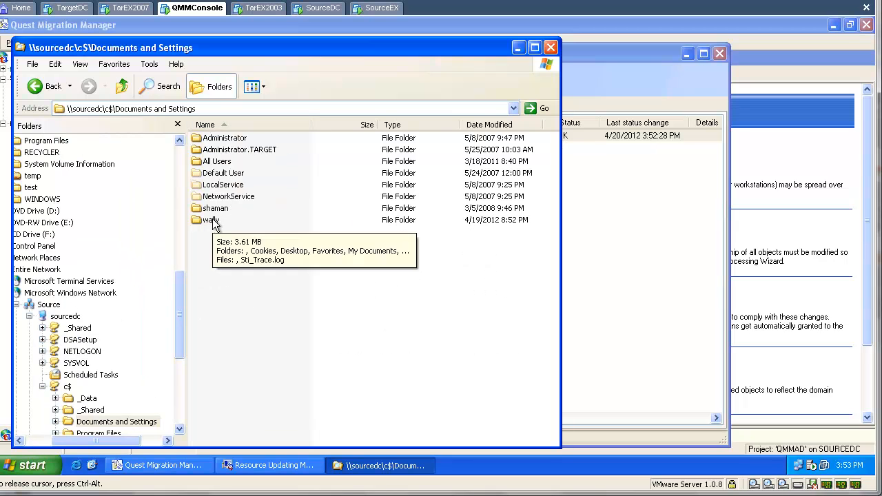
right_click(209, 219)
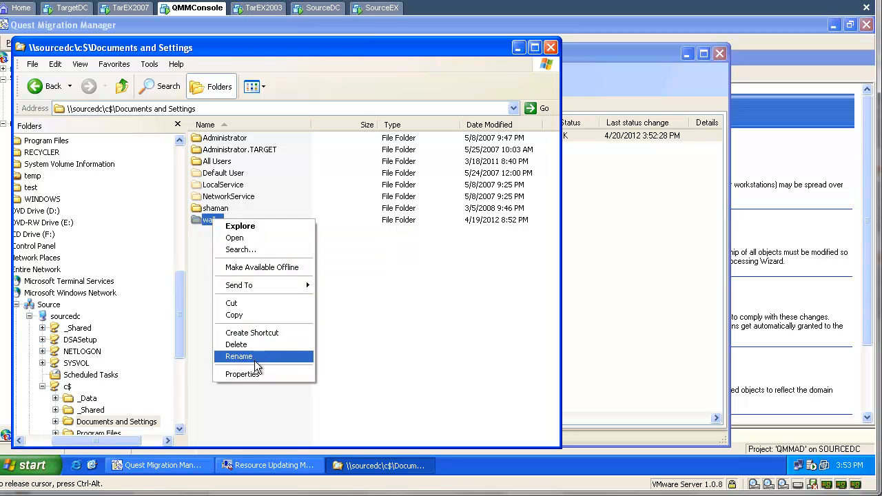
left_click(242, 374)
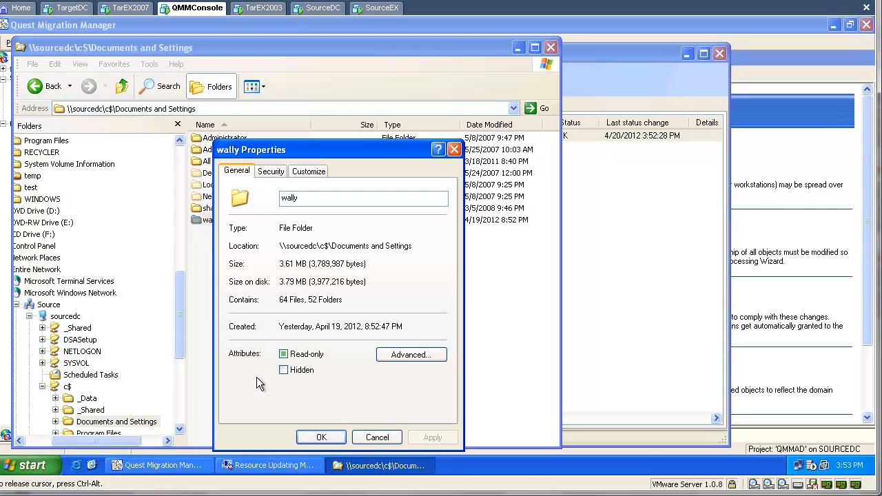
left_click(270, 171)
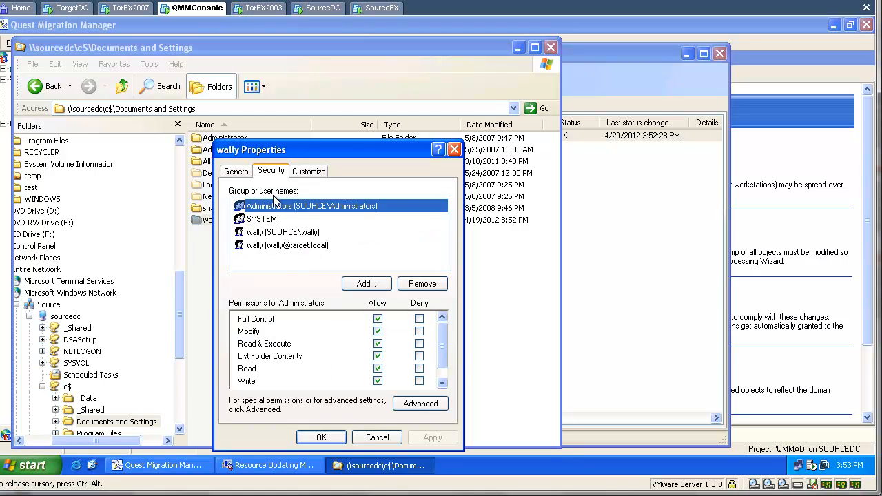
left_click(283, 232)
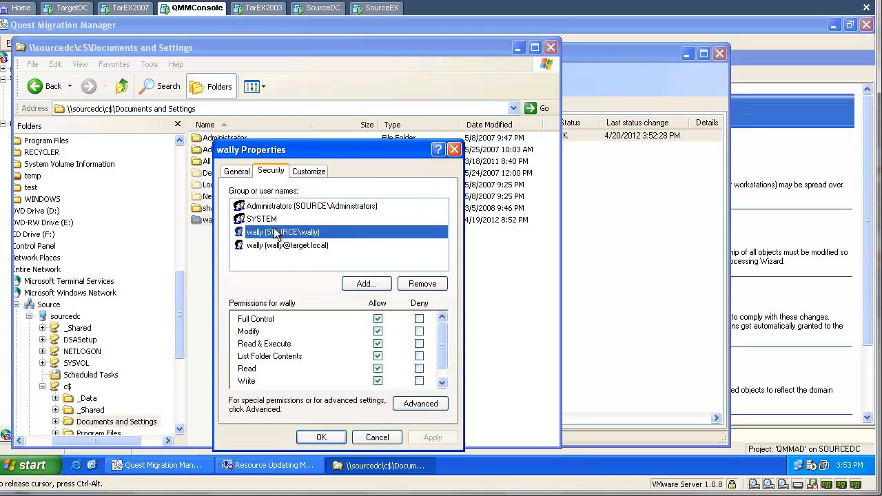
left_click(286, 245)
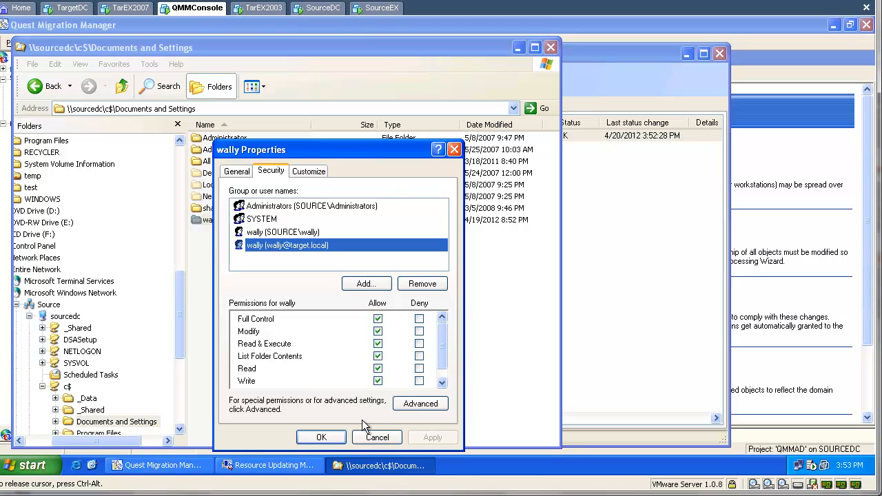
left_click(321, 437)
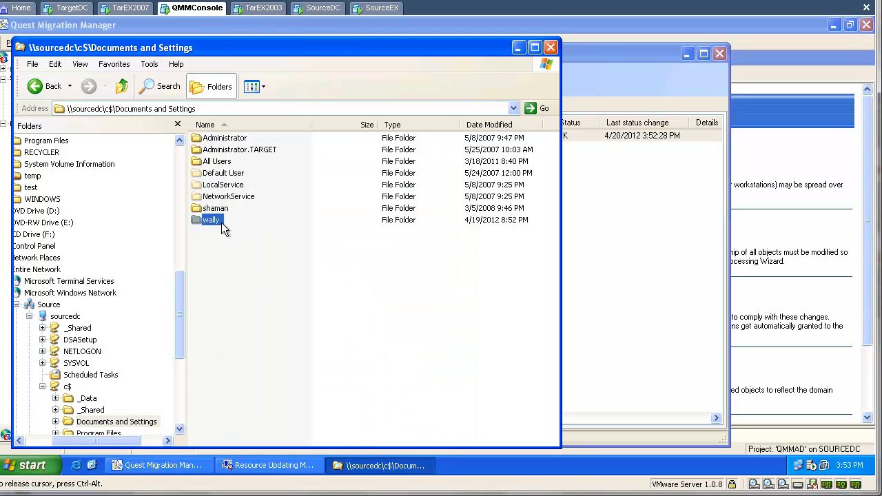
double_click(211, 219)
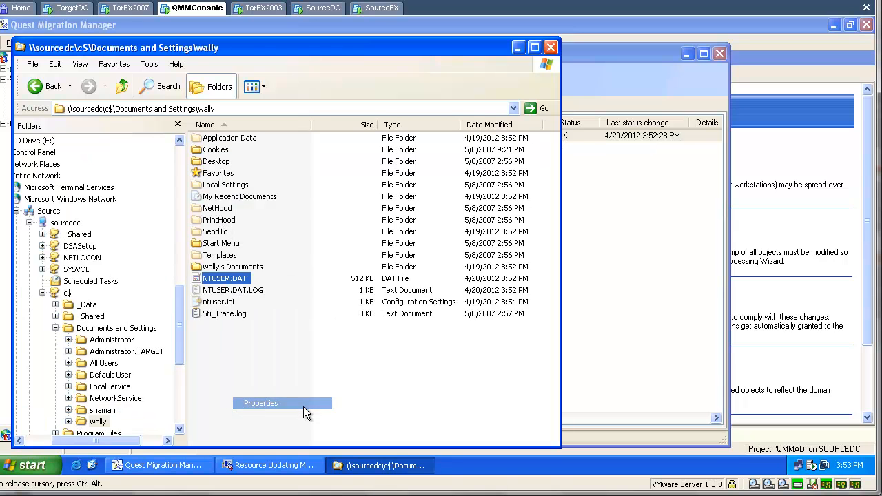
left_click(259, 403)
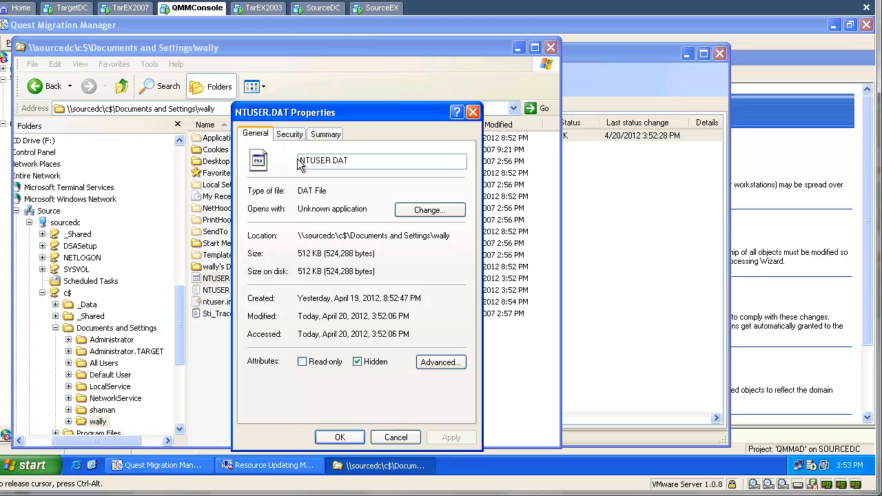
left_click(289, 134)
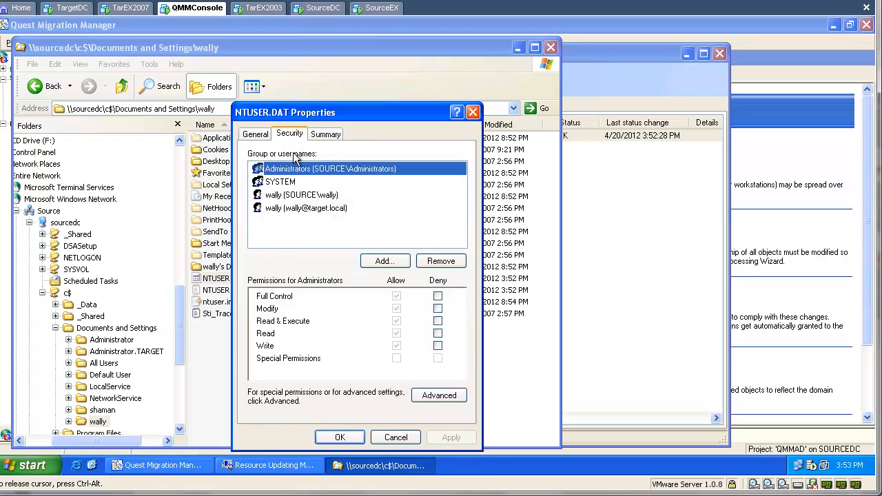
left_click(305, 207)
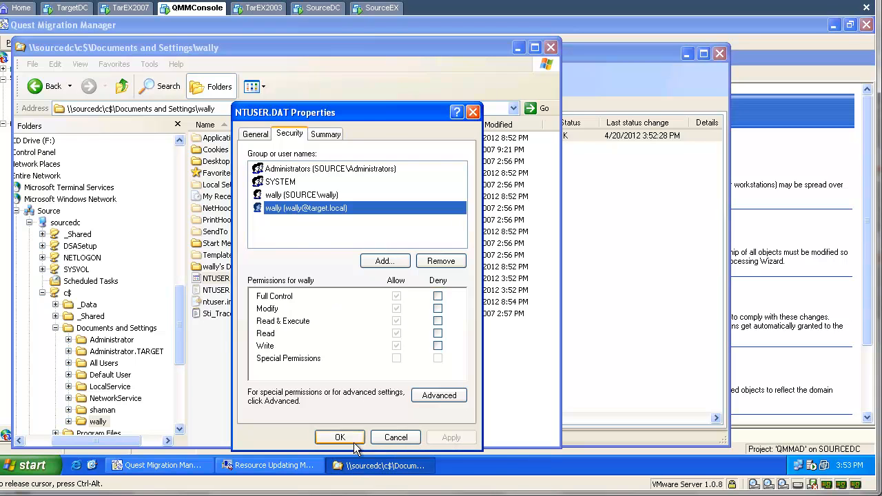
left_click(339, 436)
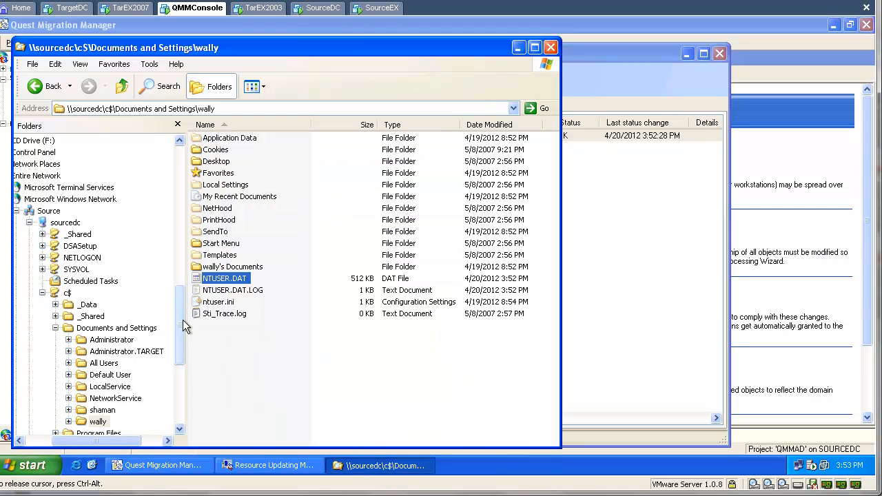
mouse_move(117, 410)
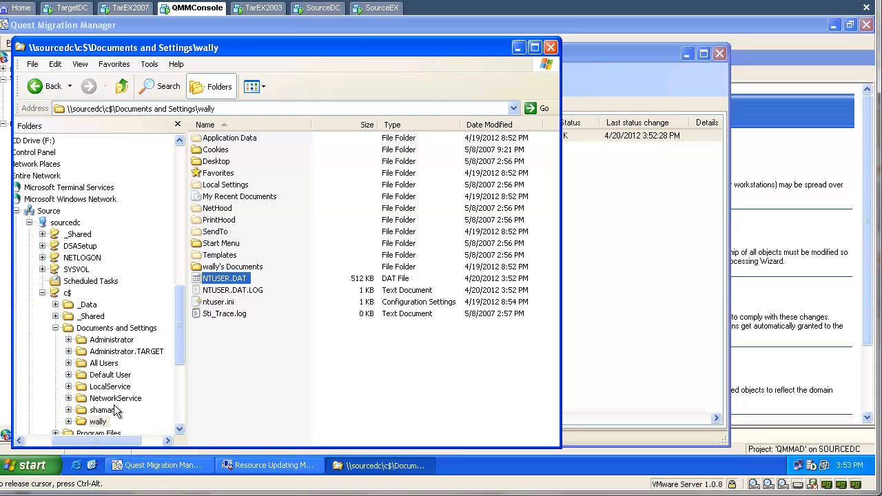
- Select shaman's profile folder and view the security permissions of its NTUSER.DAT
left_click(102, 410)
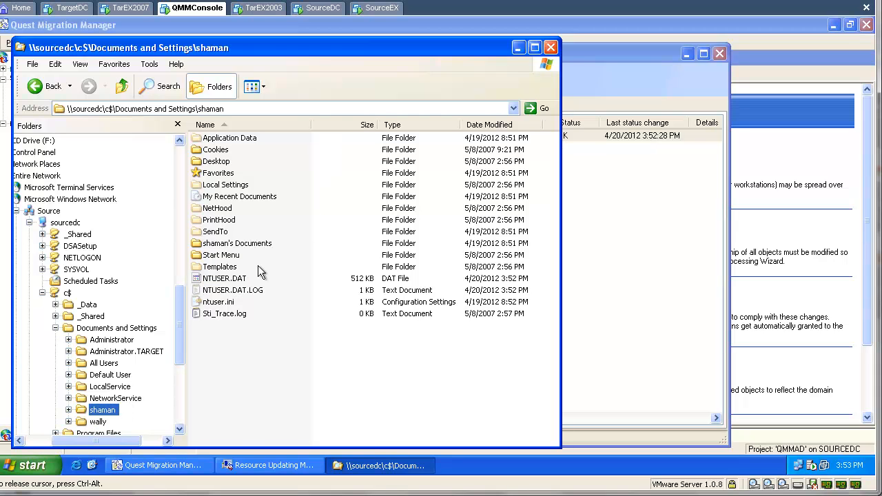
right_click(221, 278)
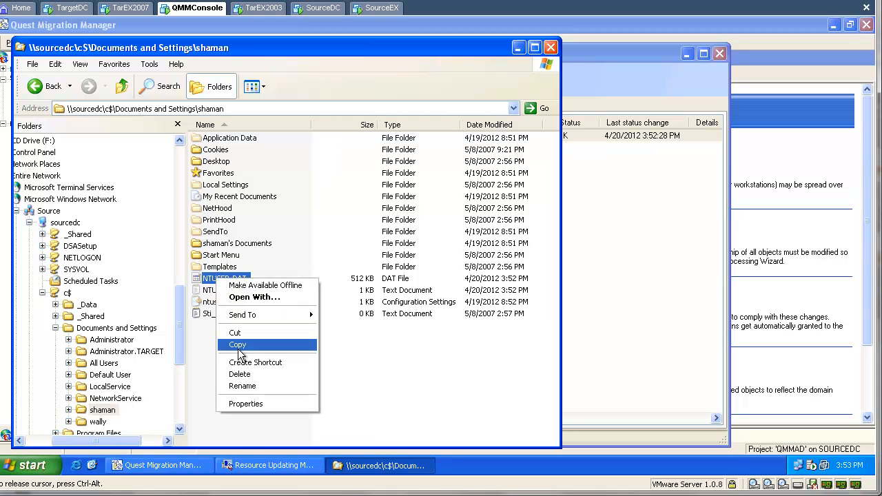
mouse_move(246, 404)
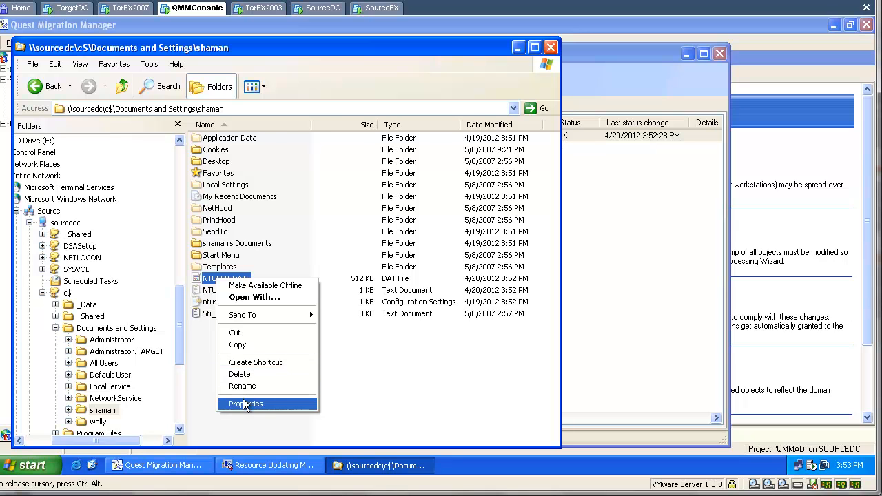
left_click(245, 404)
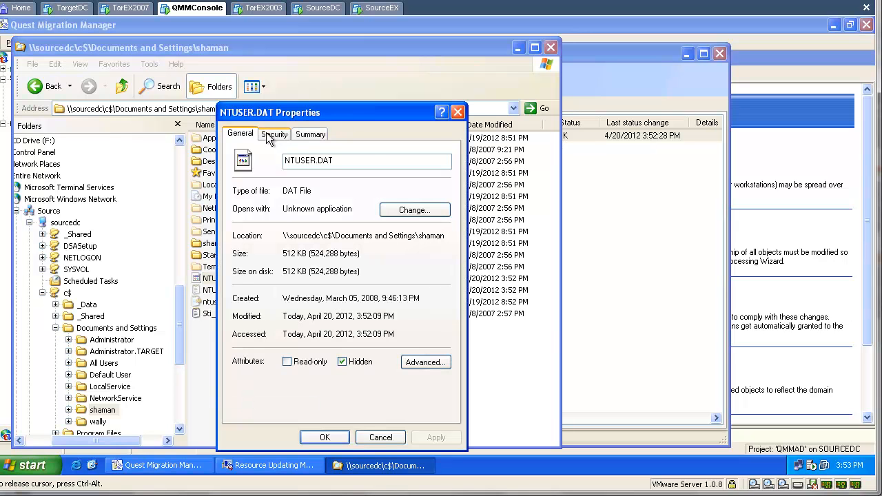
left_click(273, 134)
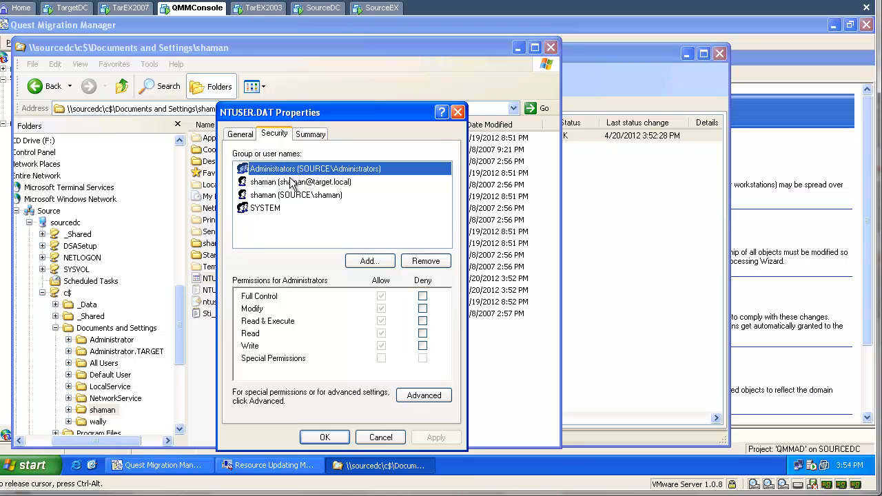
left_click(301, 182)
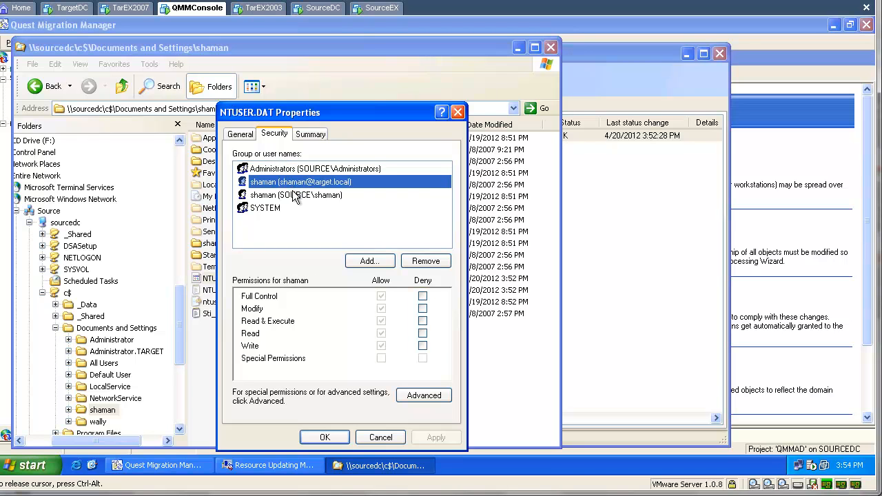
left_click(296, 195)
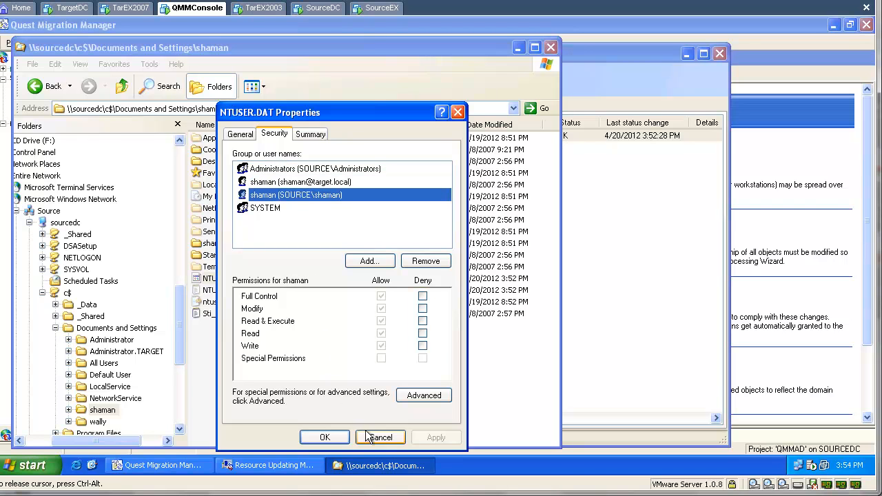
left_click(380, 436)
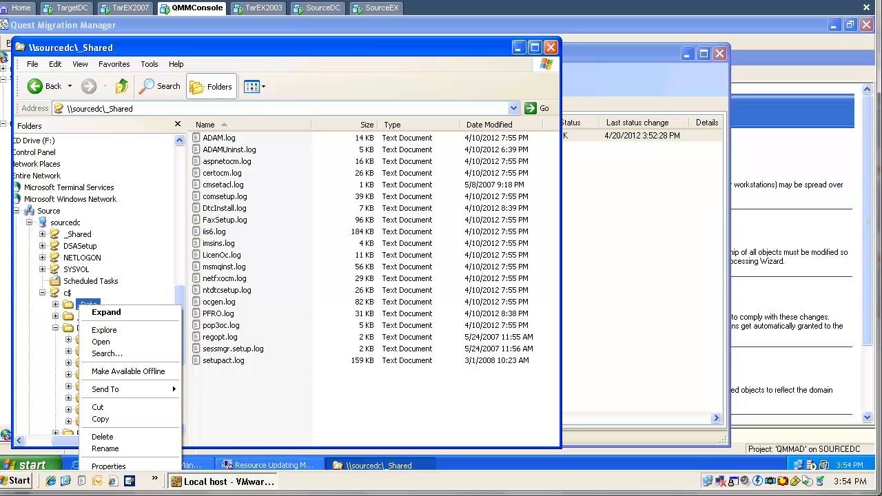
- Review the current folder's security entries for the target shaman and target wally accounts
left_click(108, 466)
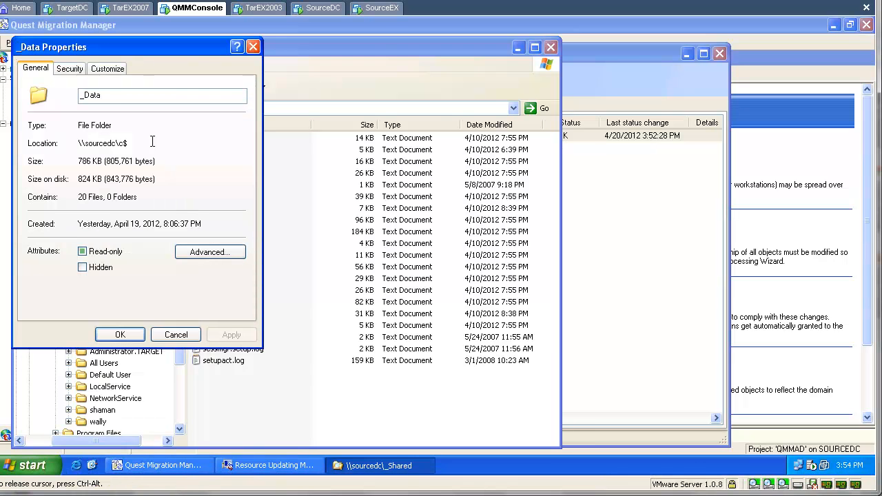
left_click(49, 69)
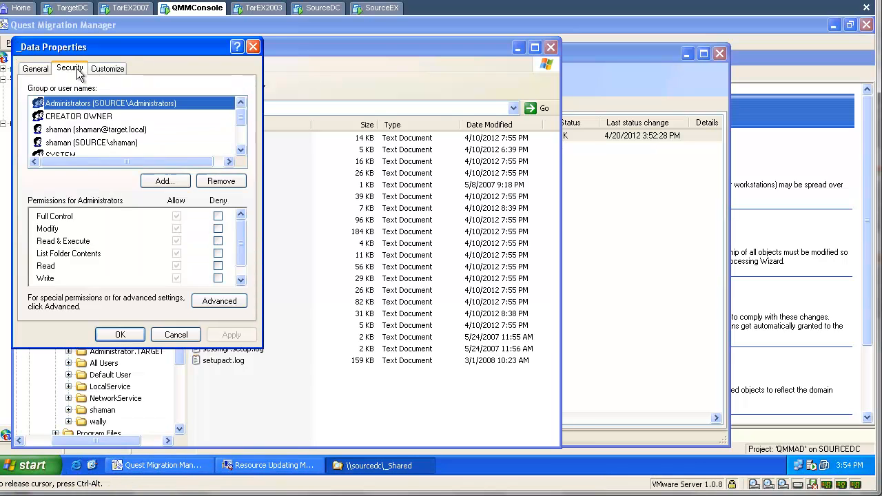
left_click(96, 130)
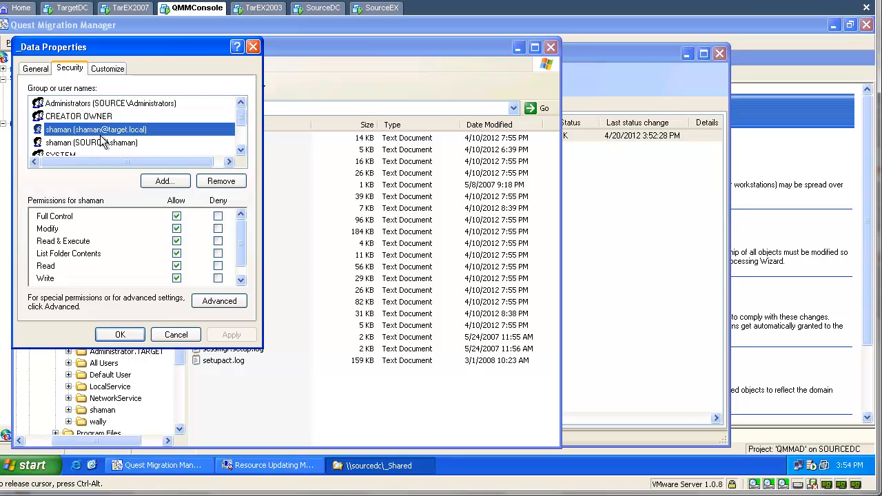
scroll("down", 3)
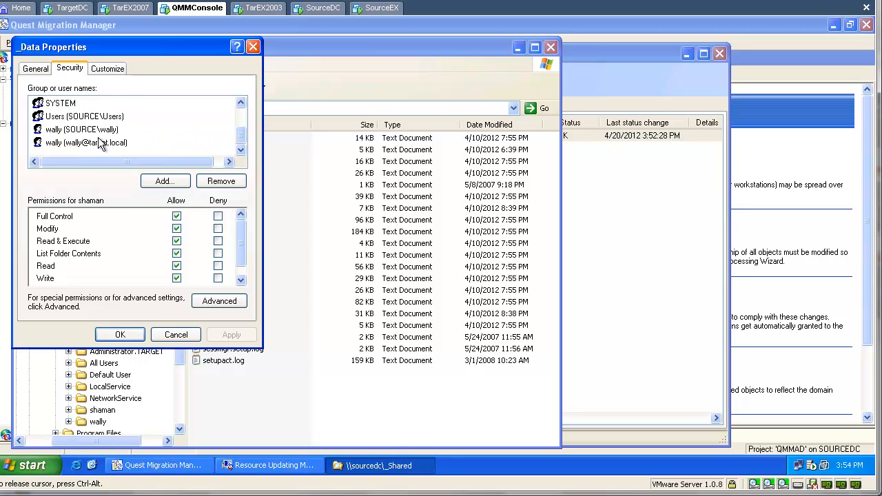
left_click(85, 141)
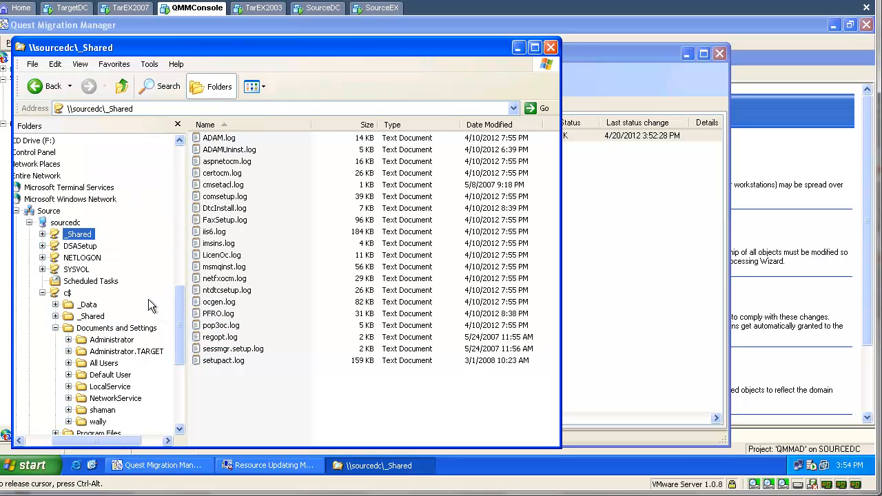
mouse_move(99, 261)
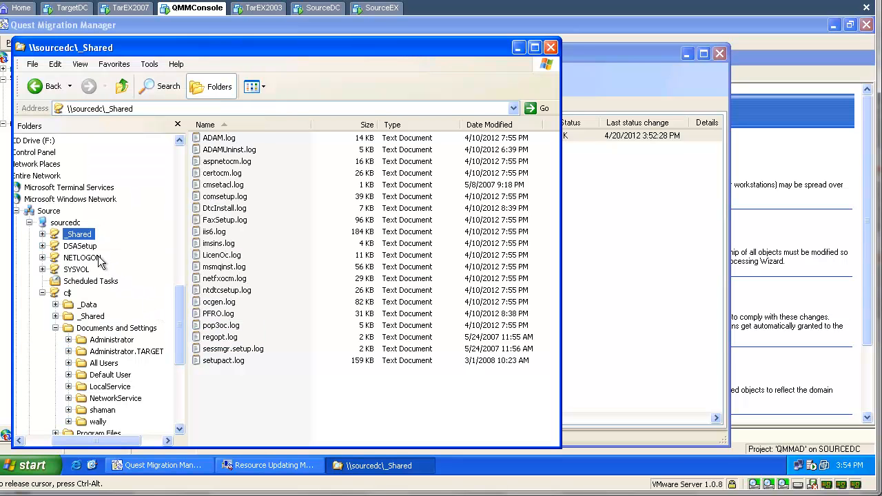
mouse_move(99, 344)
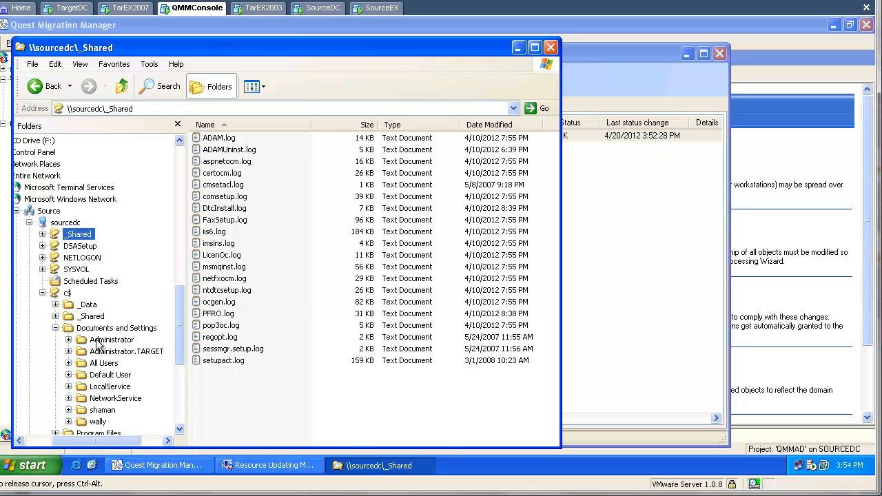
mouse_move(94, 316)
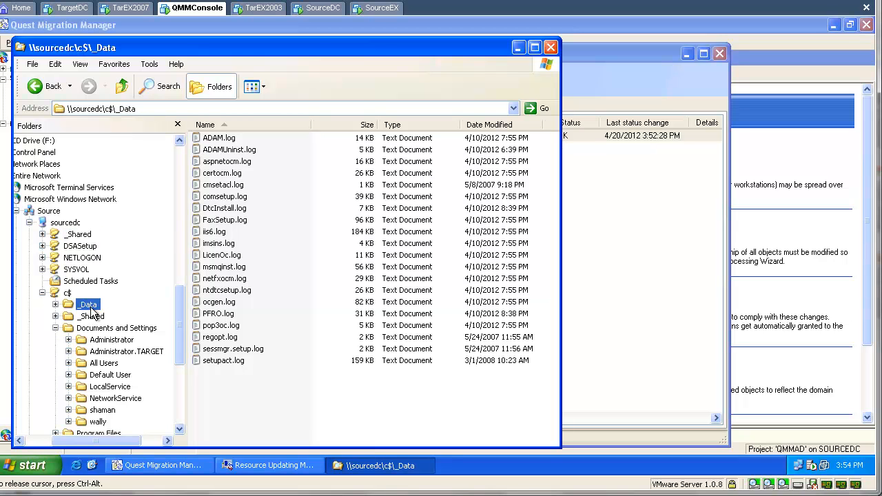
- View _Data folder security on c$, checking CREATOR OWNER, source wally and target wally entries
right_click(88, 304)
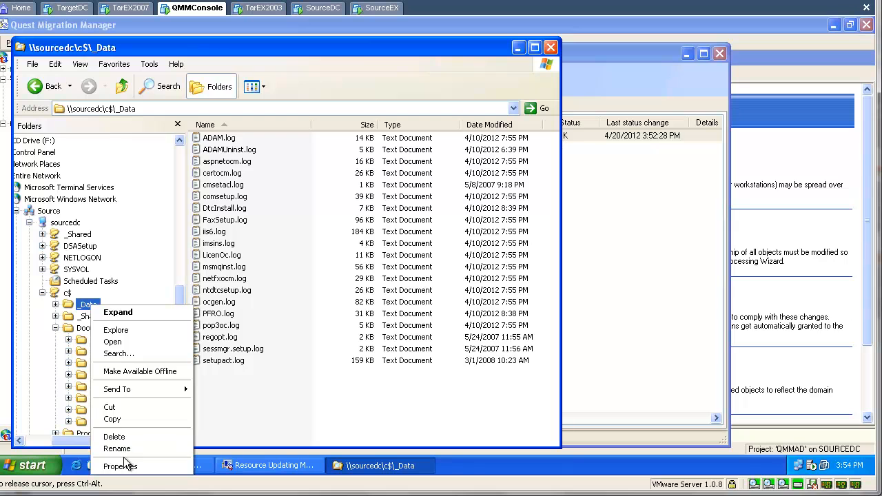
left_click(121, 466)
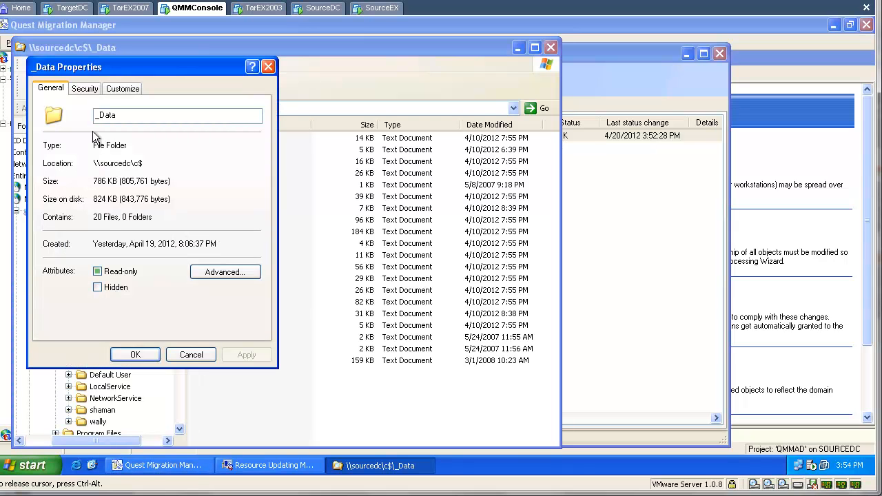
left_click(84, 88)
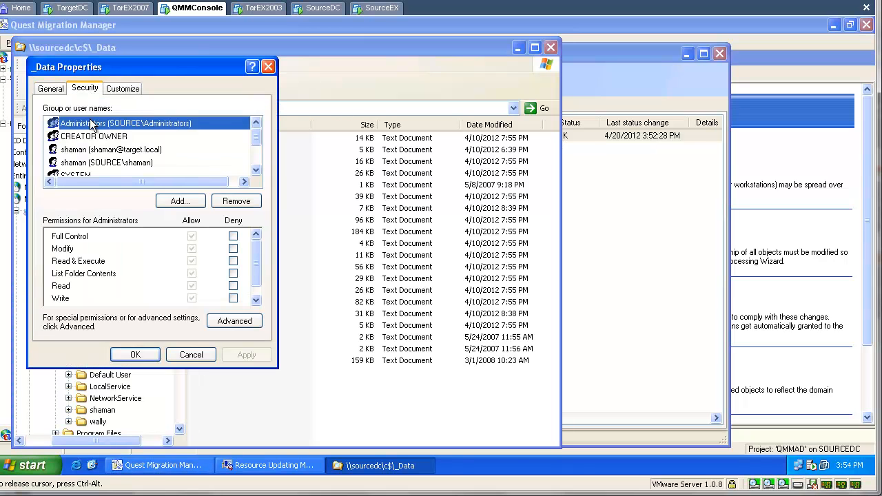
left_click(94, 137)
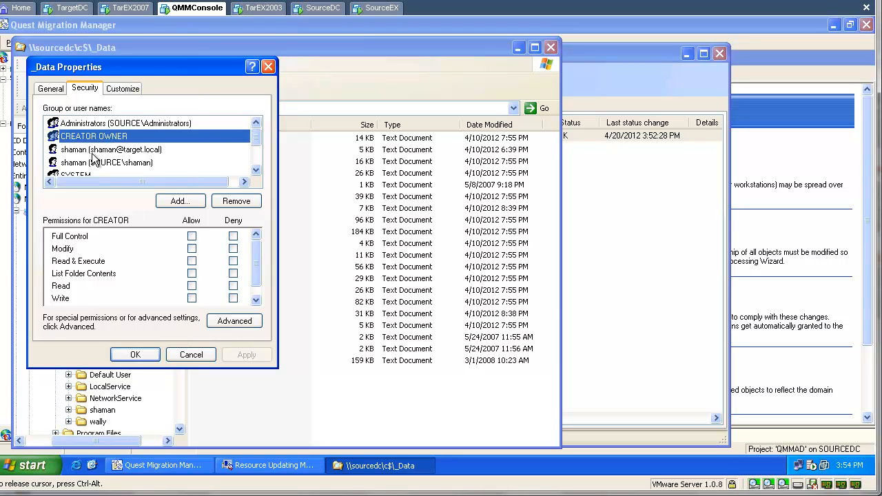
left_click(111, 149)
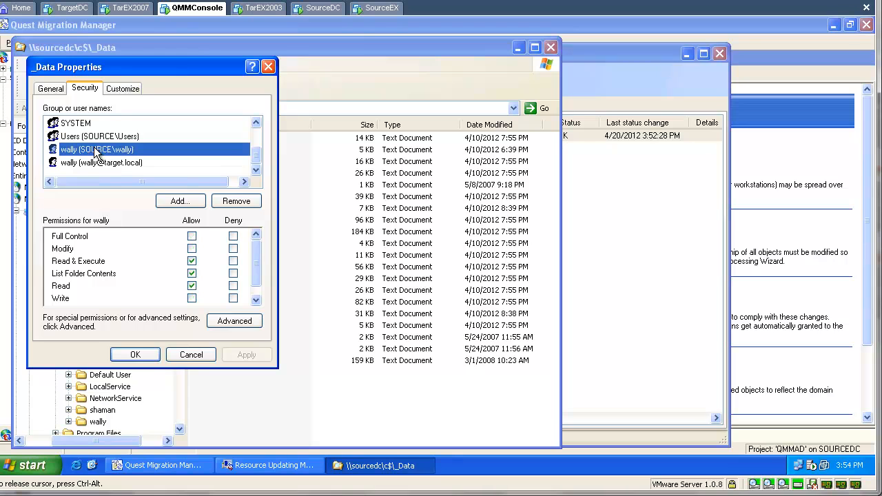
left_click(102, 163)
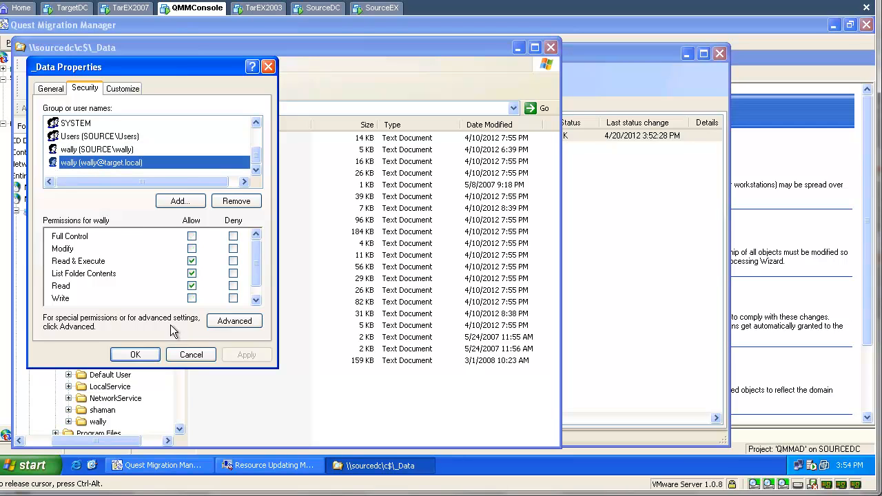
mouse_move(183, 354)
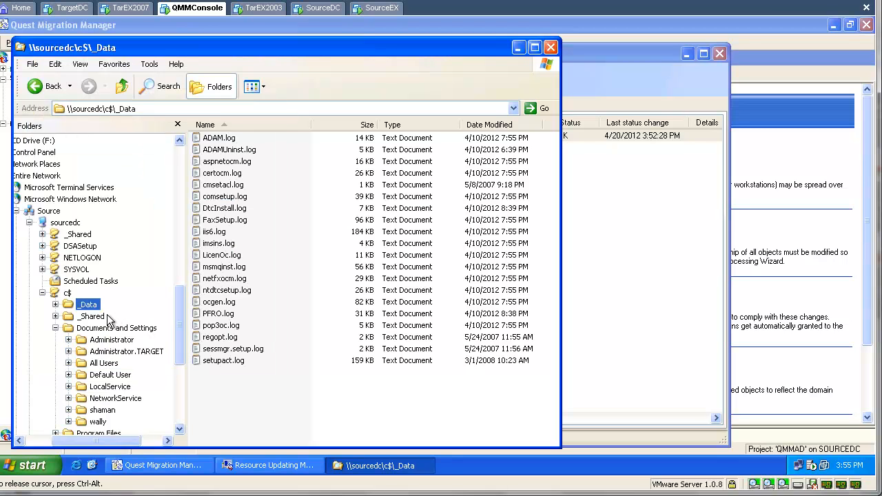
- Select the _Shared folder on the c$ share and view its security permissions
left_click(91, 315)
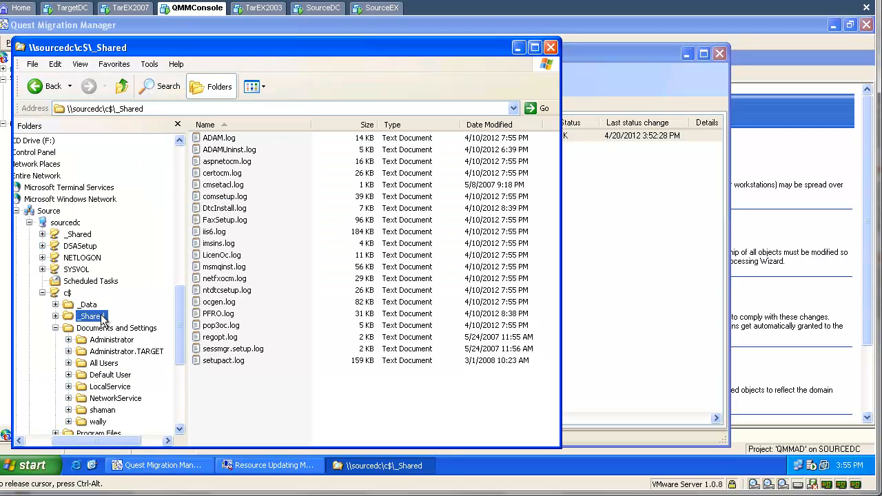
right_click(91, 316)
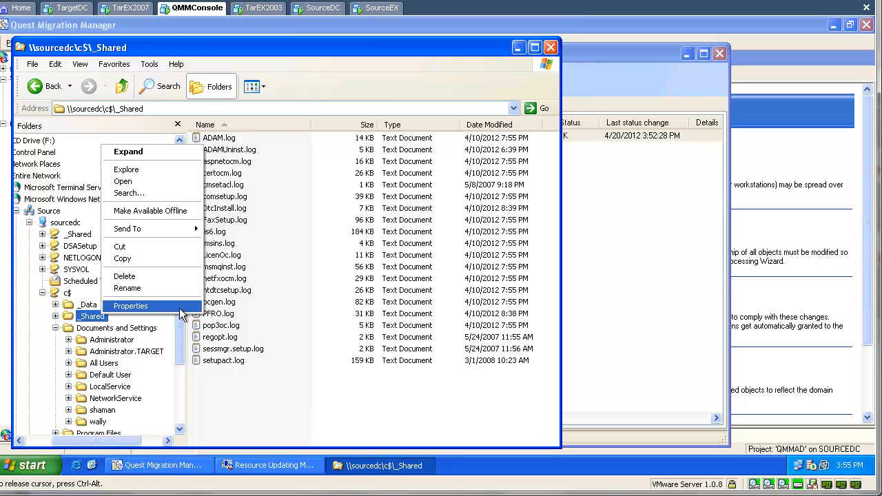
left_click(130, 306)
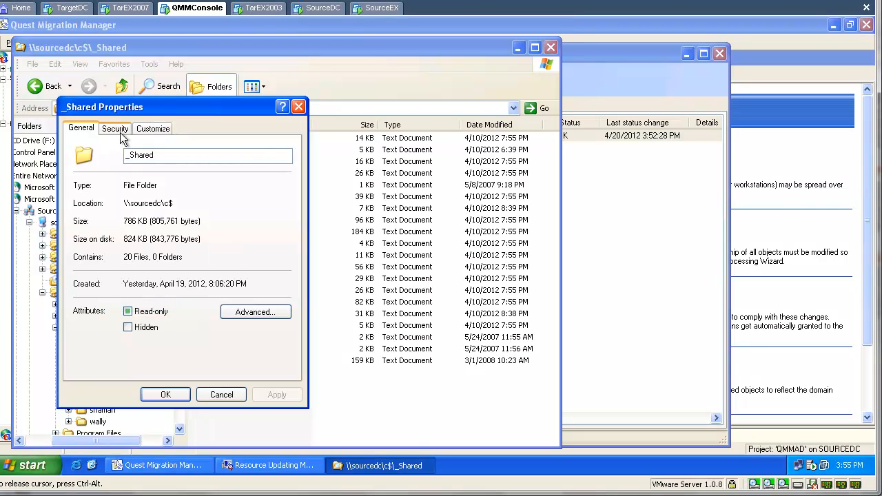
left_click(115, 129)
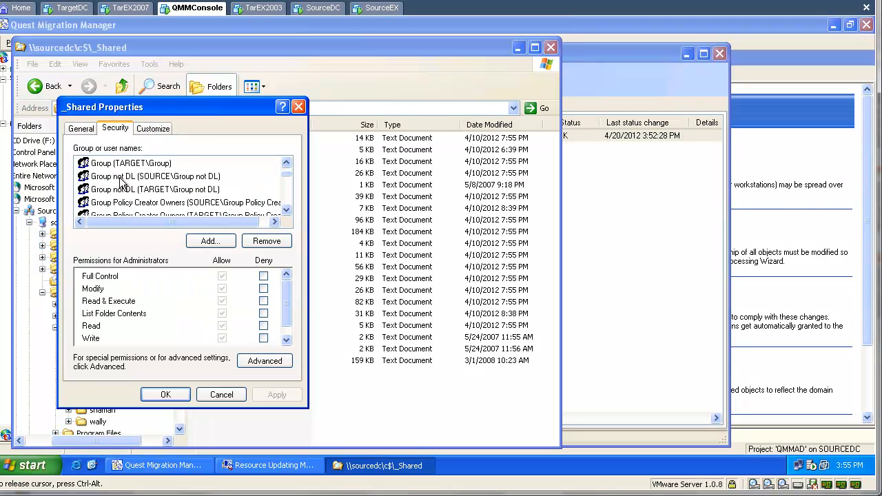
- Check the 'Group not DL' entry, scan the remaining groups, and close the properties
left_click(154, 176)
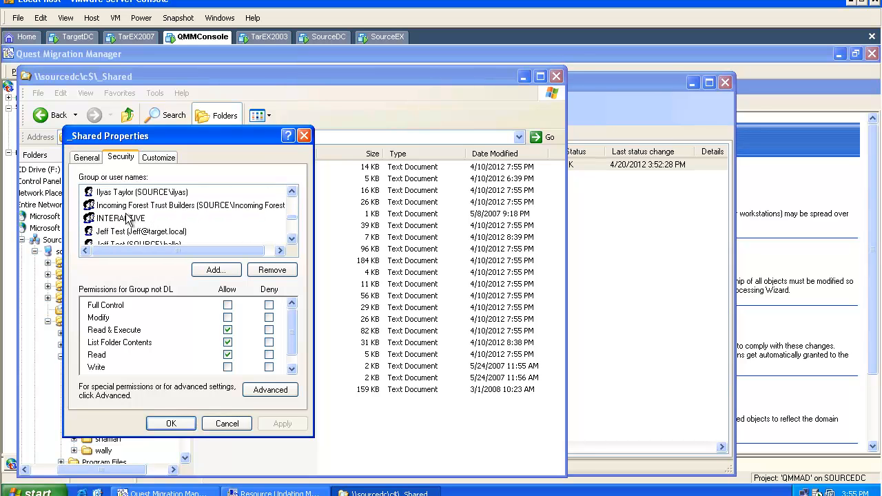
scroll("down", 3)
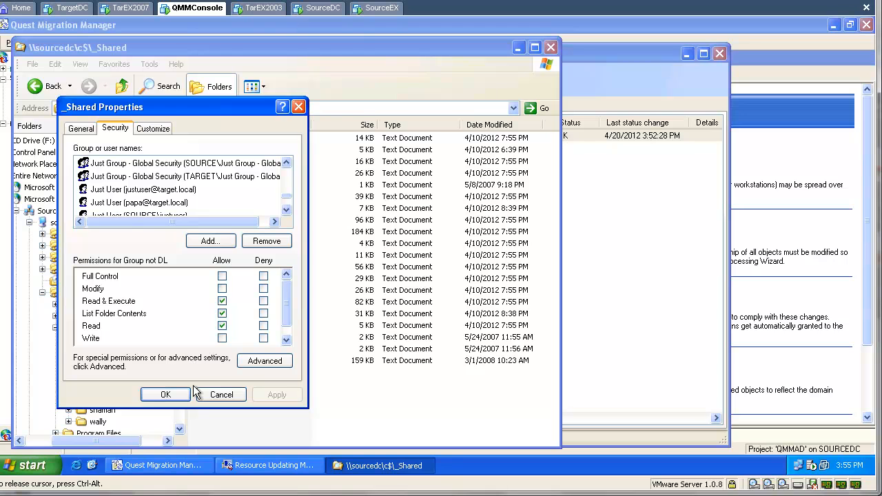
left_click(221, 394)
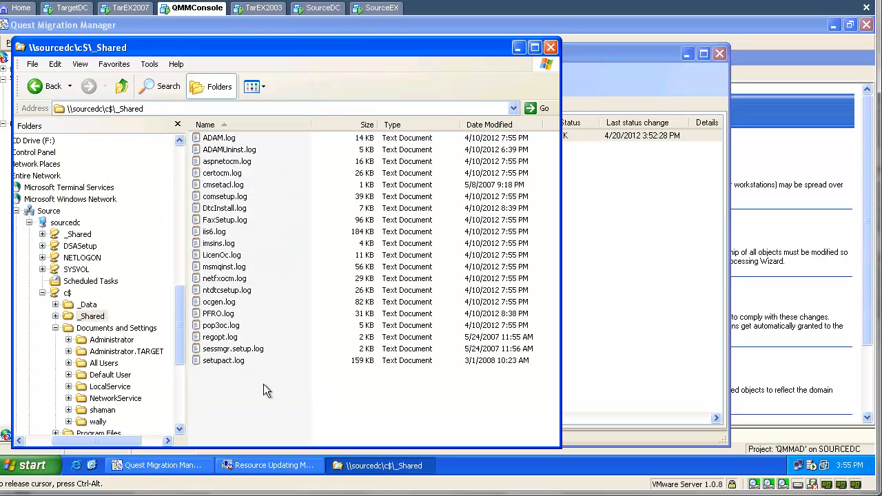
mouse_move(154, 338)
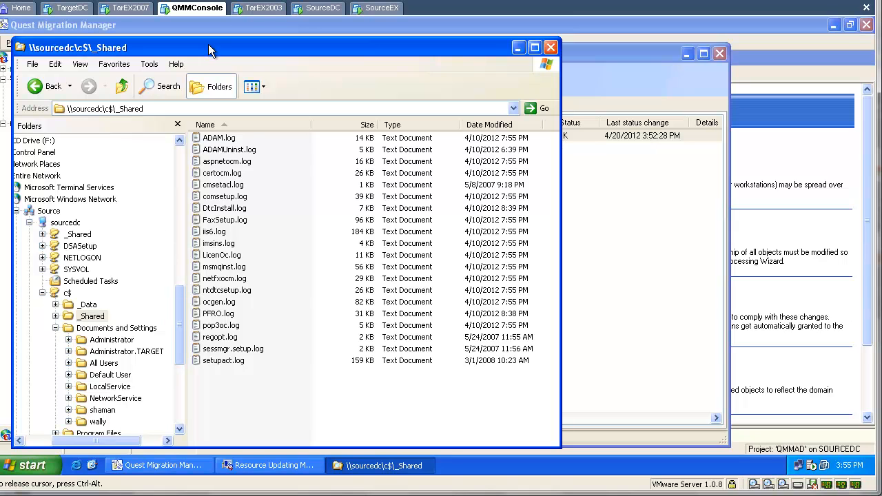
mouse_move(424, 22)
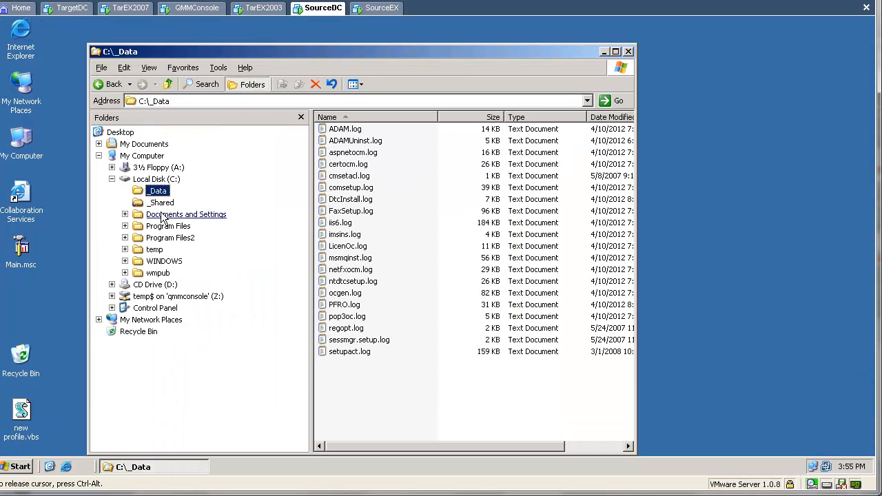
- View the share permissions of the local _Shared folder from its Sharing settings
right_click(162, 201)
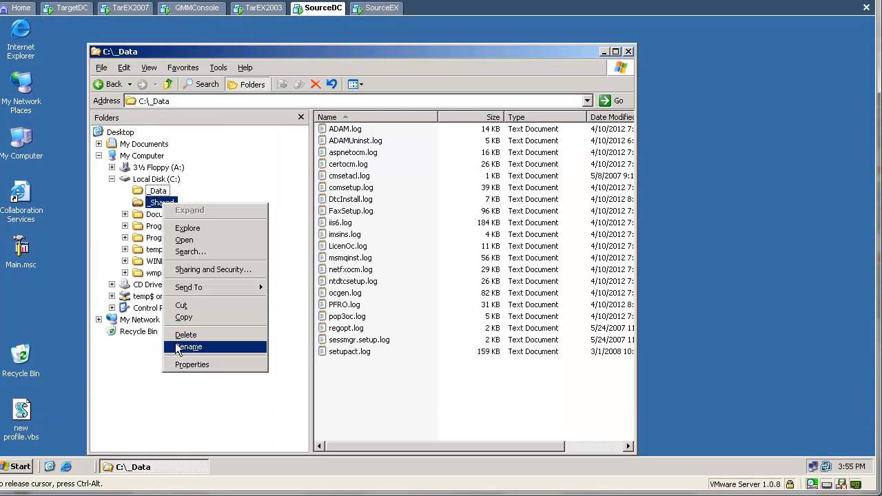
left_click(192, 363)
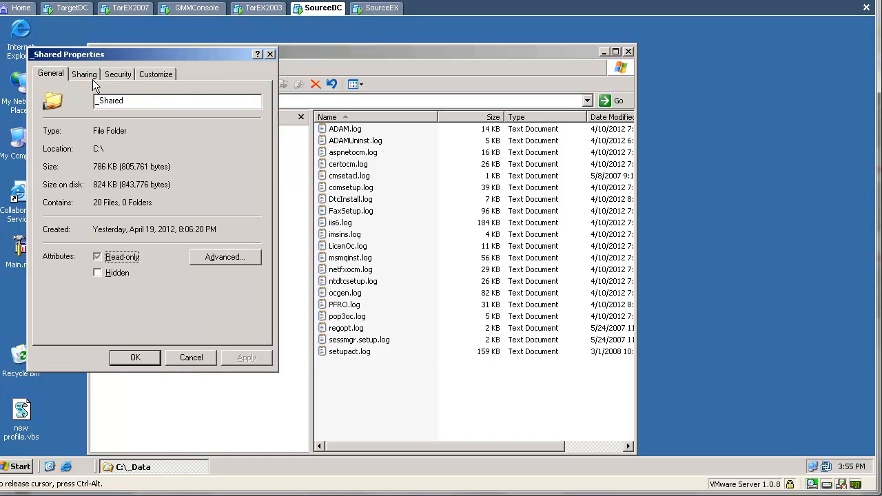
left_click(84, 74)
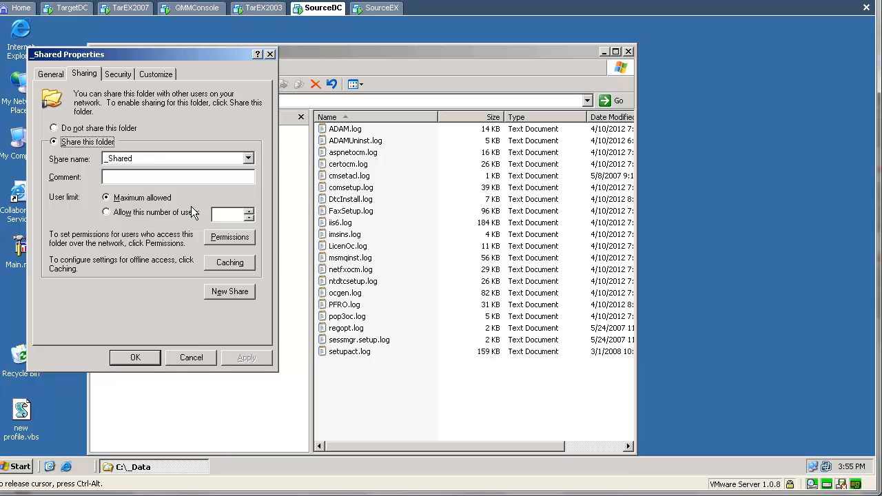
left_click(229, 237)
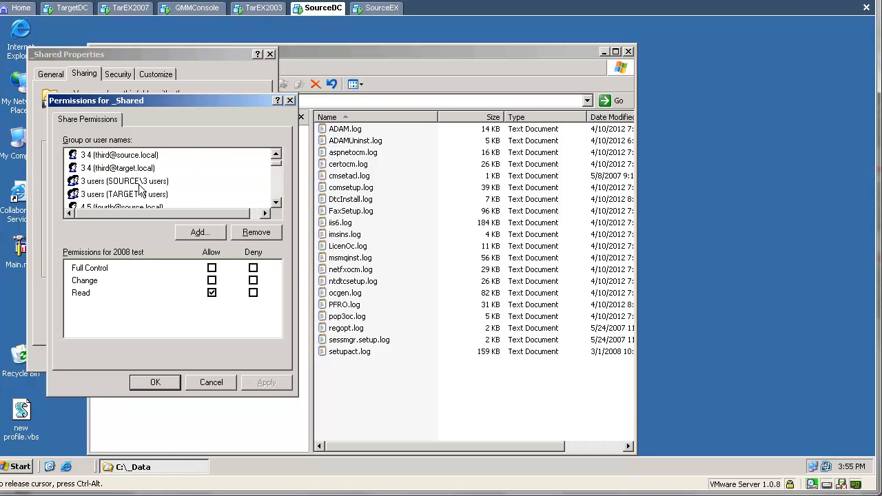
- Check the source 3 users group and another account's Read permission, then close with OK
left_click(124, 181)
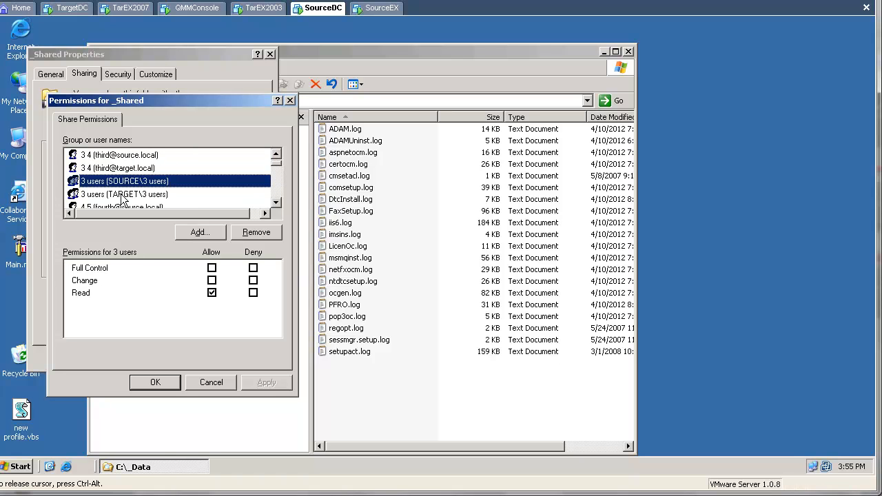
scroll("down", 3)
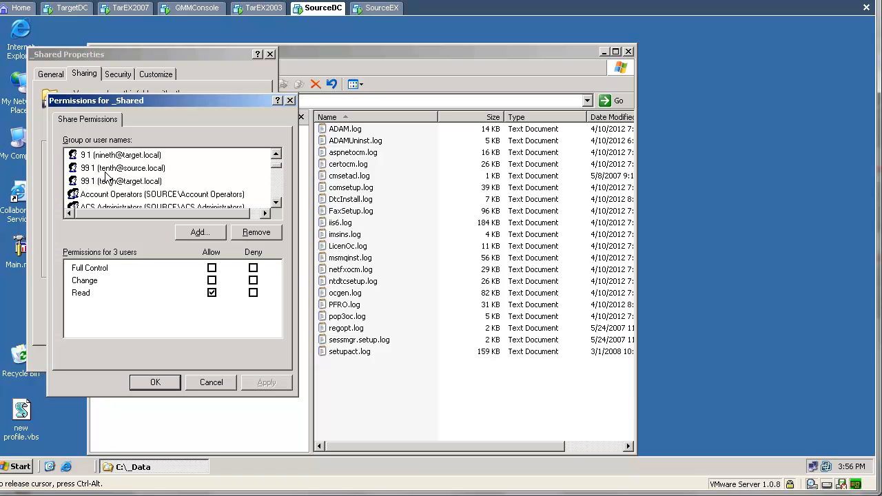
left_click(122, 181)
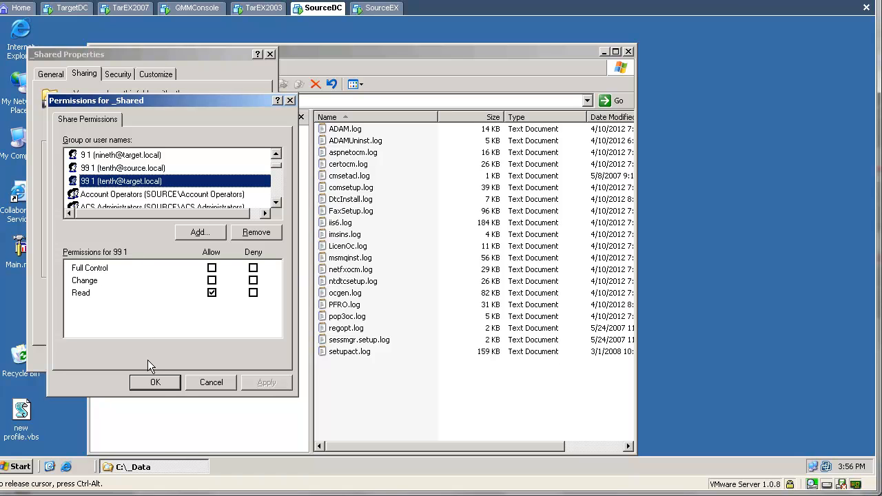
left_click(154, 383)
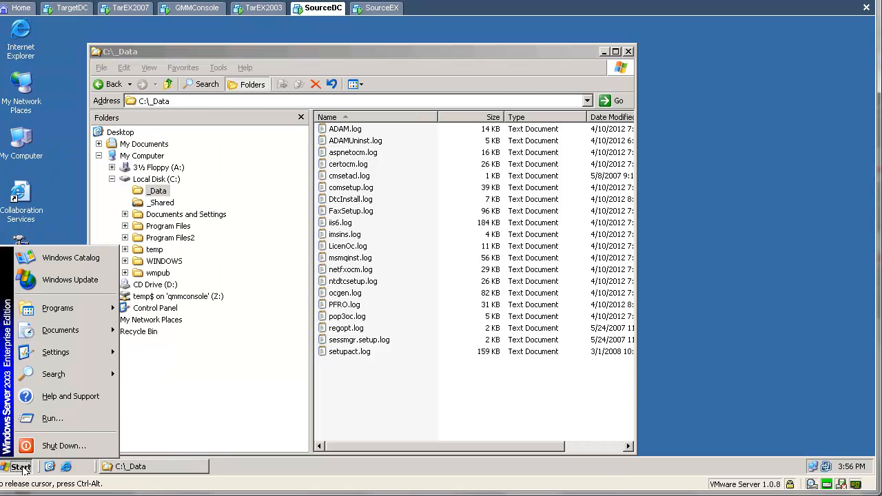
mouse_move(53, 419)
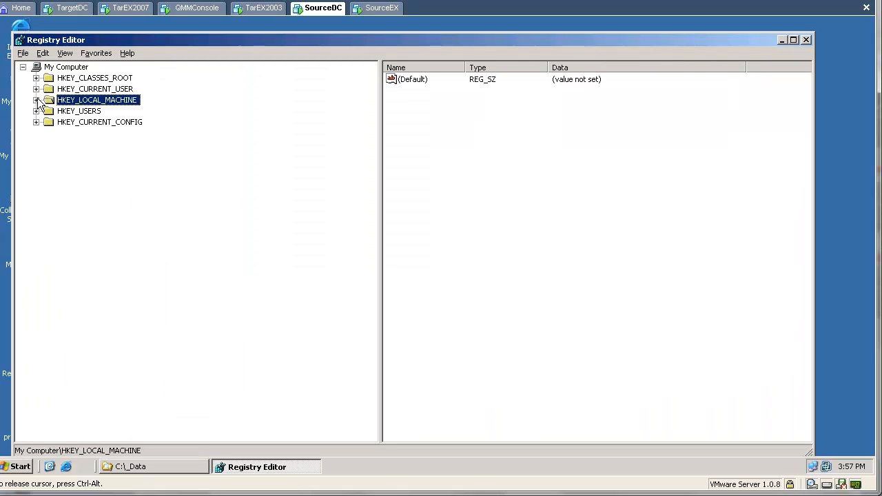
- Navigate to HKEY_LOCAL_MACHINE\SOFTWARE\Microsoft\Windows NT\CurrentVersion\ProfileList
left_click(36, 99)
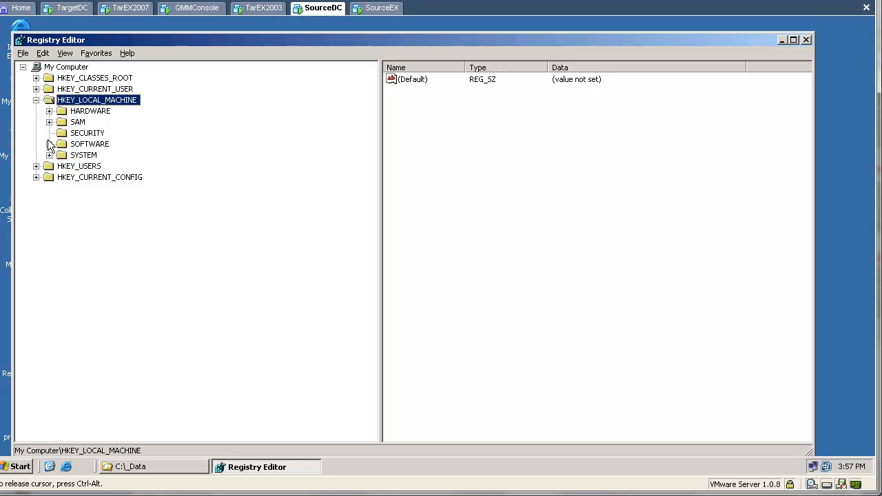
left_click(50, 145)
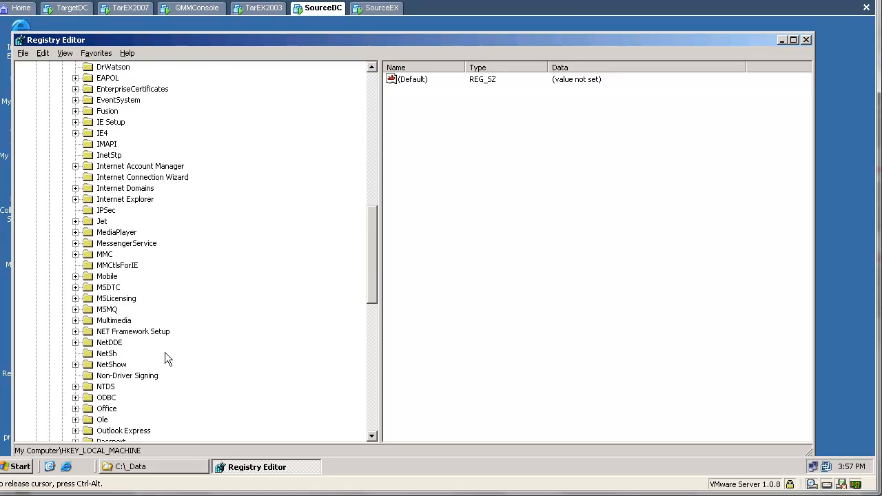
scroll("down", 3)
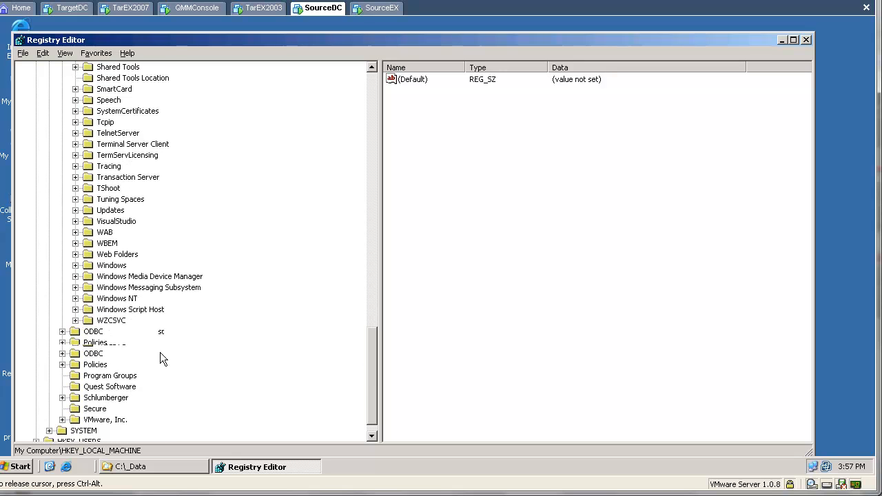
left_click(76, 297)
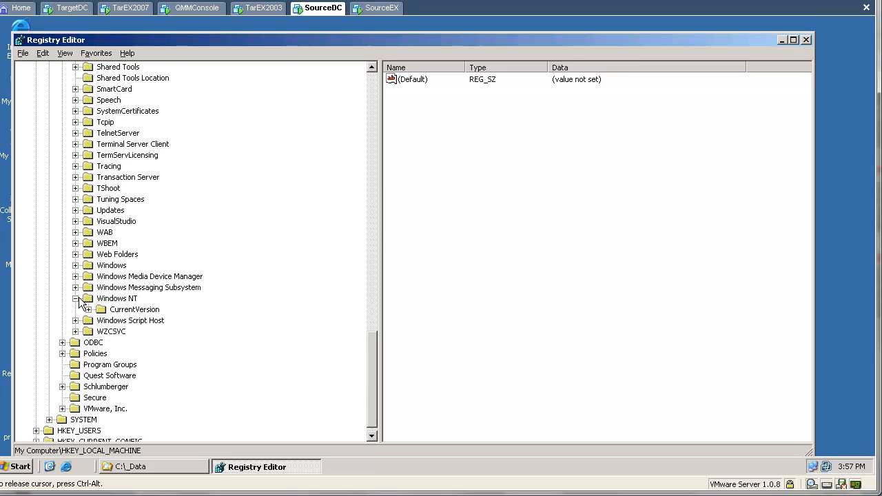
left_click(88, 308)
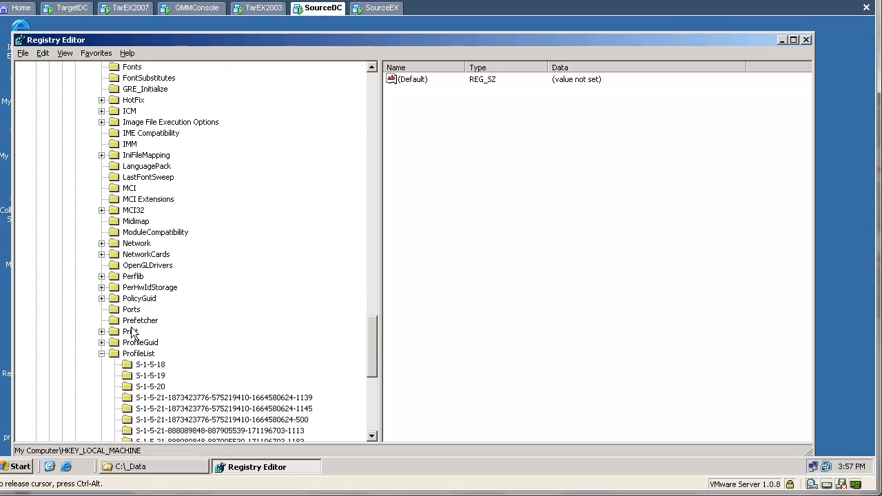
scroll("down", 3)
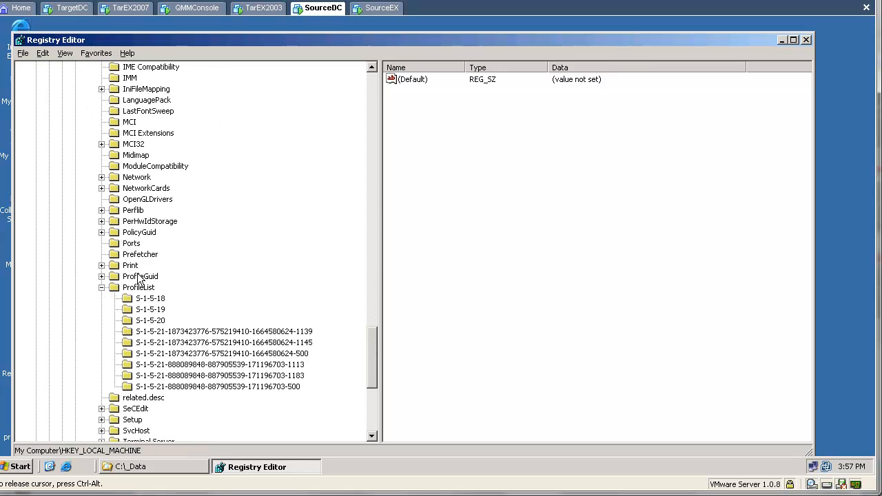
left_click(137, 288)
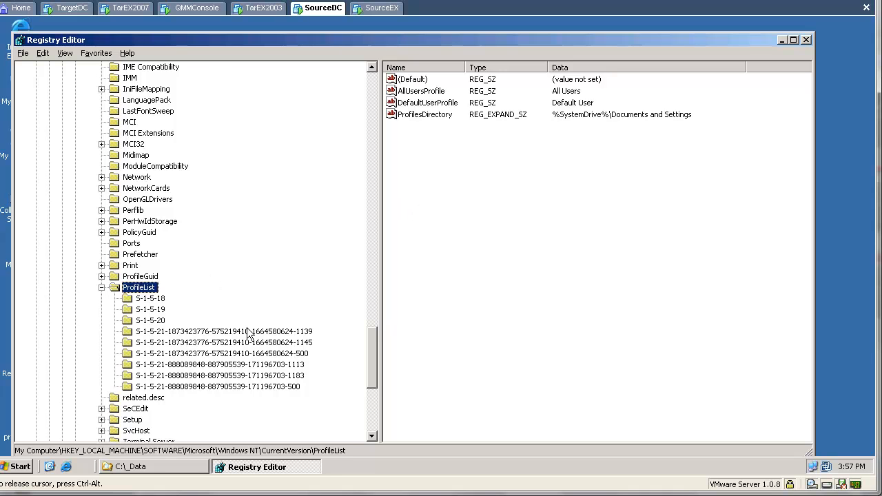
- Inspect the profile SID subkeys ending in 1139, 1145, 500 and 1113
left_click(220, 331)
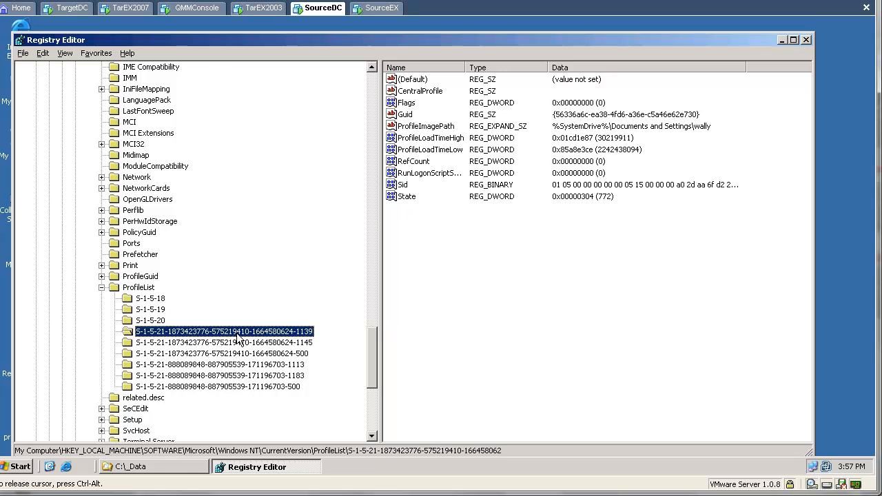
mouse_move(546, 168)
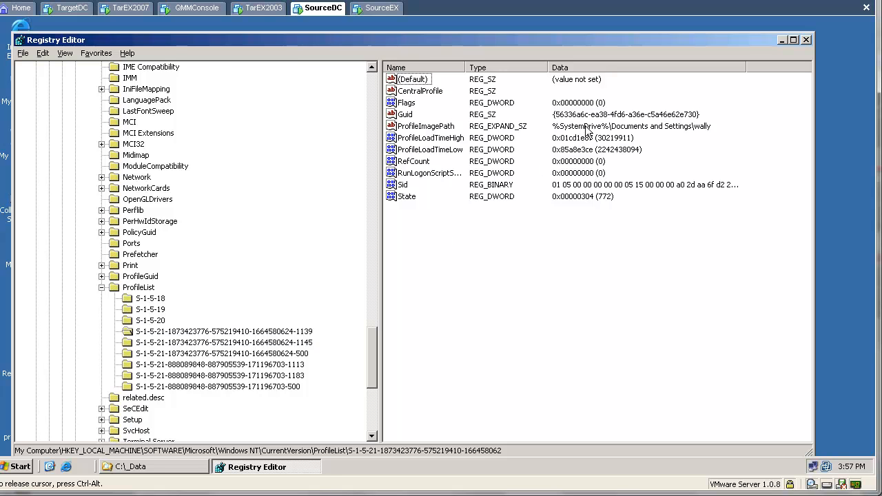
mouse_move(298, 331)
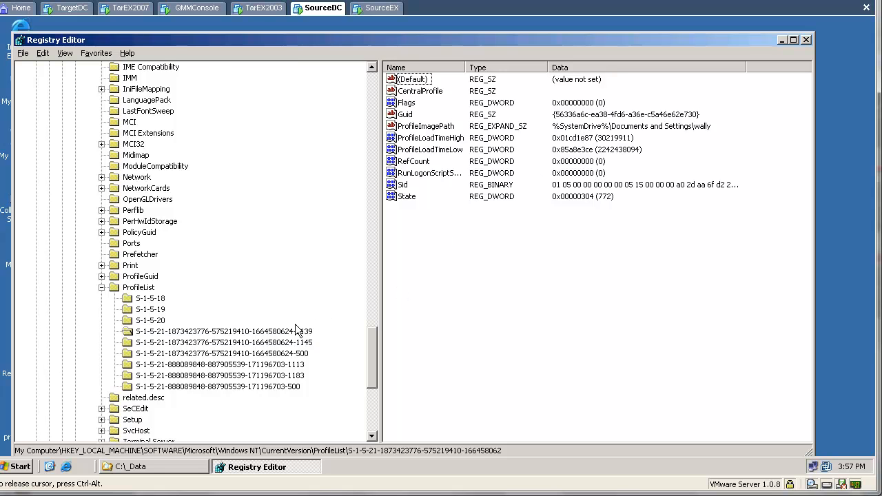
left_click(207, 331)
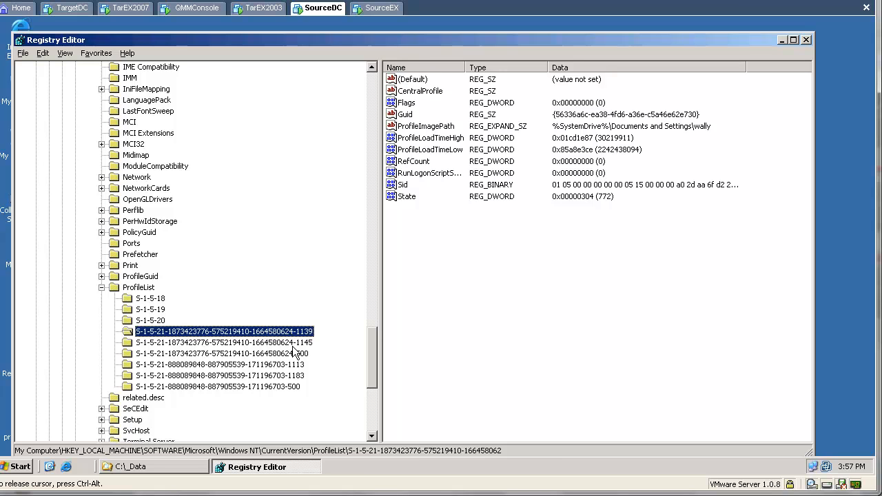
left_click(220, 342)
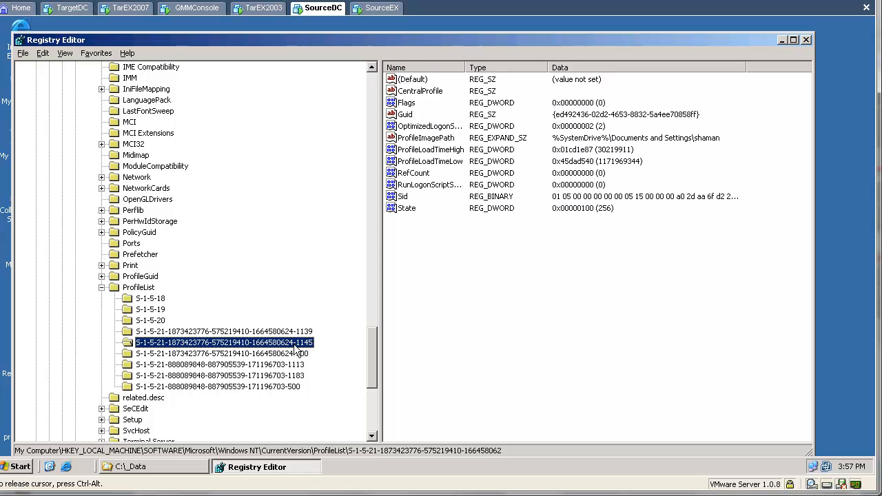
left_click(220, 353)
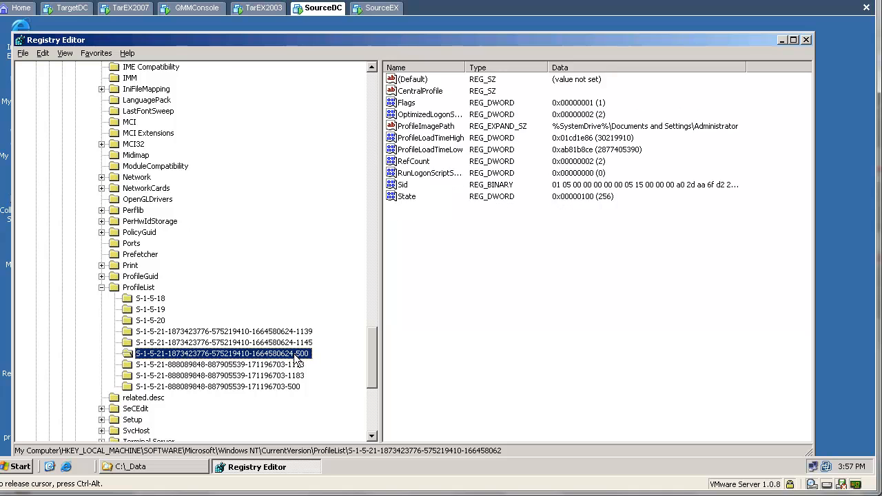
left_click(218, 364)
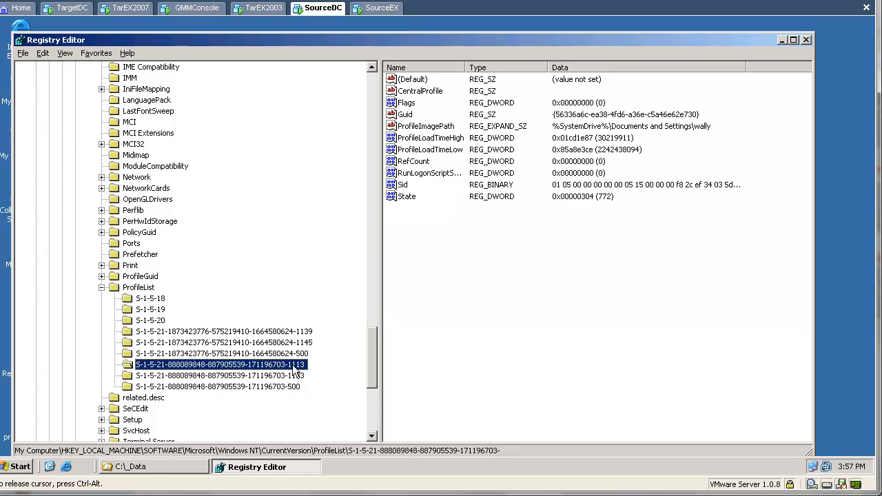
mouse_move(295, 375)
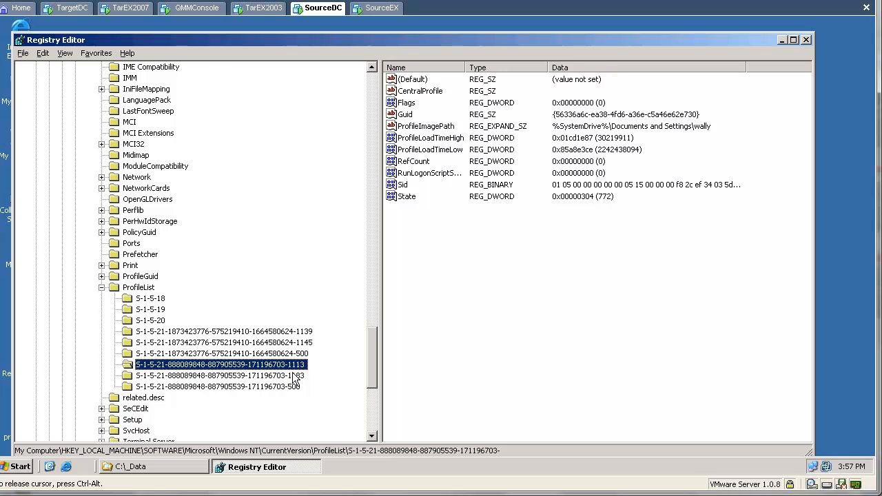
- Inspect the 1183 key's ProfileImagePath (shaman's profile) and the second domain's 500 key
left_click(206, 374)
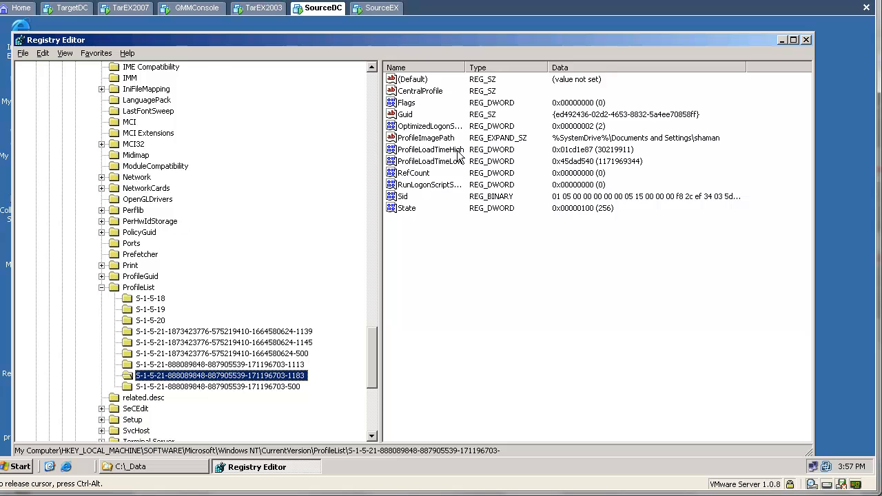
double_click(425, 138)
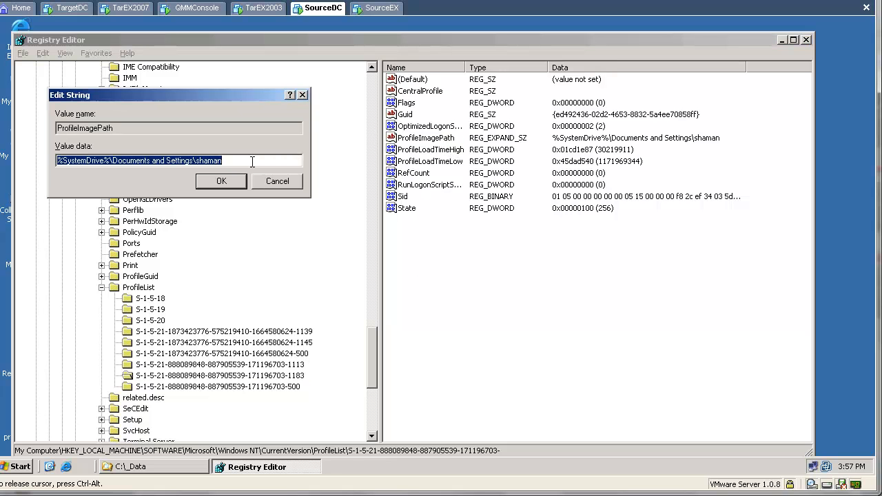
mouse_move(270, 212)
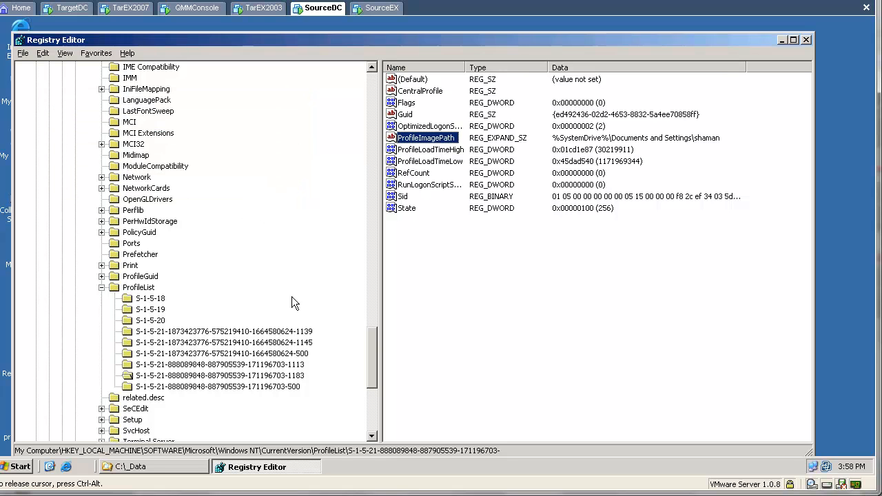
mouse_move(290, 386)
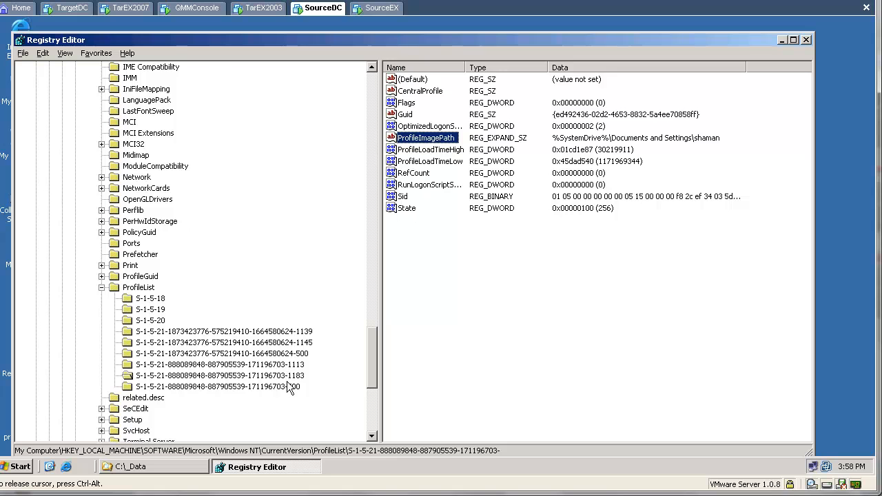
left_click(213, 386)
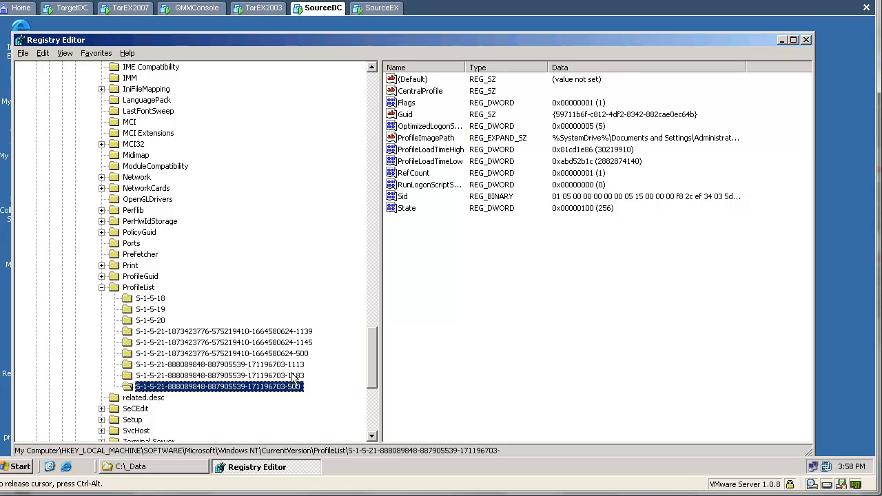
left_click(218, 374)
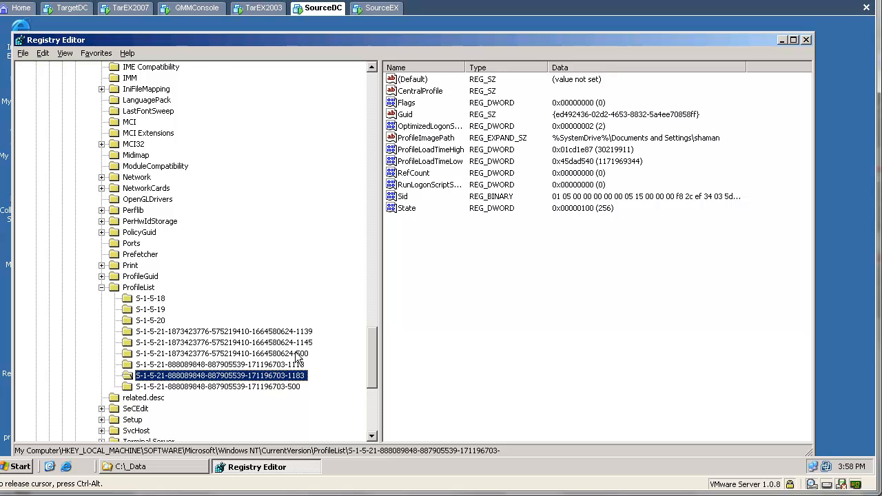
left_click(222, 342)
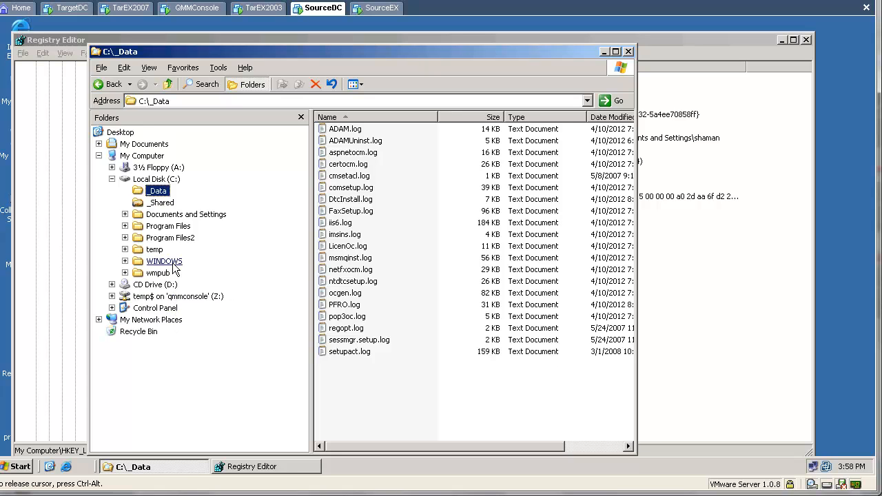
- Browse WINDOWS > Quest Resource Updating Agent > Ini and load its .ini file in Notepad
left_click(162, 261)
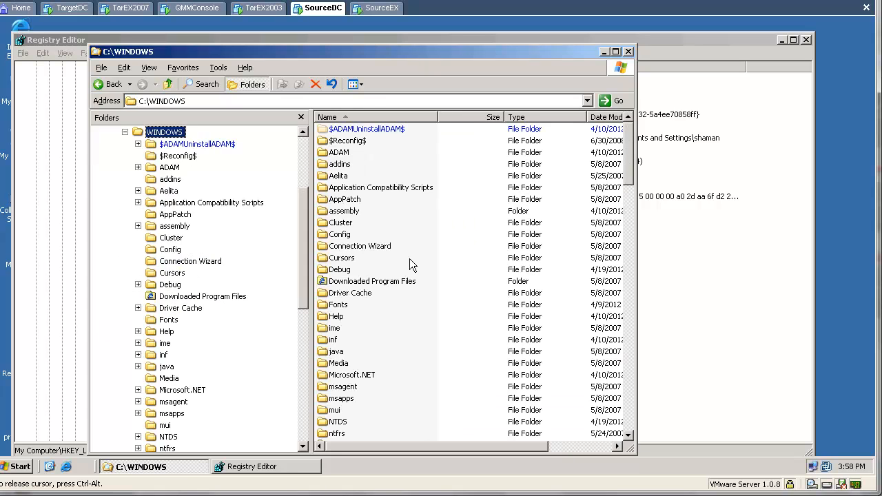
scroll("down", 3)
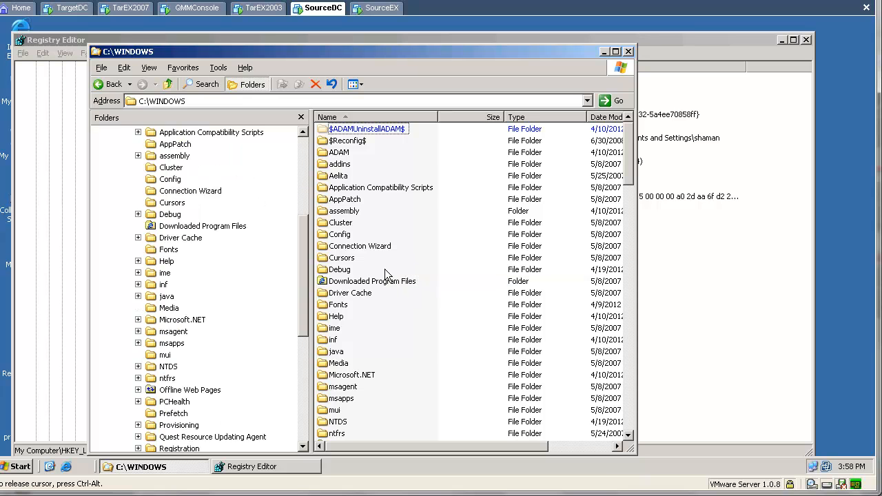
scroll("down", 3)
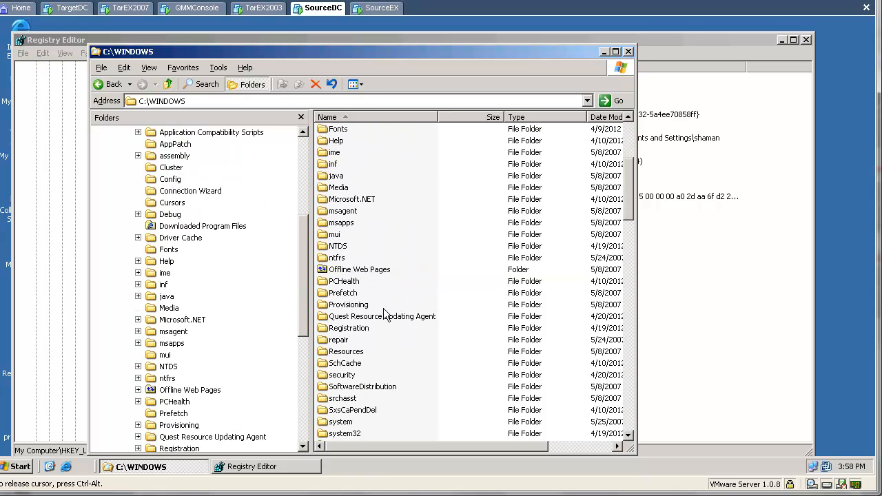
double_click(383, 315)
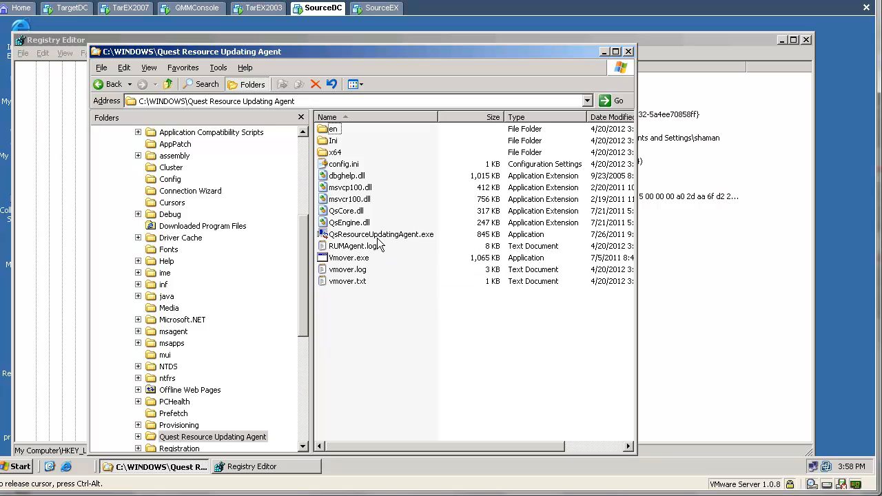
mouse_move(368, 219)
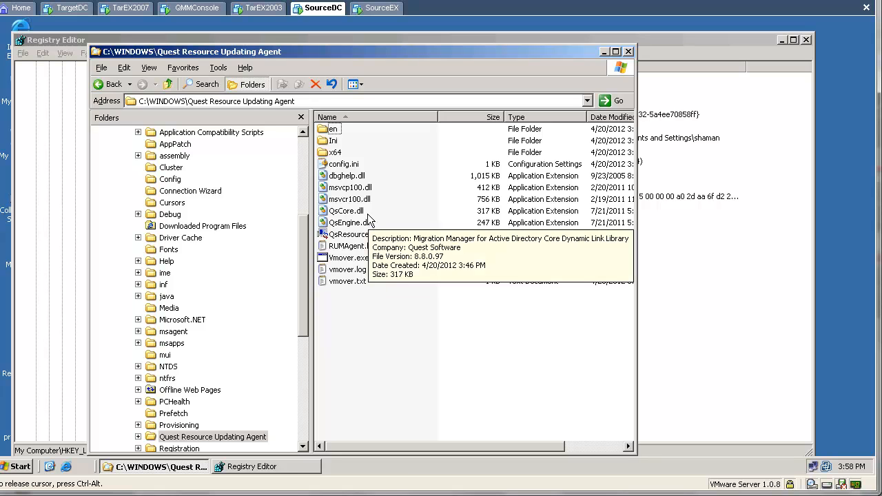
mouse_move(344, 164)
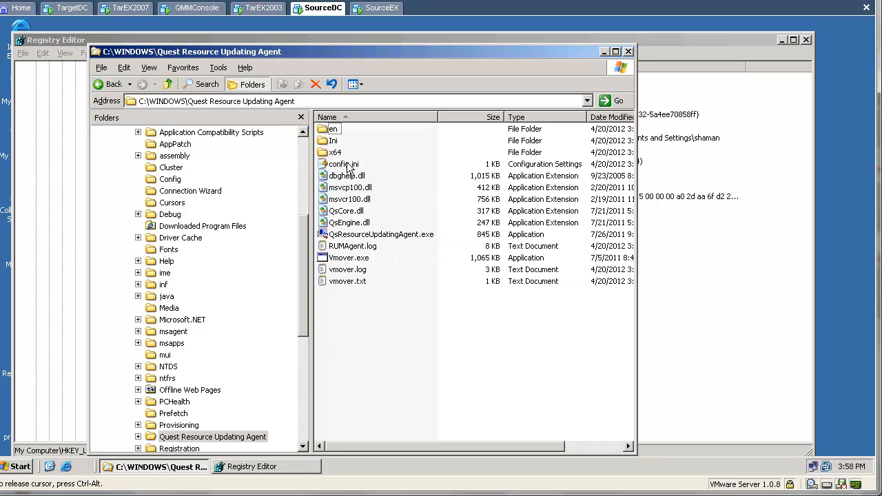
double_click(332, 141)
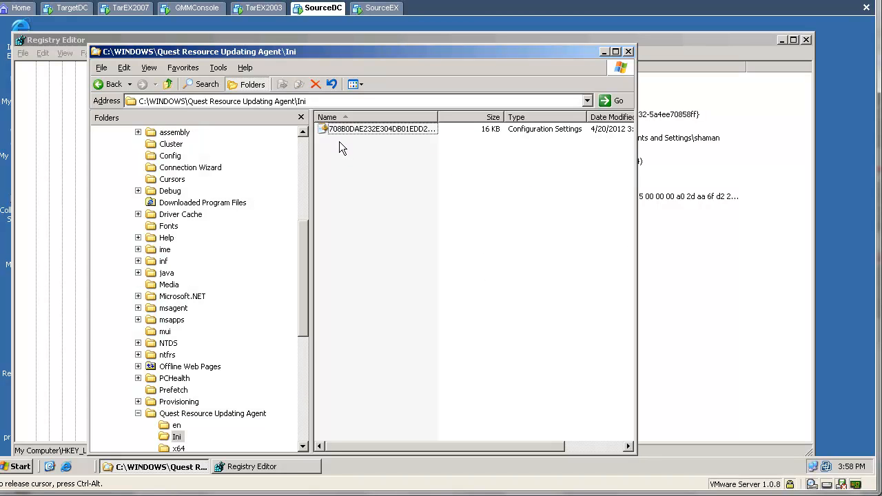
double_click(378, 130)
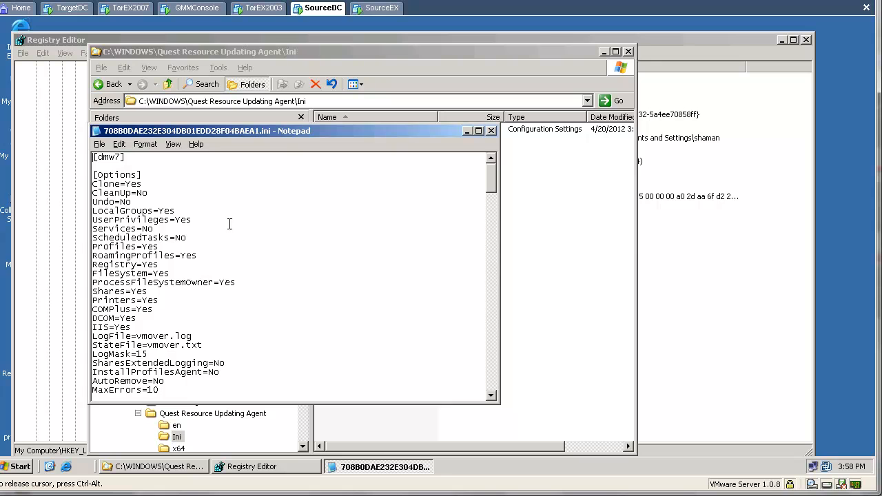
- Highlight the ScheduledTasks, Profiles and Services settings in the ini file
double_click(113, 245)
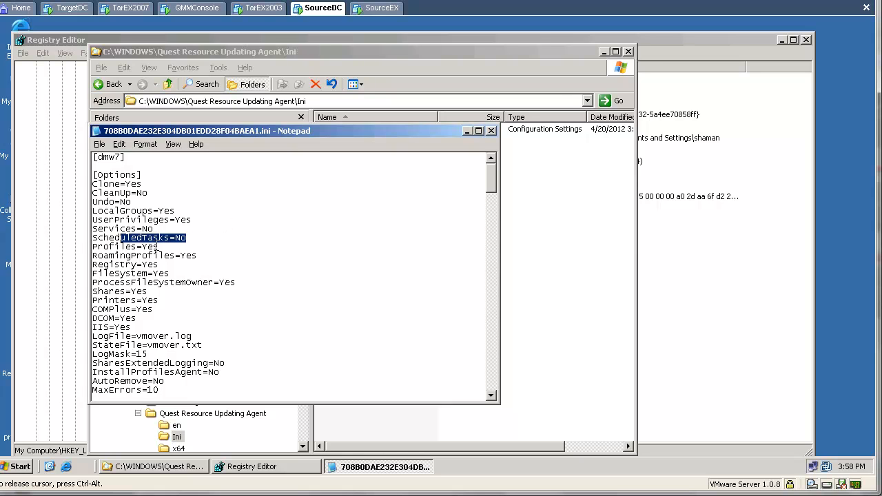
double_click(126, 247)
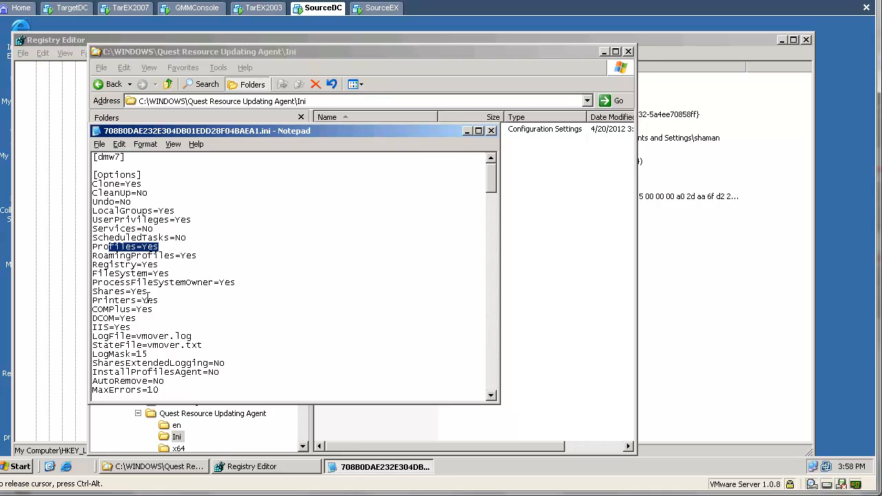
double_click(138, 228)
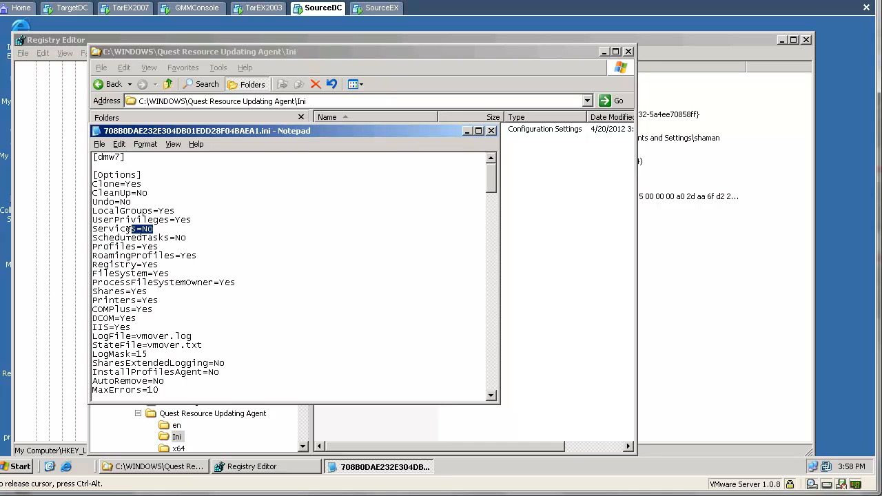
- Scroll through the source-to-target account mapping lines and close Notepad
scroll("down", 3)
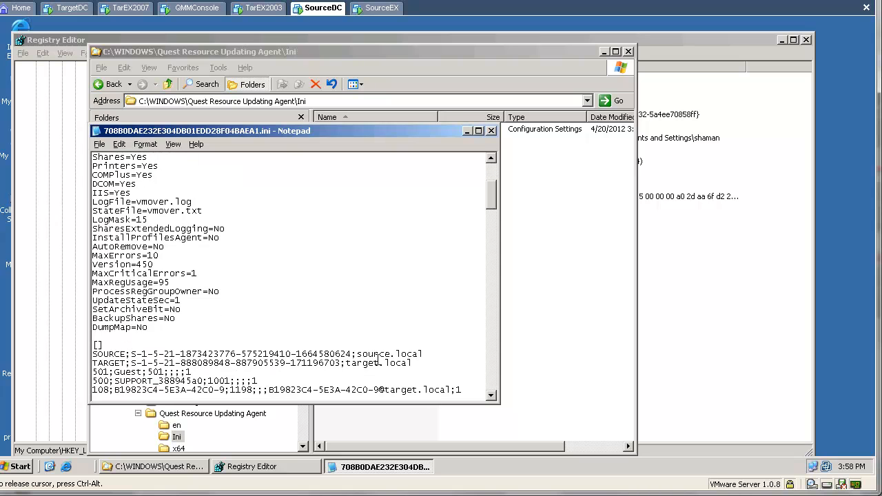
scroll("down", 3)
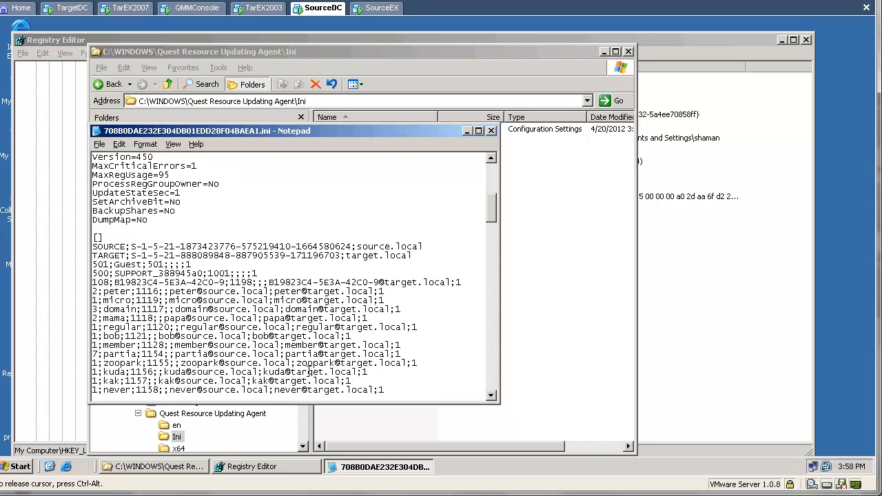
scroll("down", 3)
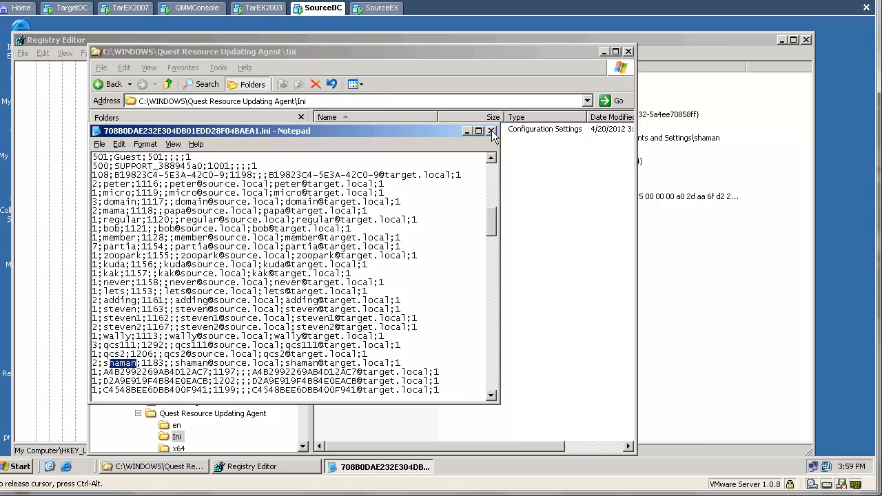
left_click(198, 8)
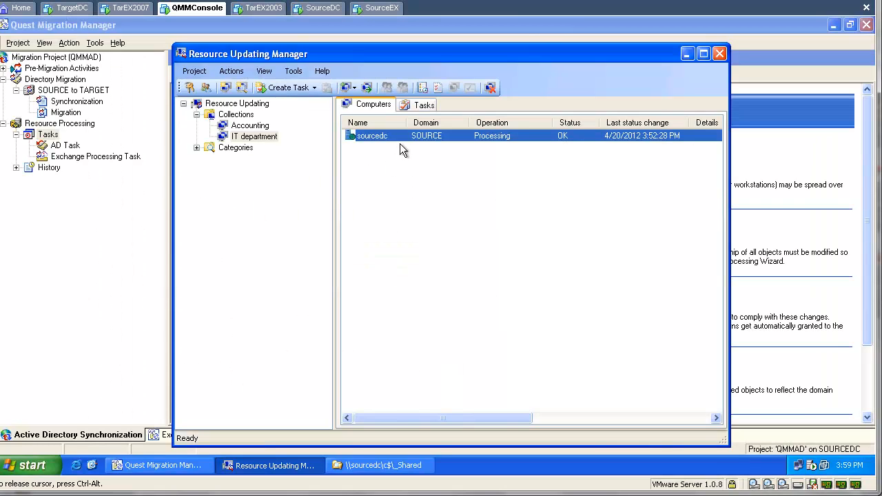
mouse_move(311, 138)
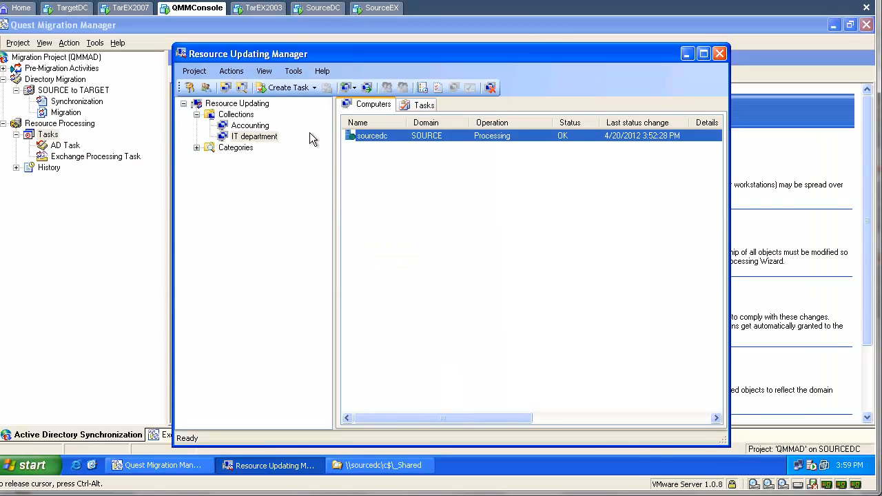
- Choose View Logs on the sourcedc computer in Resource Updating Manager
right_click(372, 135)
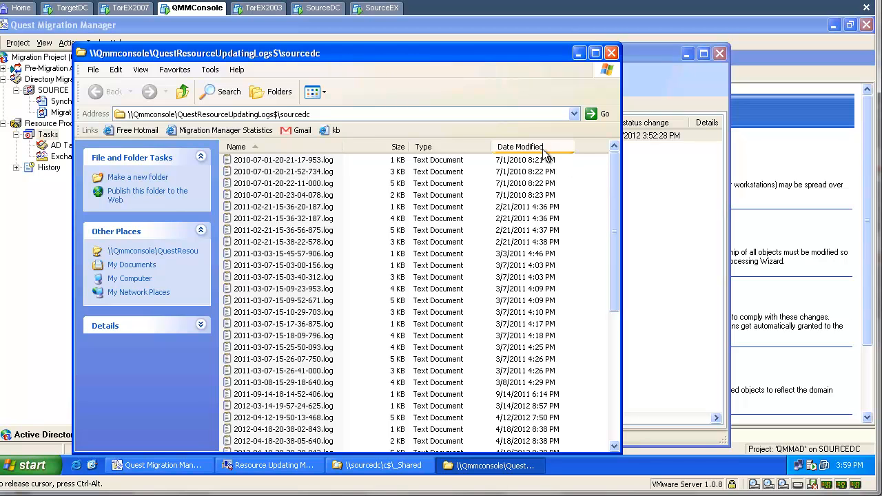
- Sort the sourcedc update logs newest first, view the latest log, then close the logs folder
left_click(519, 146)
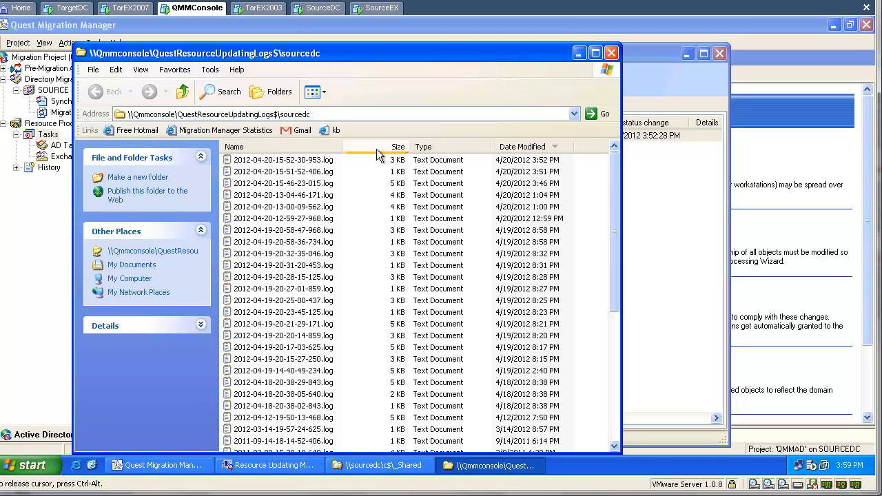
left_click(297, 160)
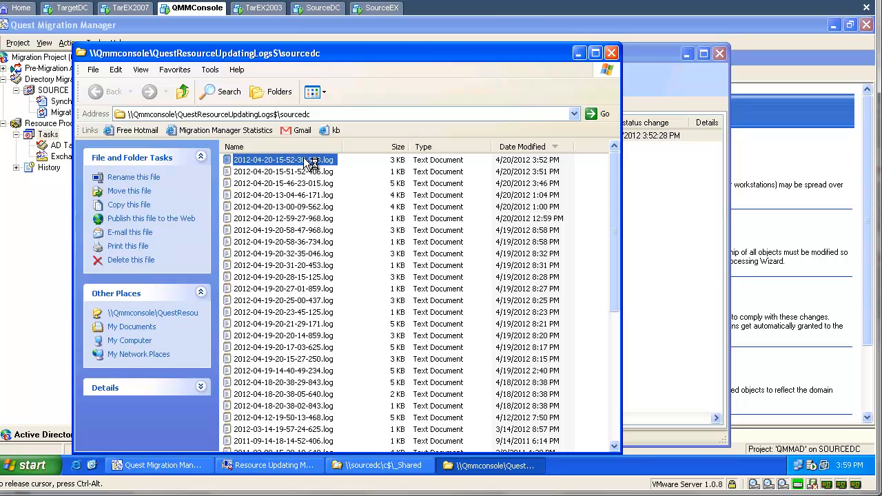
double_click(286, 160)
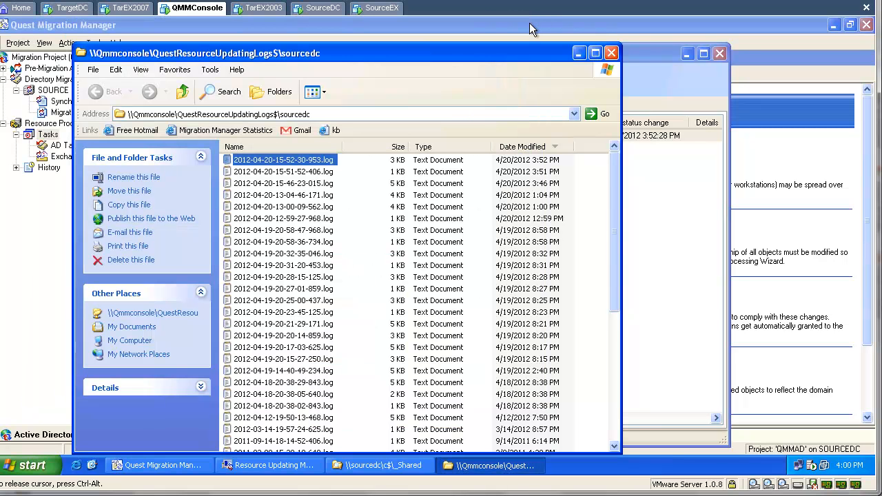
left_click(269, 466)
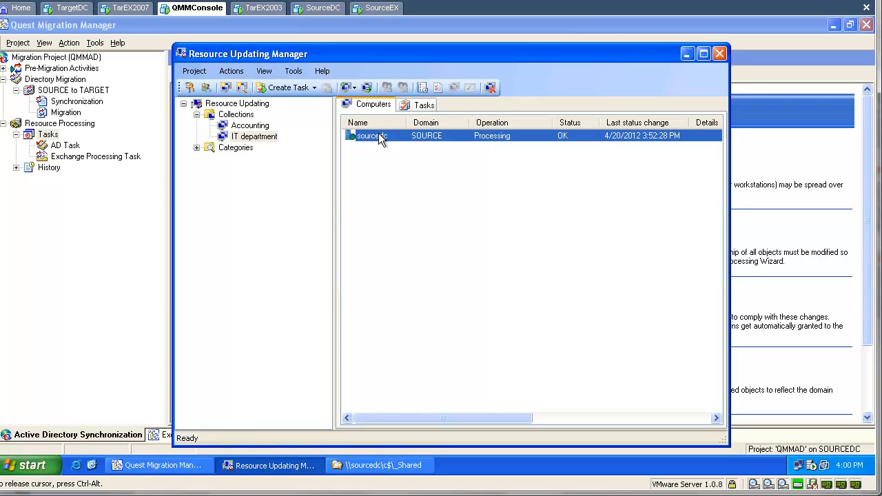
- Locate the latest Processing task in the Tasks list and start copying it
right_click(372, 135)
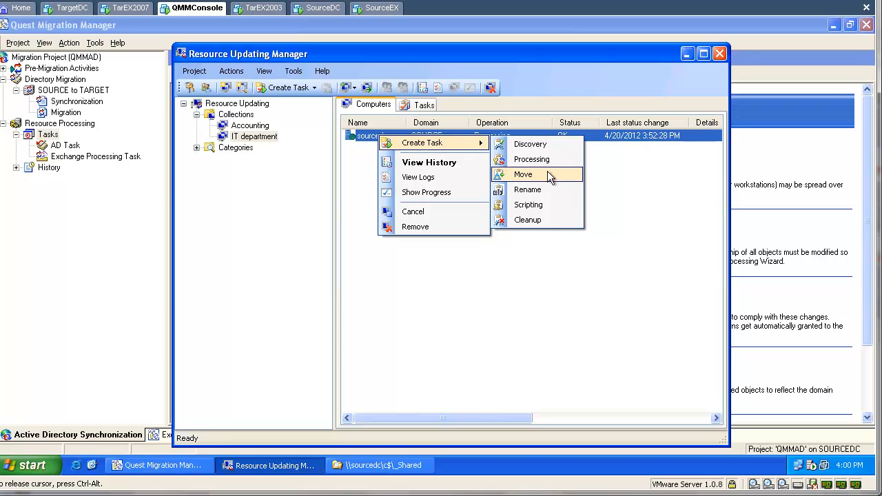
mouse_move(554, 185)
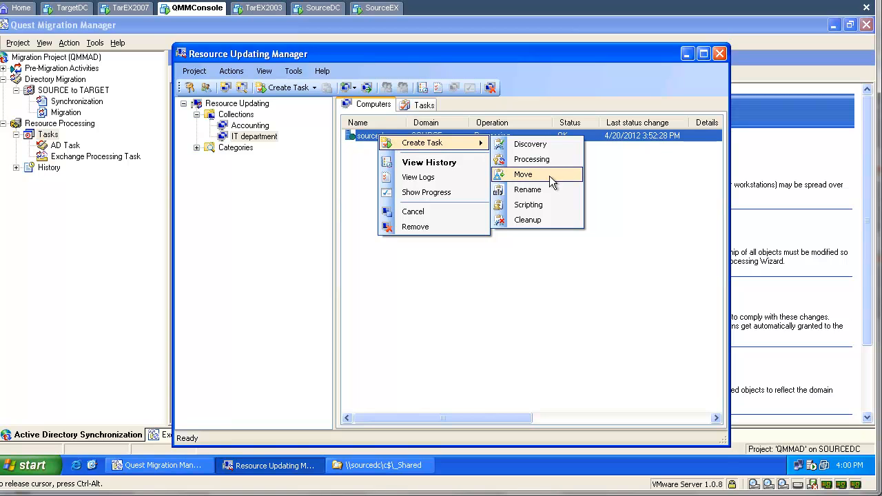
mouse_move(470, 281)
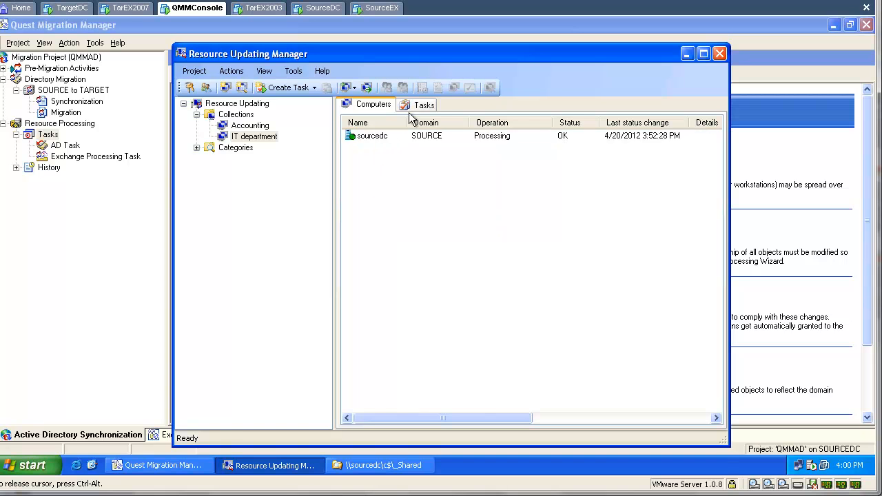
left_click(423, 104)
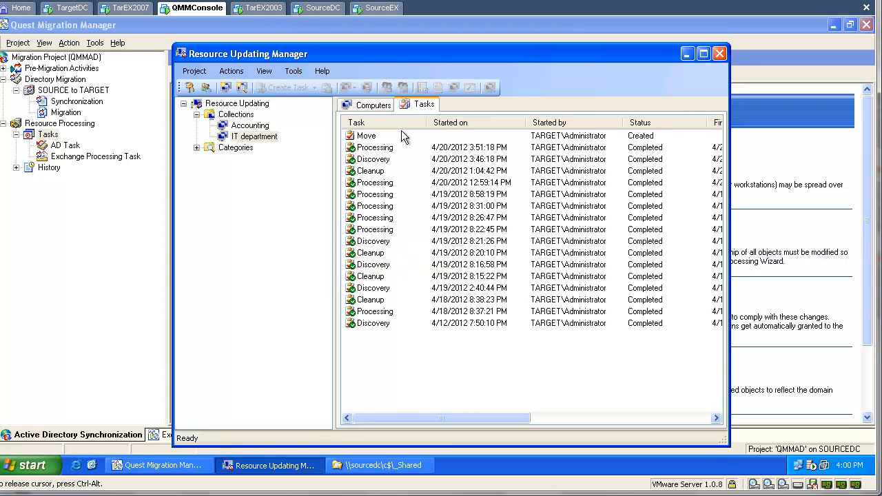
left_click(372, 148)
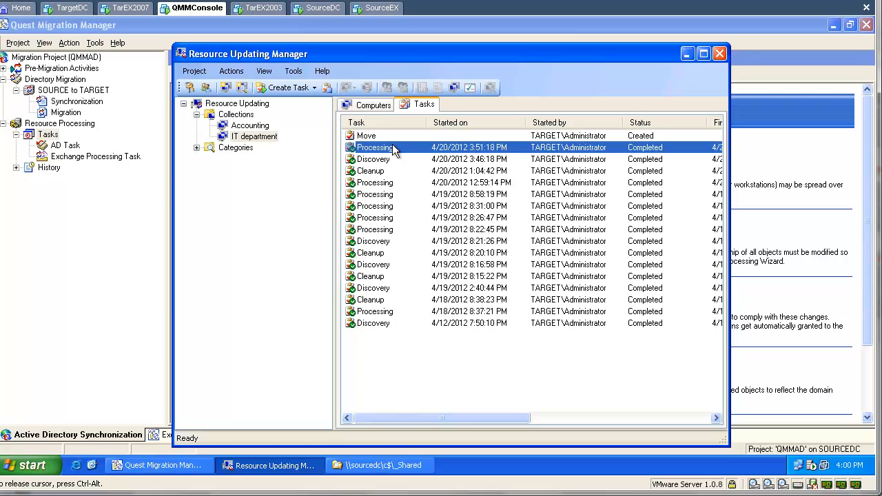
right_click(375, 146)
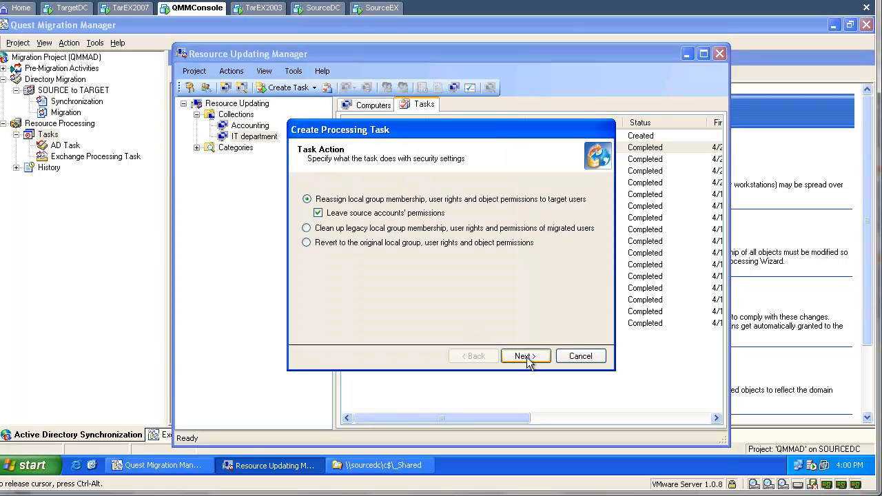
- Step through the copy wizard keeping the task action and advanced settings unchanged
left_click(525, 356)
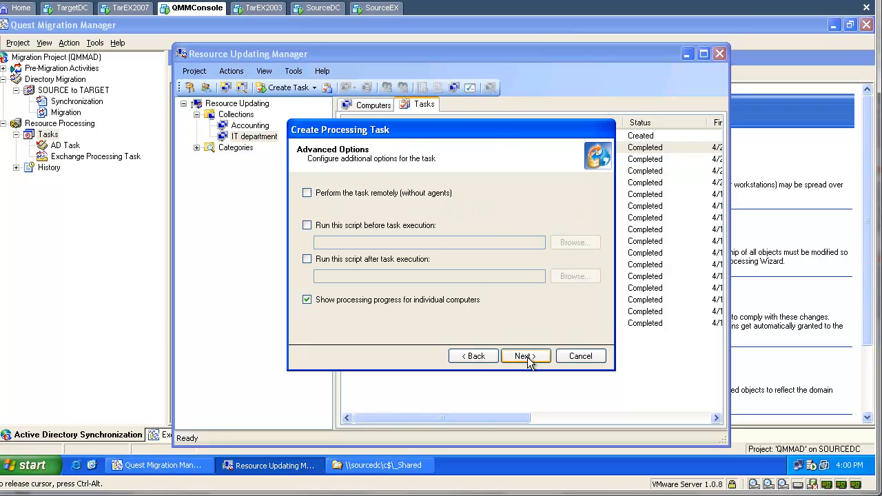
left_click(526, 355)
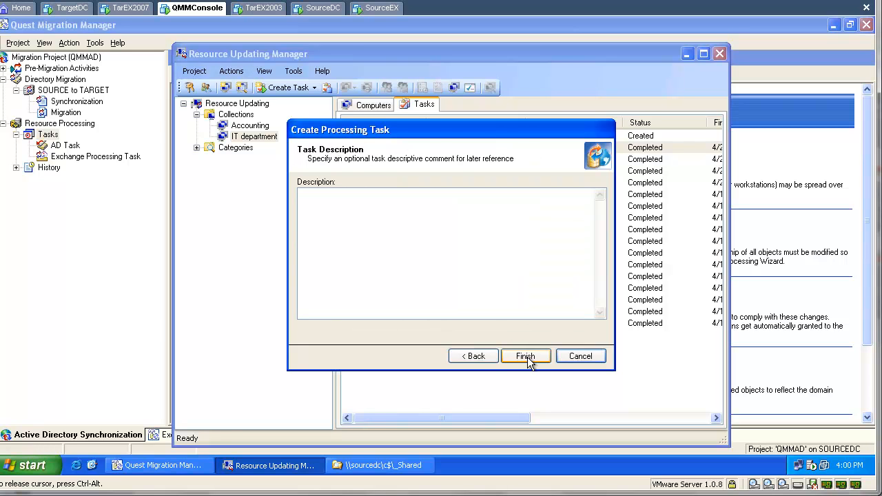
left_click(525, 356)
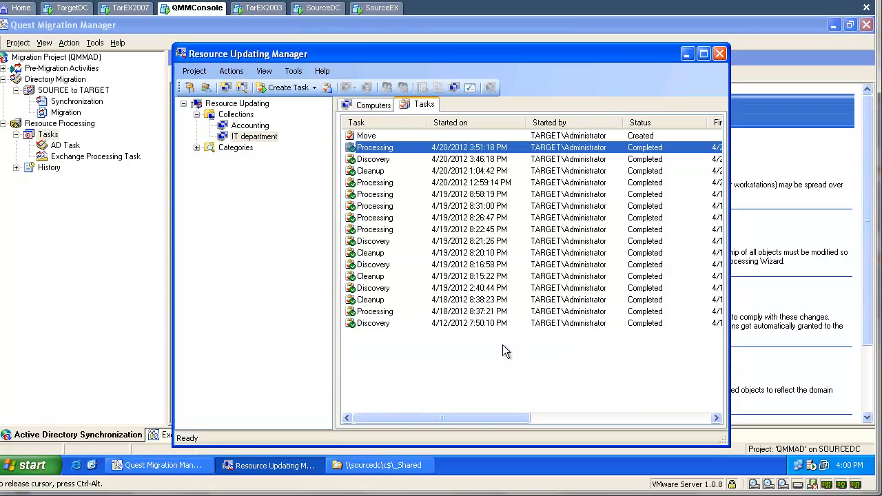